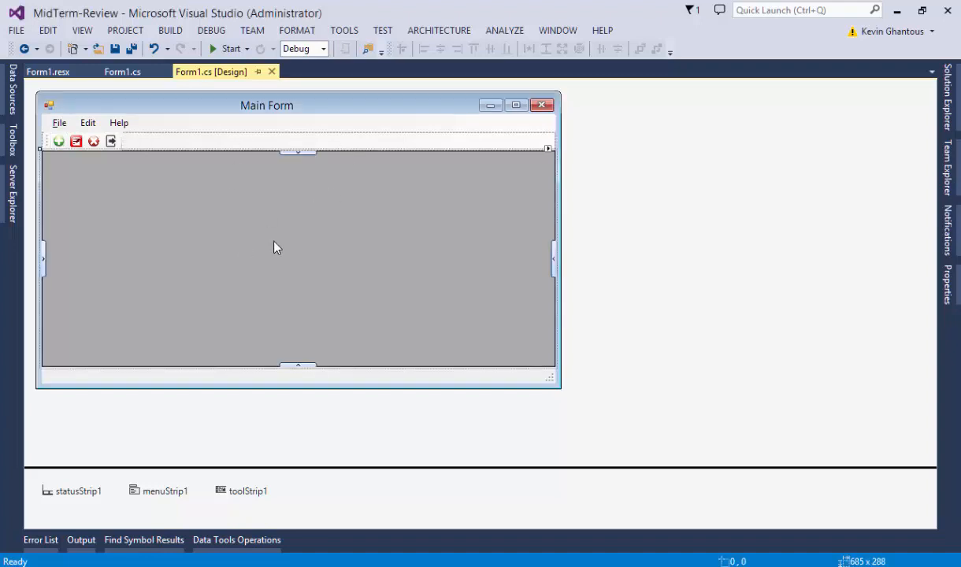
# Step: Show the data grid's events list in the Properties window
pyautogui.rightClick(276, 247)
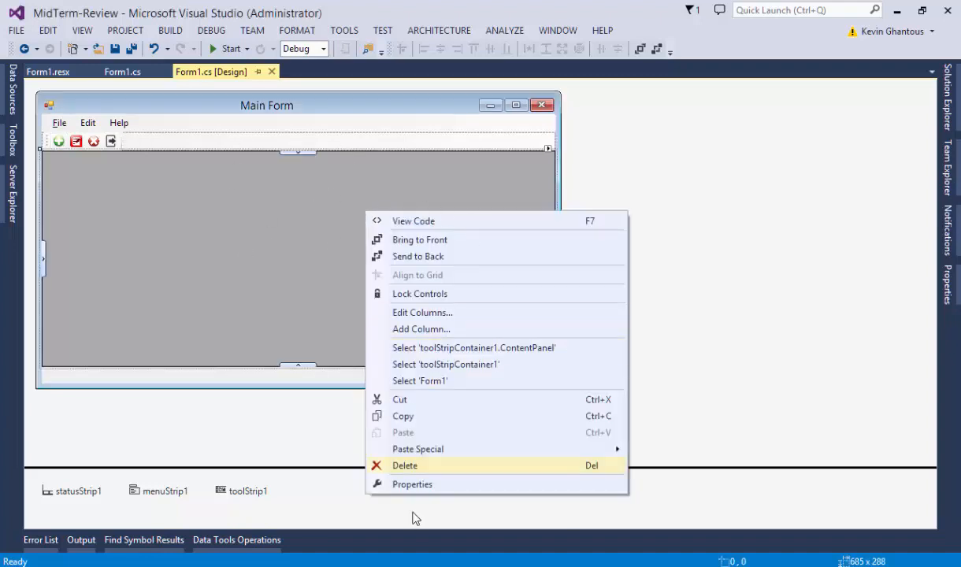
pyautogui.click(412, 483)
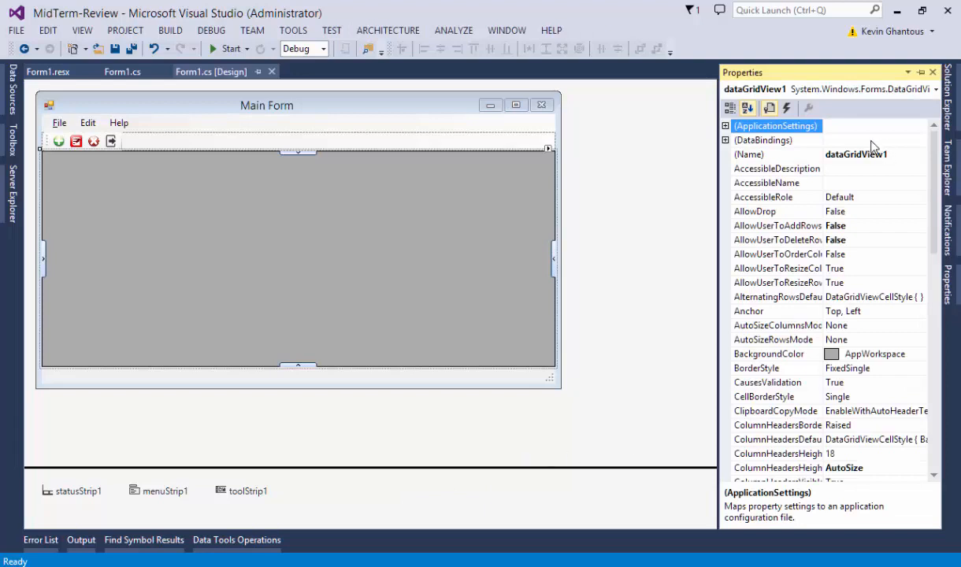
pyautogui.moveTo(787, 108)
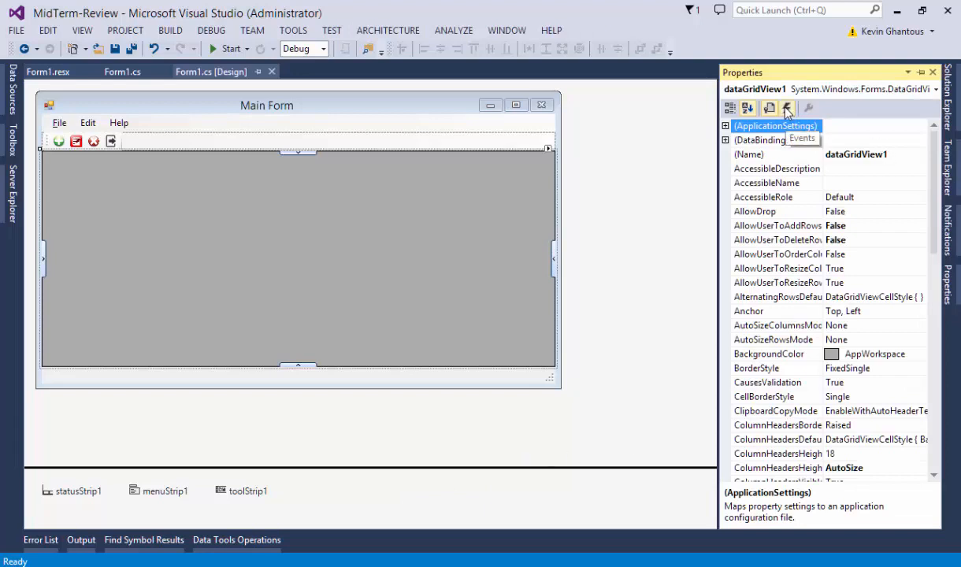
pyautogui.click(787, 108)
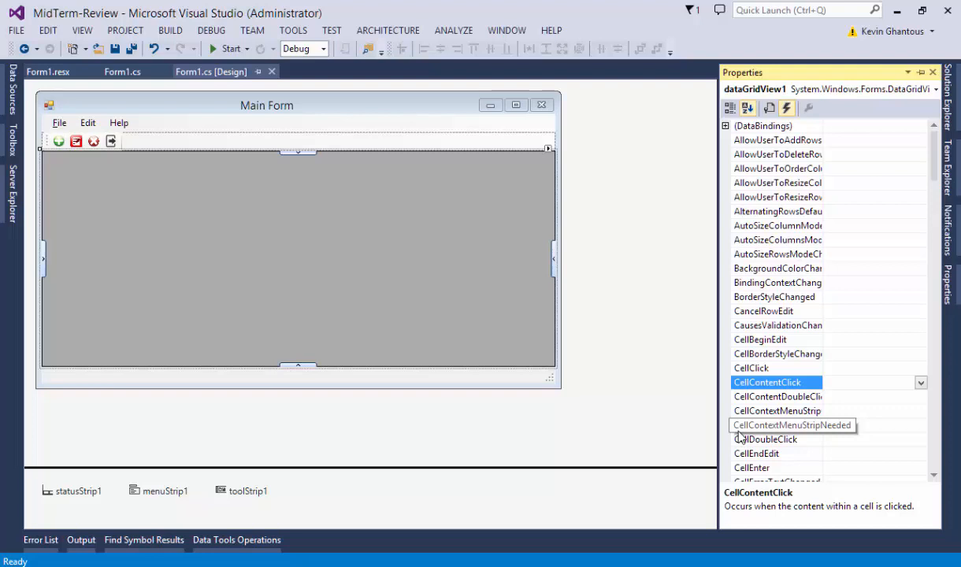
pyautogui.moveTo(174, 119)
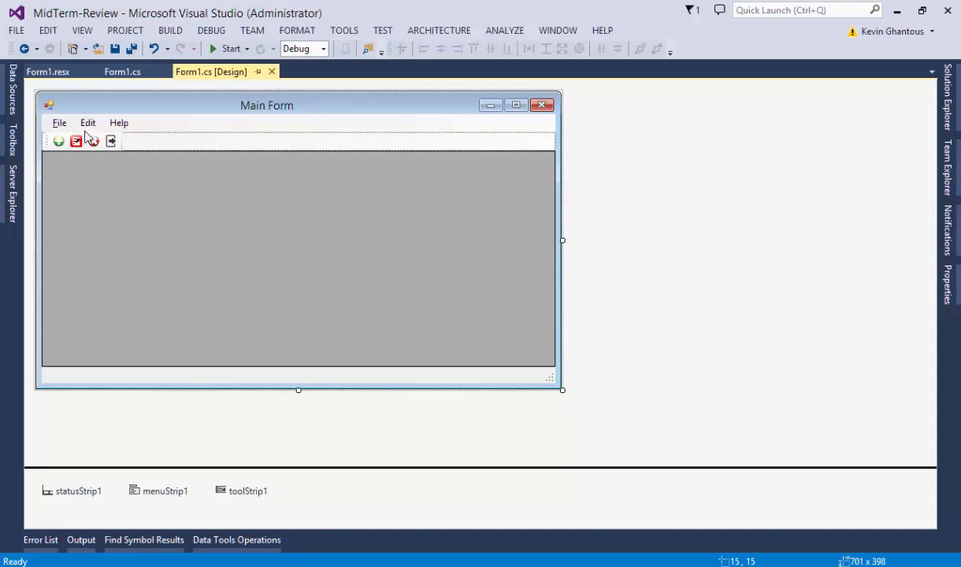
# Step: Rename the form's Edit menu to Customer with Add, Edit and Delete items
pyautogui.click(88, 123)
pyautogui.write('&')
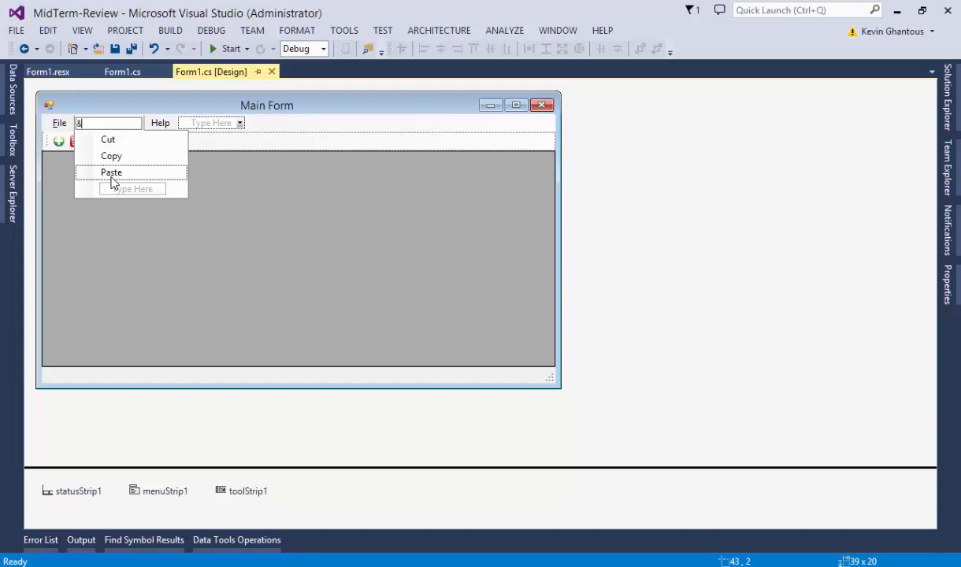
pyautogui.write('Customer')
pyautogui.write('D')
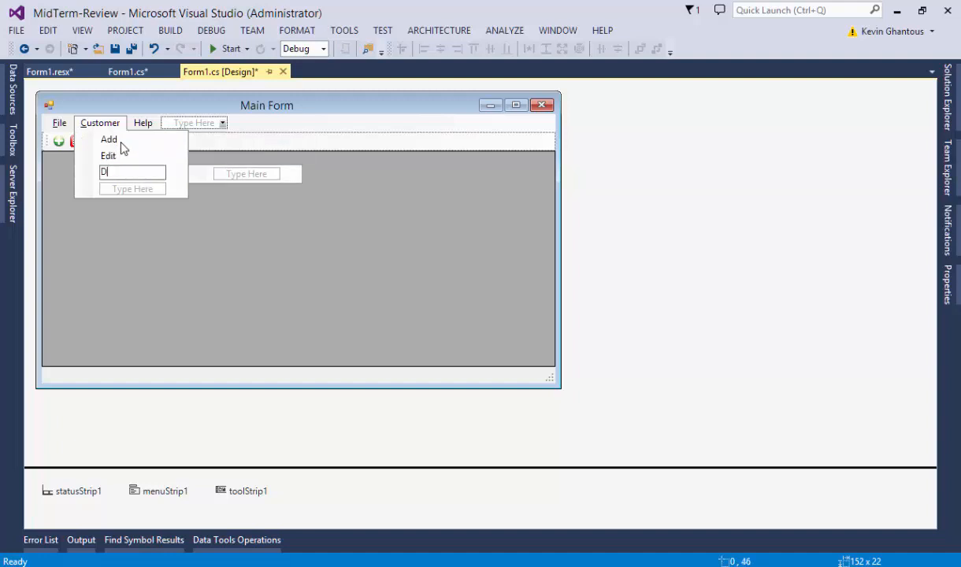
pyautogui.write('elete')
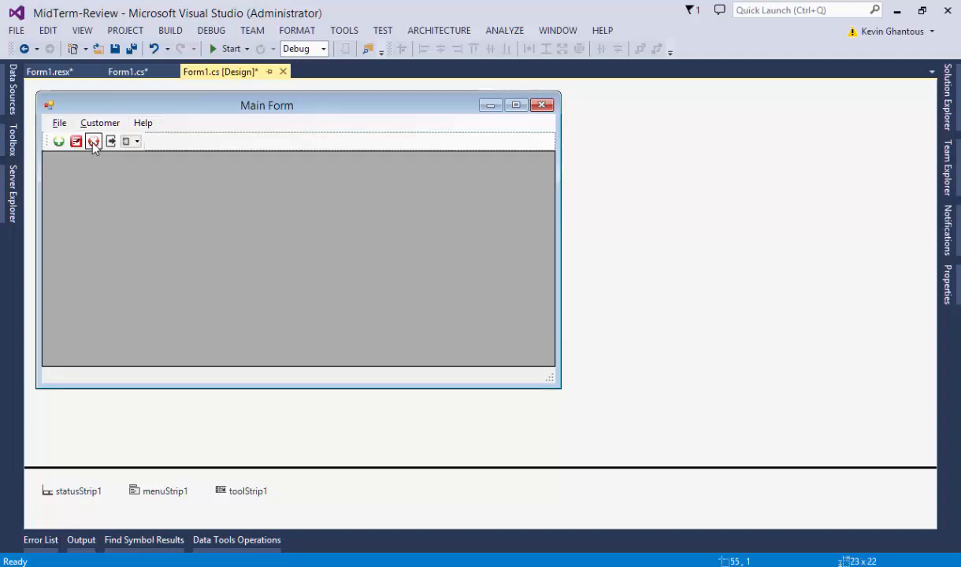
# Step: Generate the toolStripButton3_Click handler and try out dataGridView1.SelectedRows inside it
pyautogui.doubleClick(94, 141)
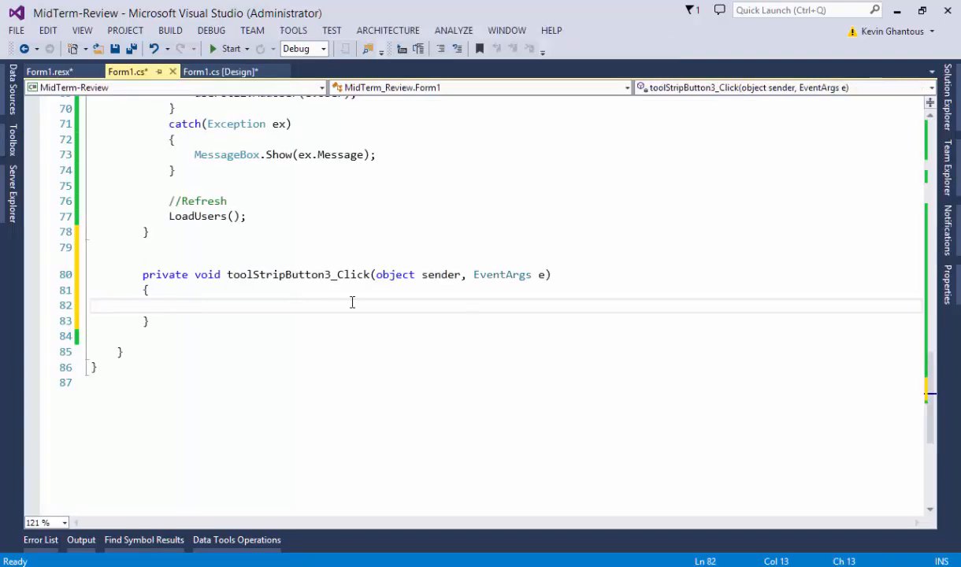
pyautogui.write('dataGridView1.')
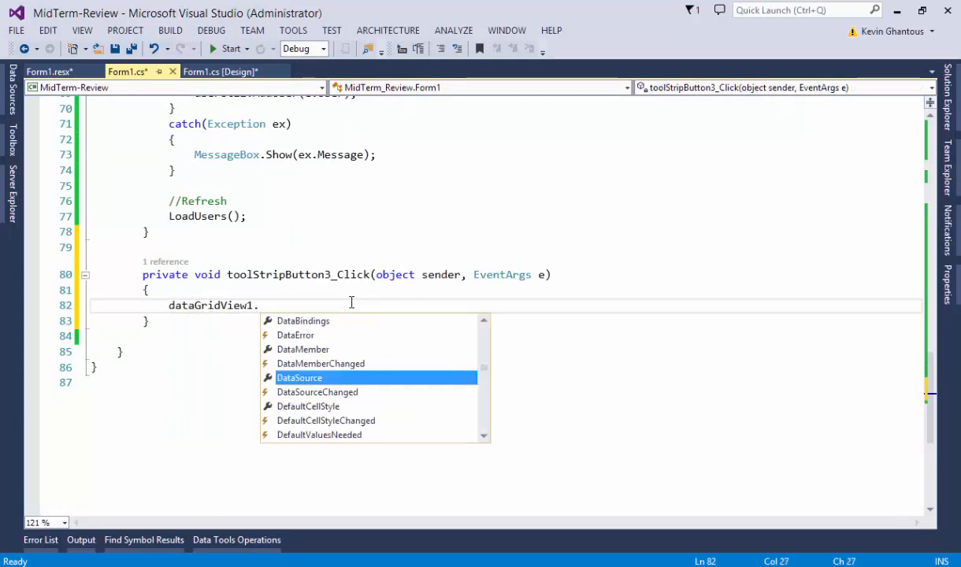
pyautogui.write('Selec')
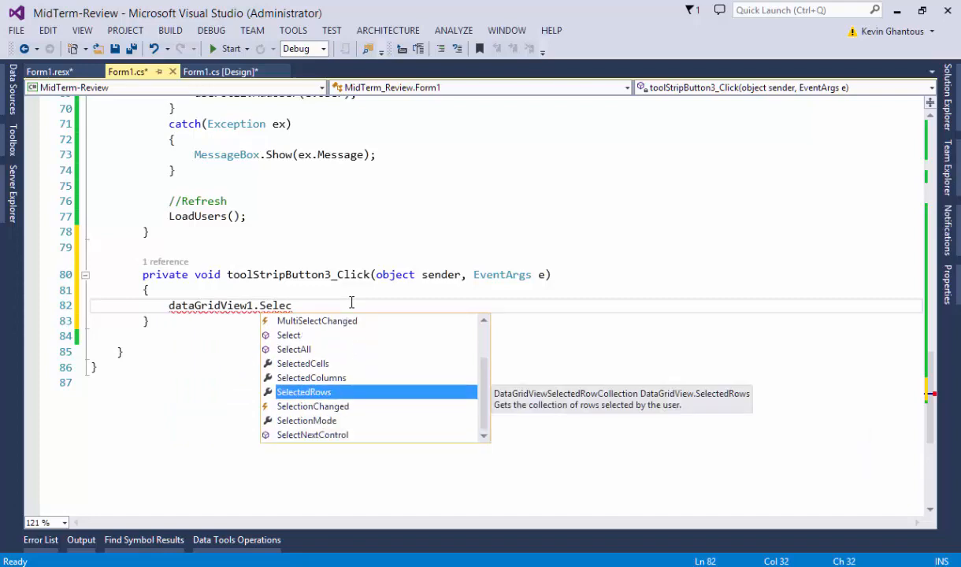
pyautogui.press('Tab')
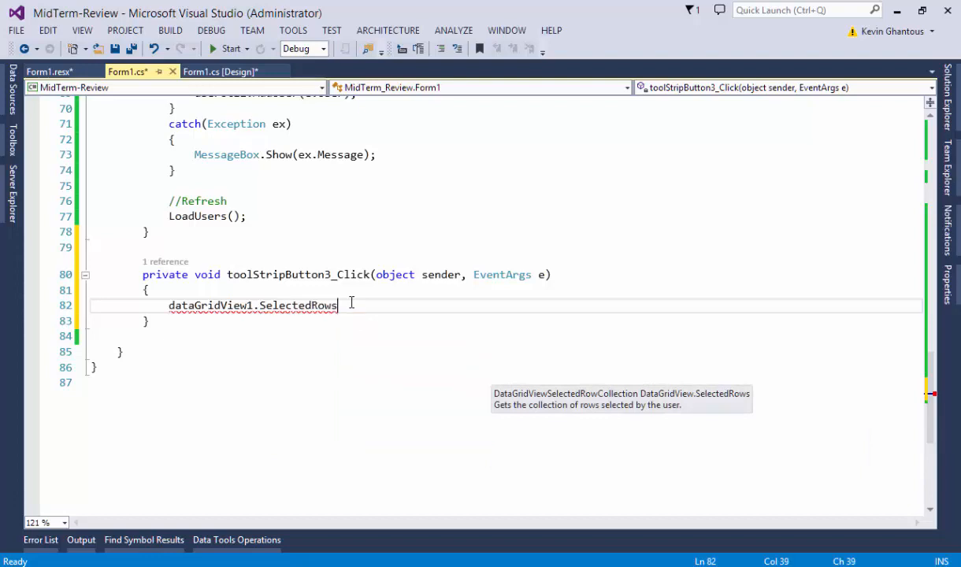
pyautogui.write('[]')
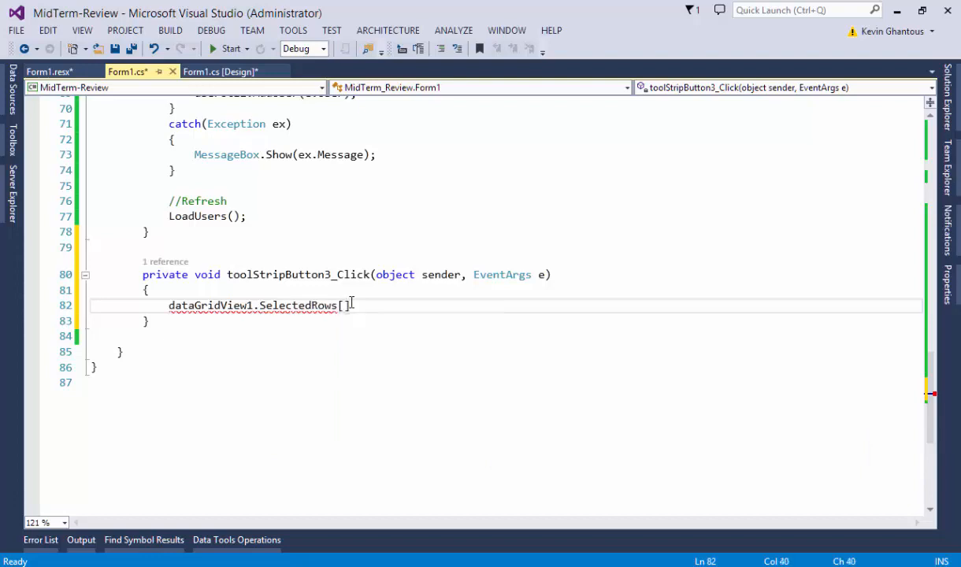
pyautogui.write('.')
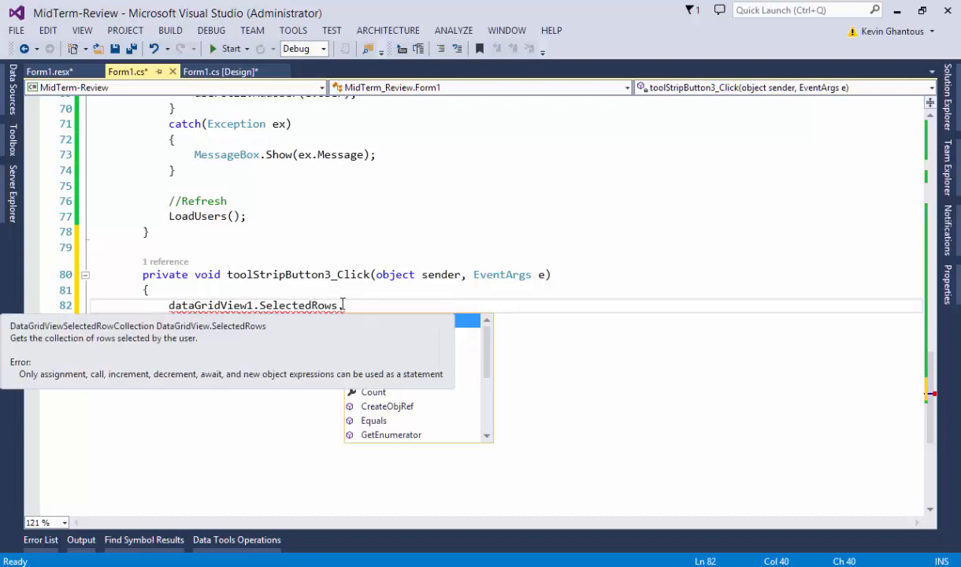
pyautogui.write('[]')
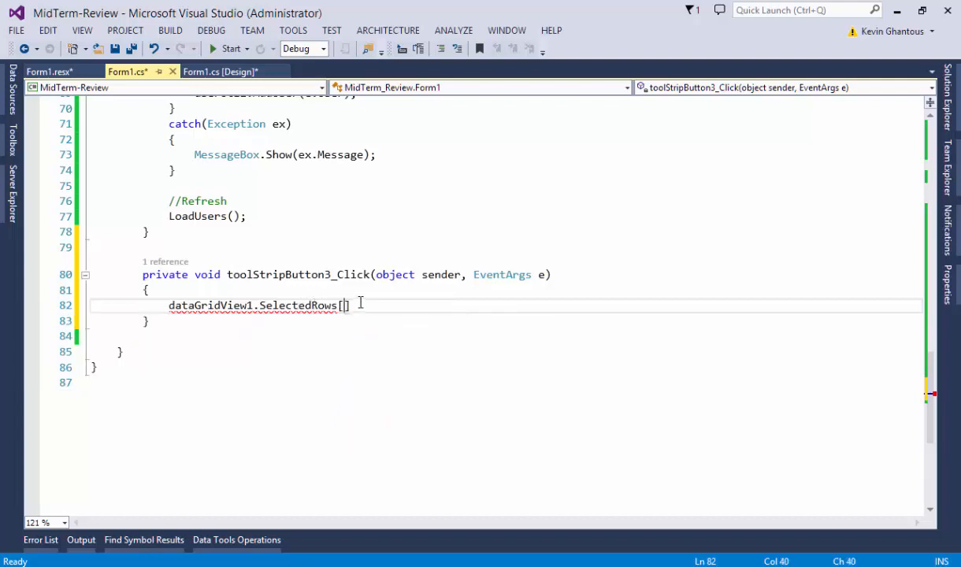
pyautogui.press('Backspace')
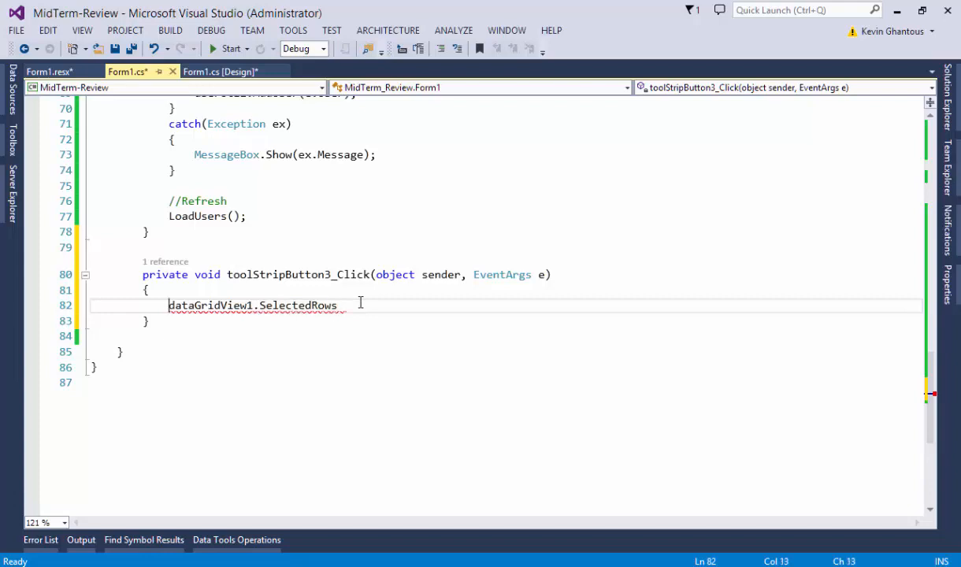
# Step: Add the Find Row to Delete, Capture User Object, Delete Row and Refresh comments
pyautogui.write('/')
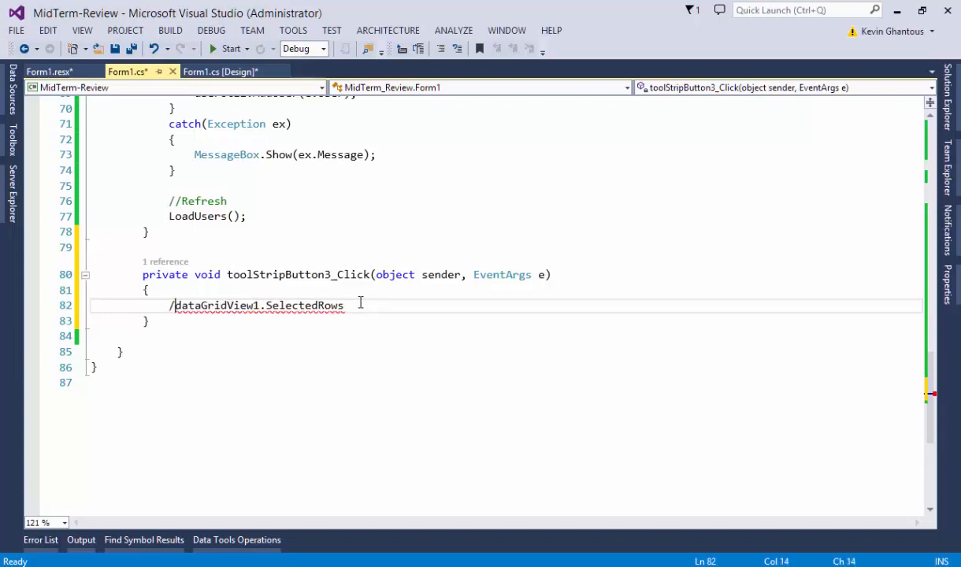
pyautogui.write('/Find R')
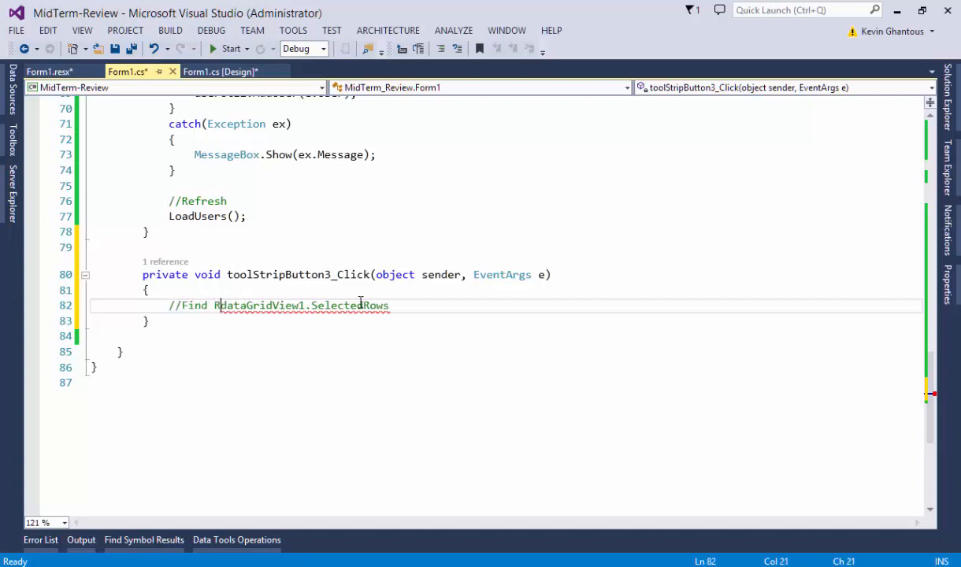
pyautogui.write('ow to Delete -')
pyautogui.write('//Capture User Object')
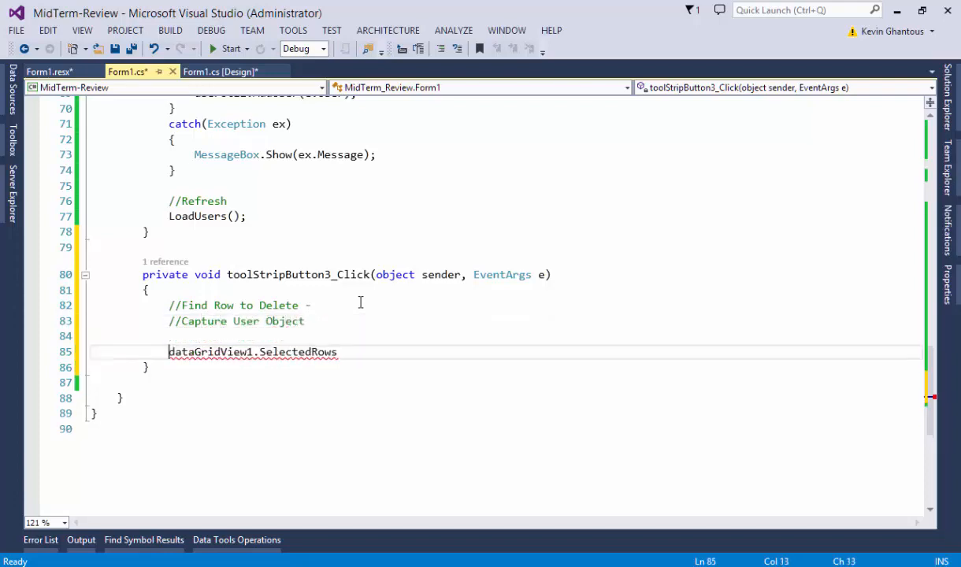
pyautogui.write('//Delete Row')
pyautogui.write('//Refresh')
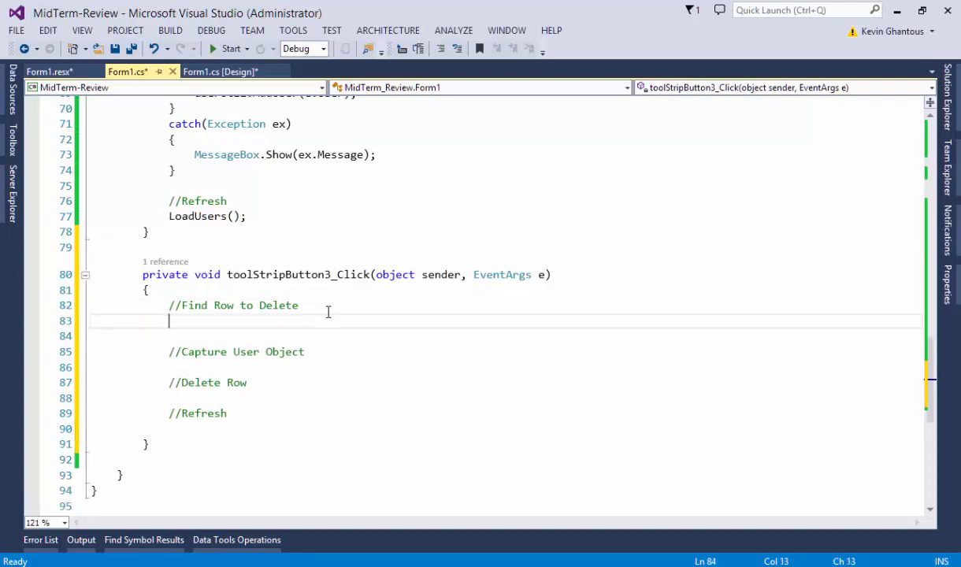
# Step: Under Find Row to Delete, try SelectedRows and GetEnumerator, then settle on dataGridView1.Rows
pyautogui.write('dataGridView1.SelectedRows')
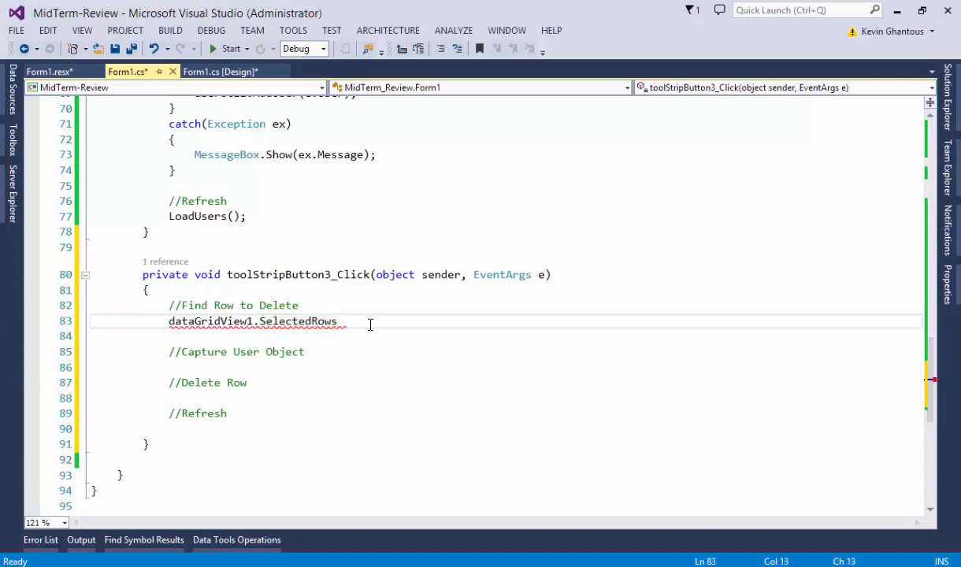
pyautogui.write('foreach')
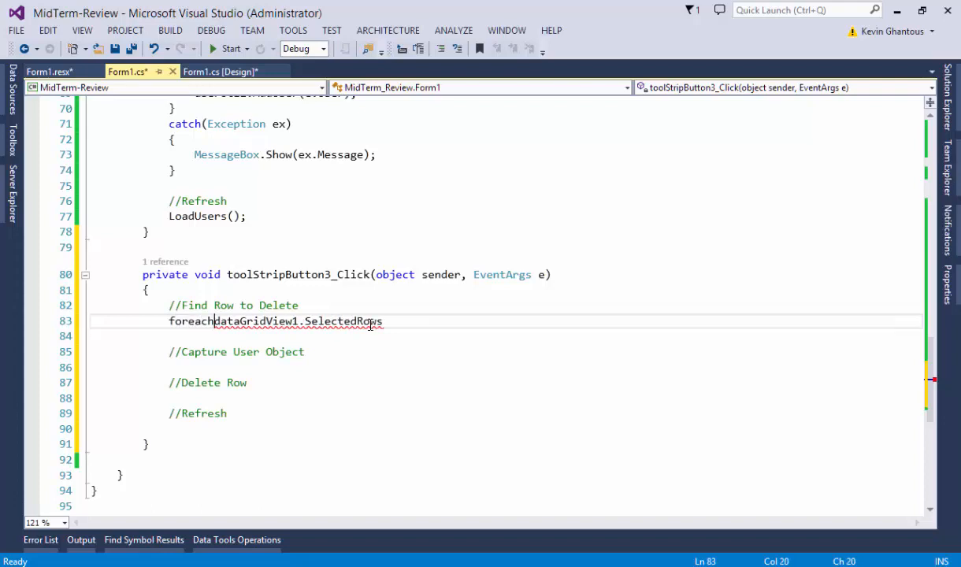
pyautogui.write('(')
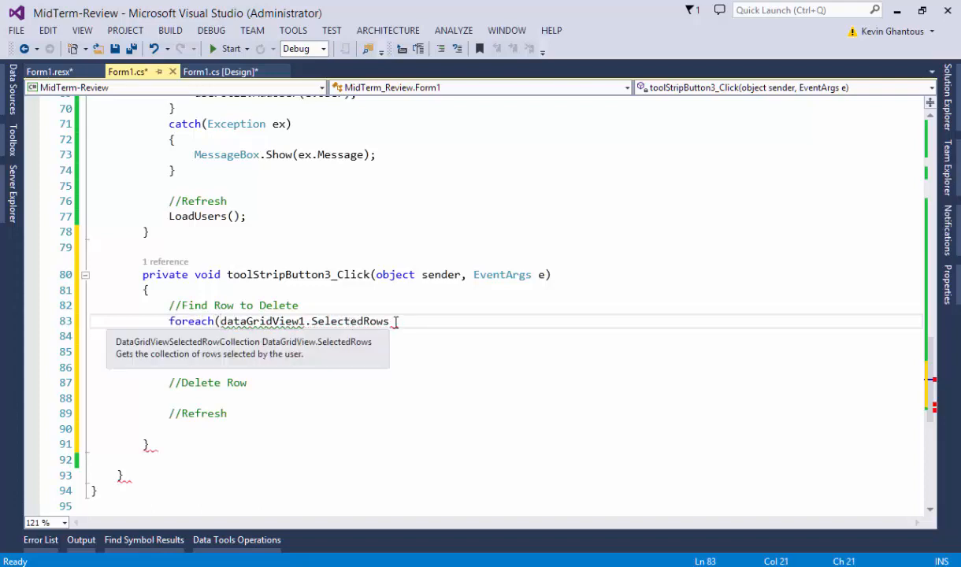
pyautogui.write('.')
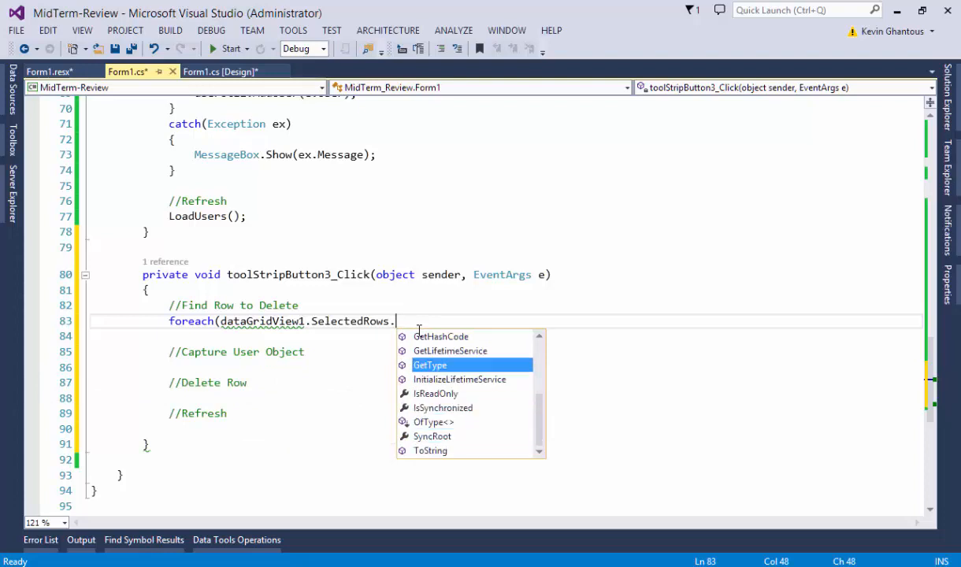
pyautogui.write('GetEnumerator()')
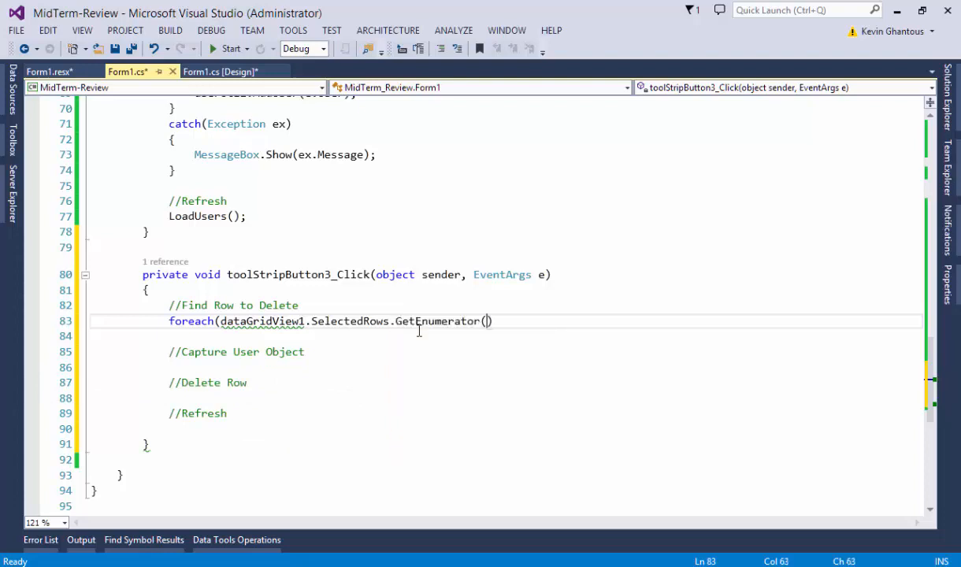
pyautogui.write('.')
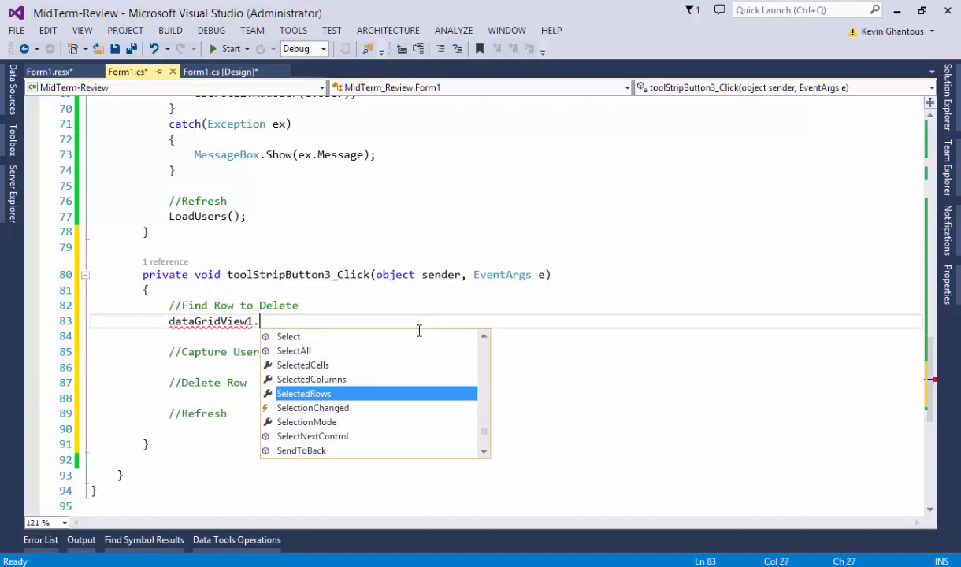
pyautogui.moveTo(304, 393)
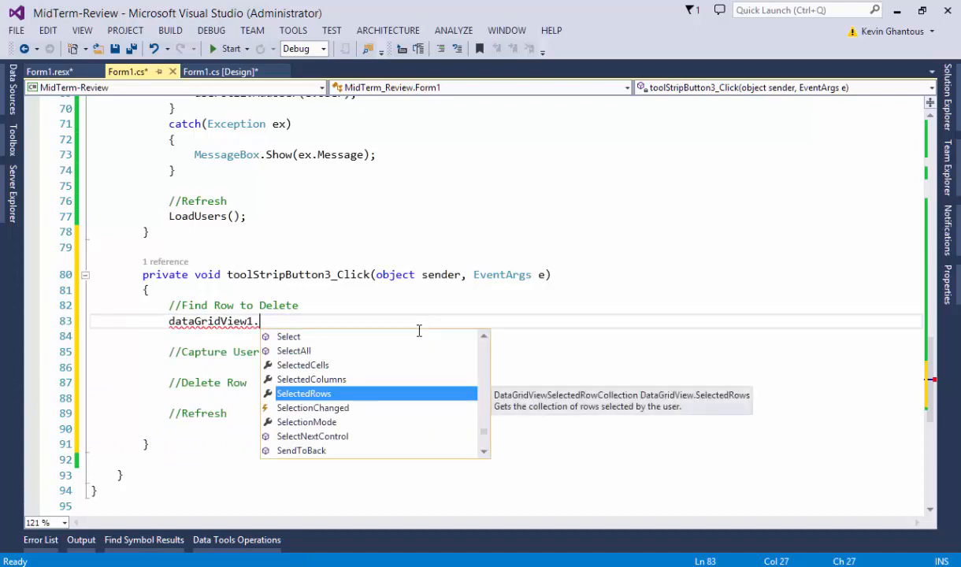
pyautogui.write('Row')
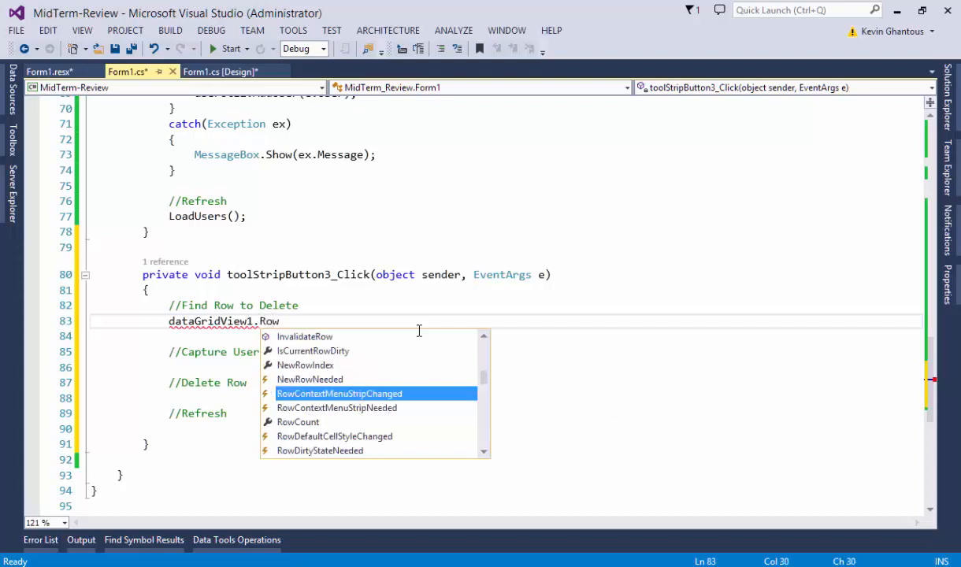
pyautogui.write('s')
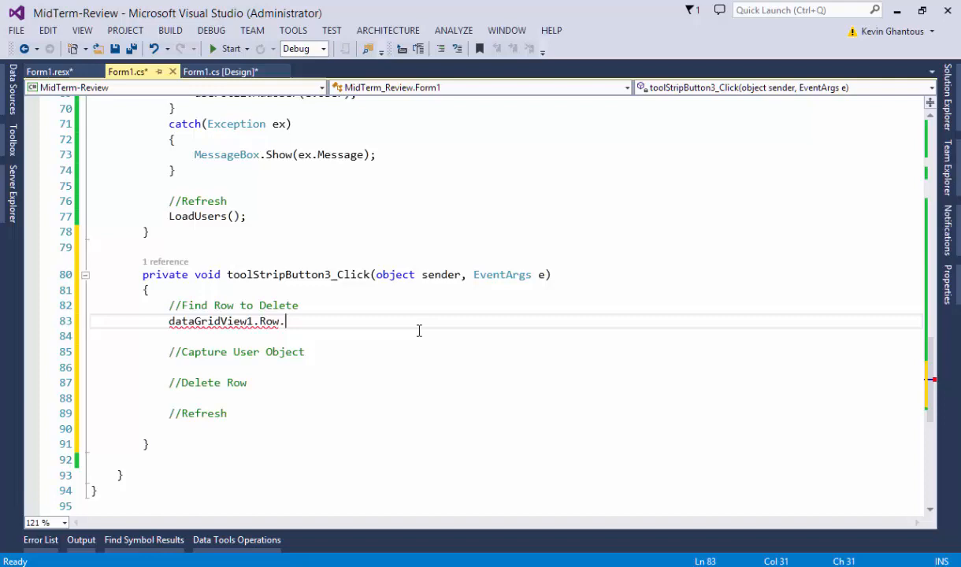
pyautogui.write('s')
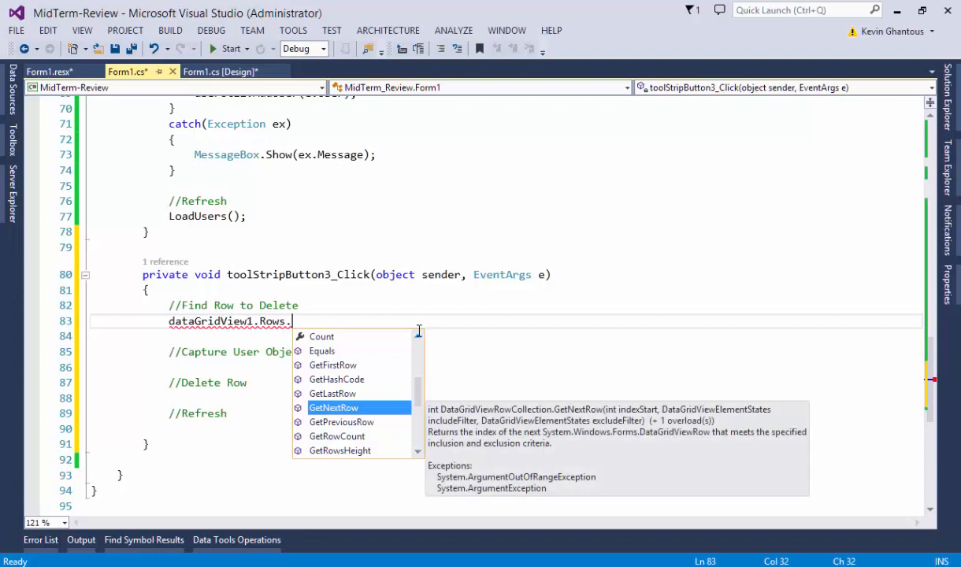
pyautogui.scroll(-3)
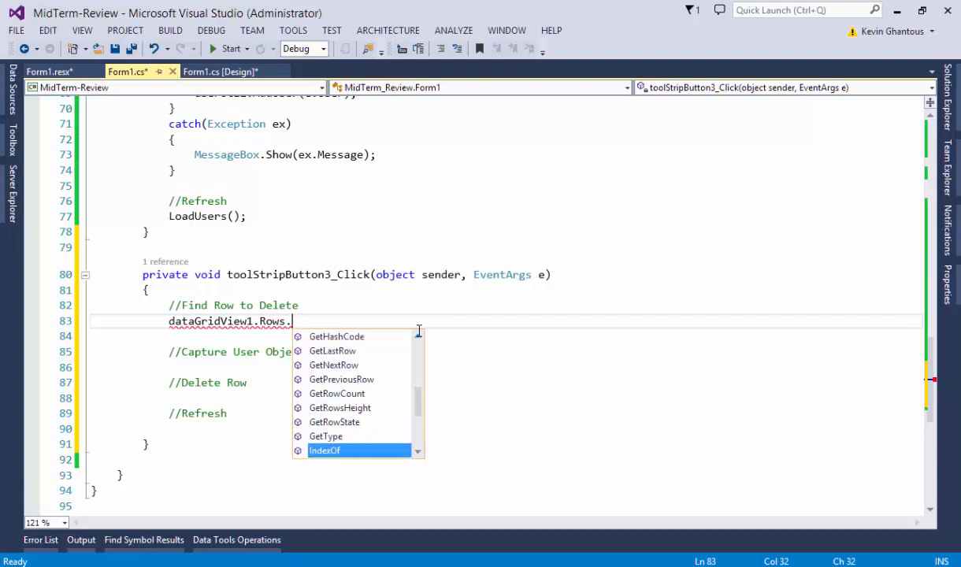
pyautogui.moveTo(334, 421)
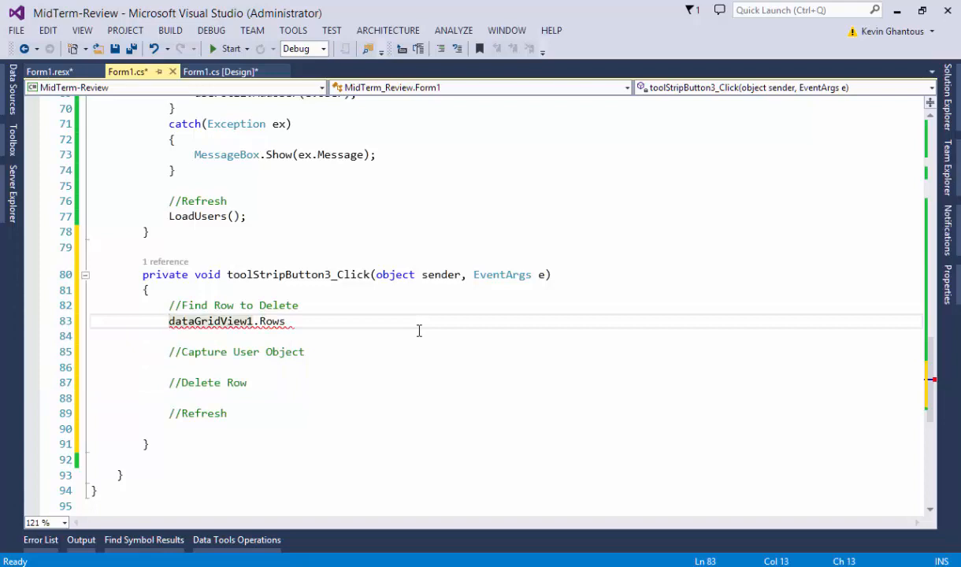
# Step: Wrap the line in foreach(DataGridViewRow row in dataGridView1.Rows)
pyautogui.write('foreach(DataGridViewRow')
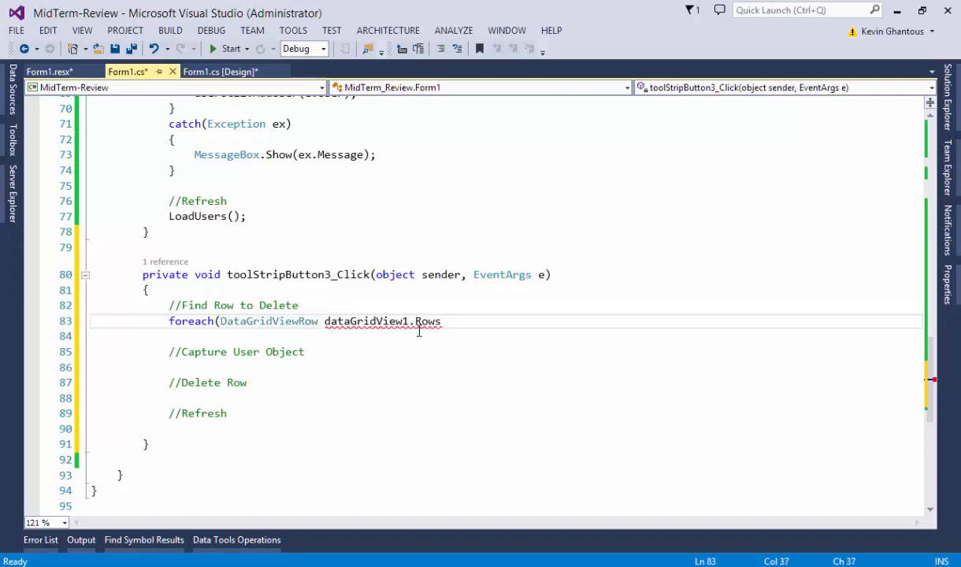
pyautogui.write('row in')
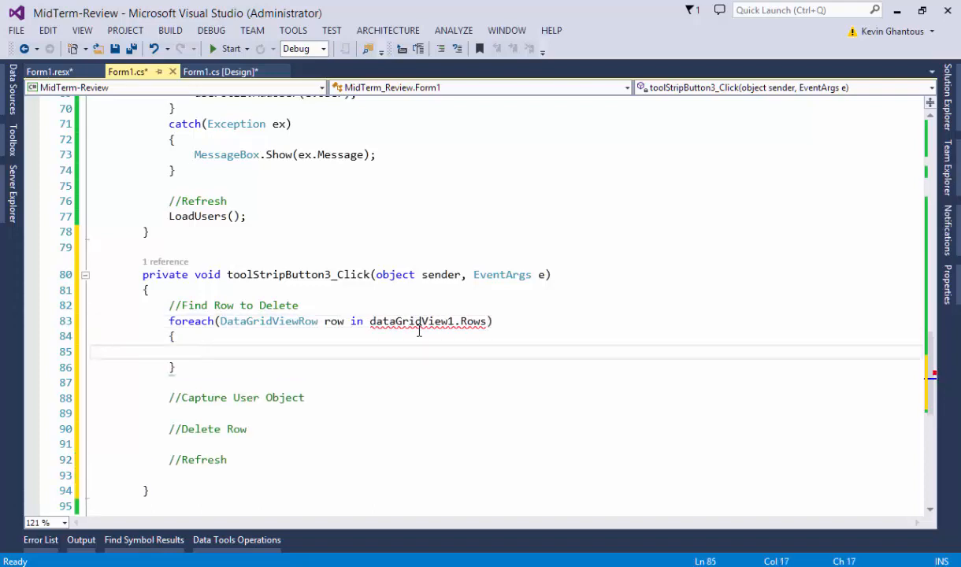
pyautogui.write('row.')
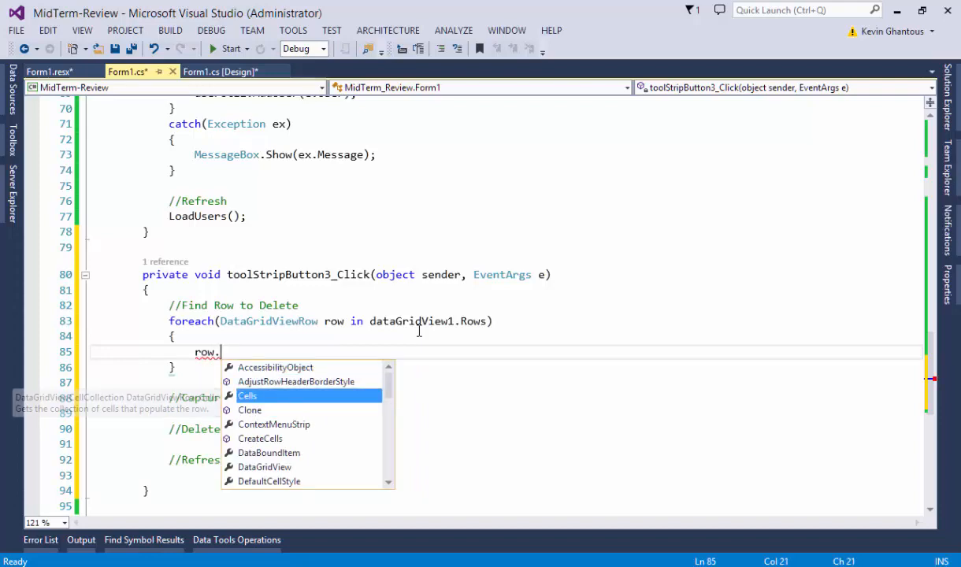
pyautogui.write('Cells[')
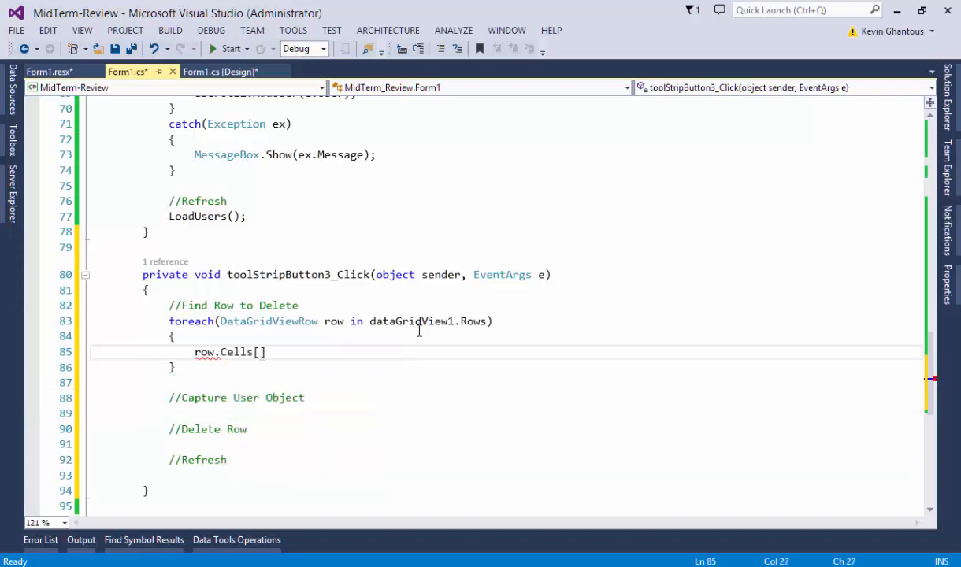
pyautogui.write('.')
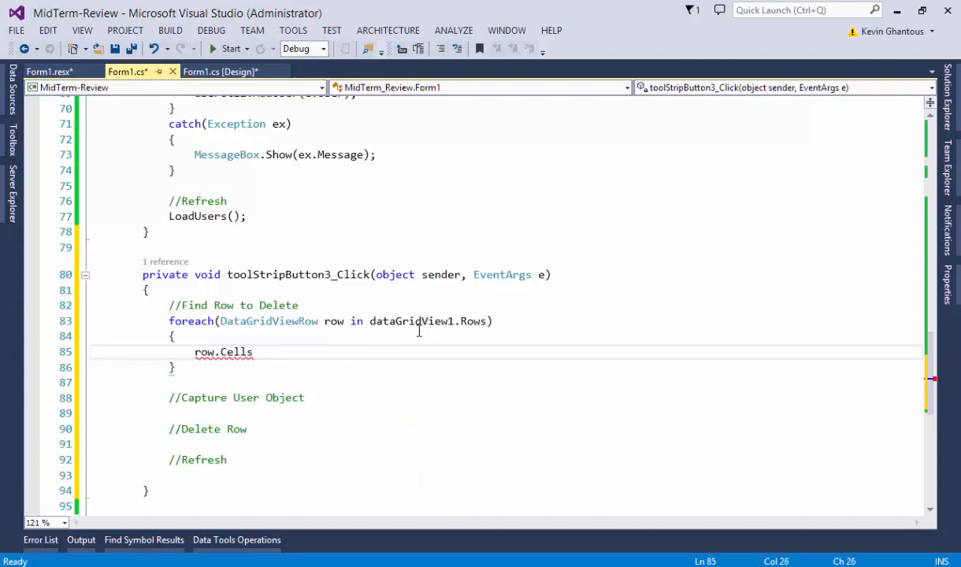
# Step: Add a nested foreach(DataGridViewCell cell in row.Cells) and start a cell statement
pyautogui.write('foreach(DataGridViewCell cell in')
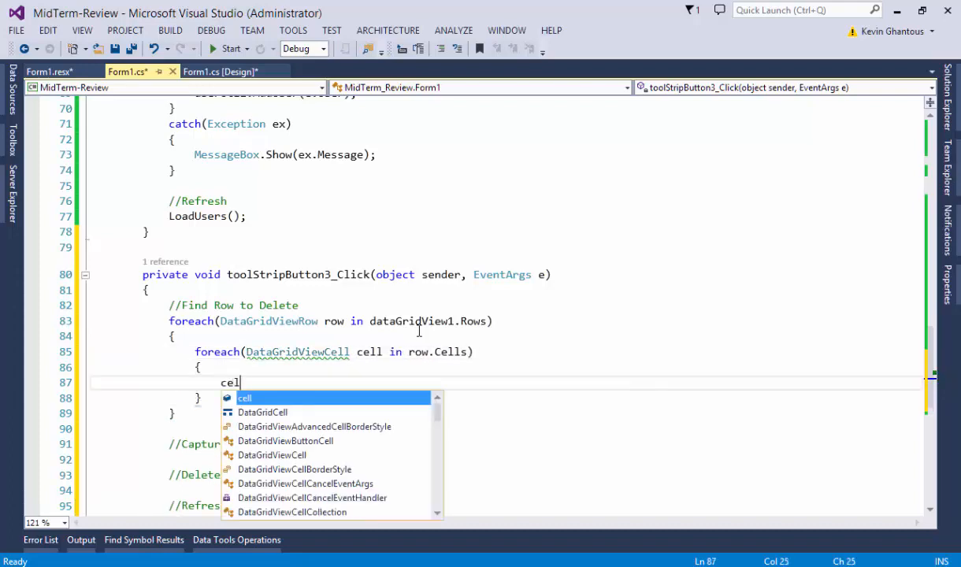
pyautogui.write('.')
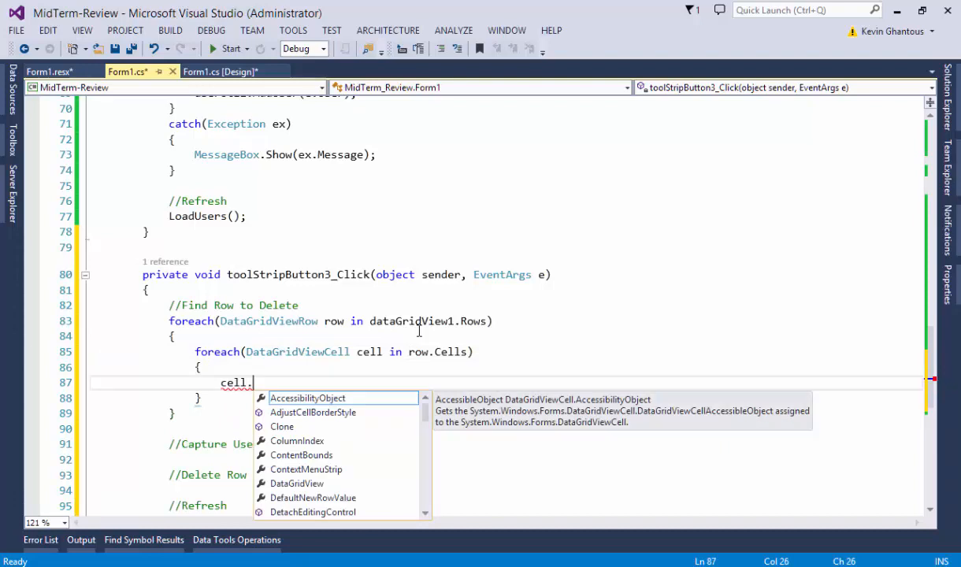
pyautogui.write('col')
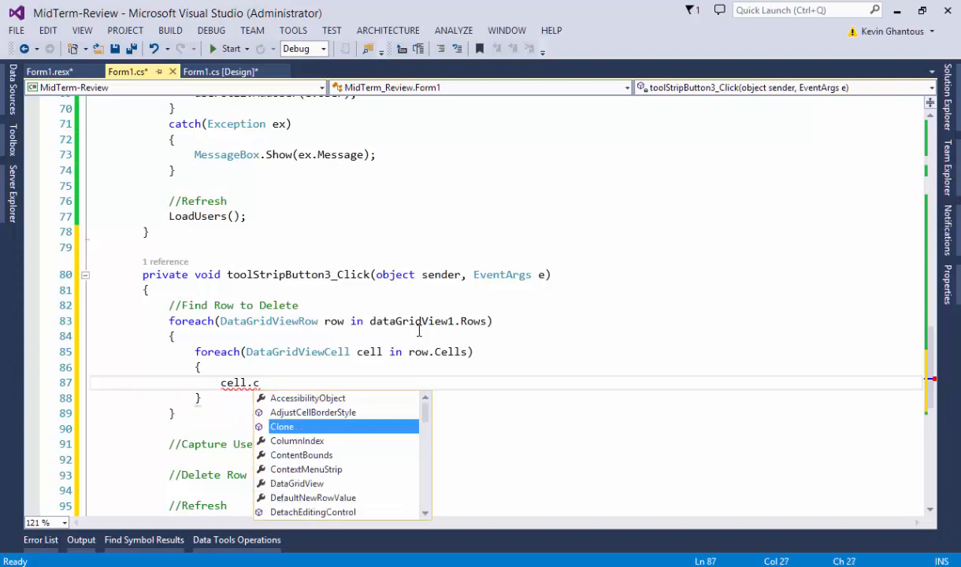
pyautogui.write('n')
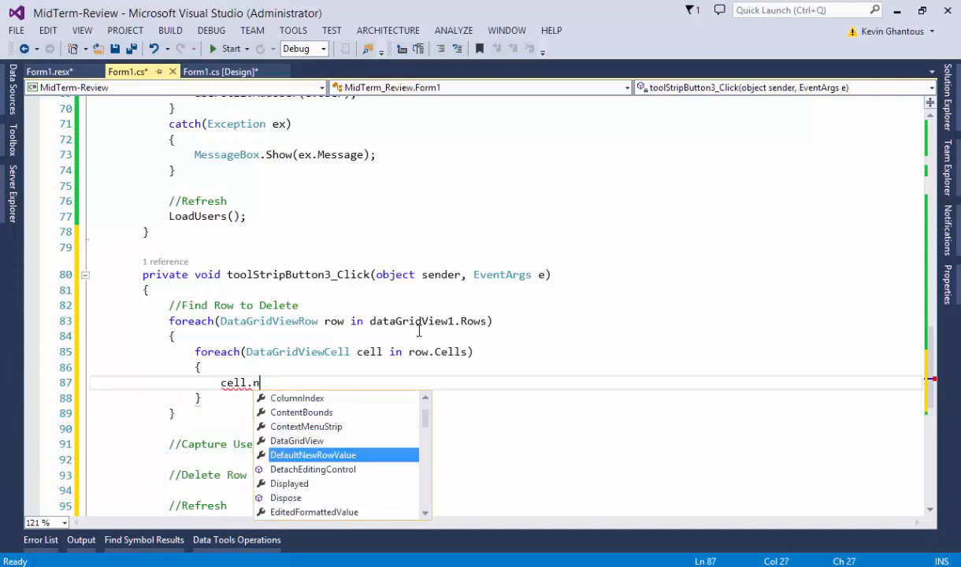
pyautogui.moveTo(313, 454)
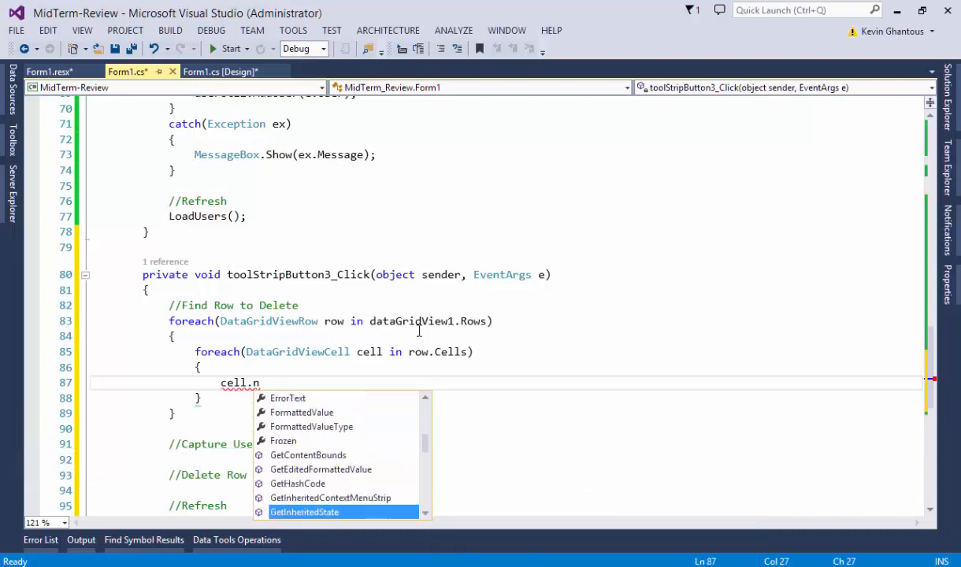
pyautogui.write('Tex')
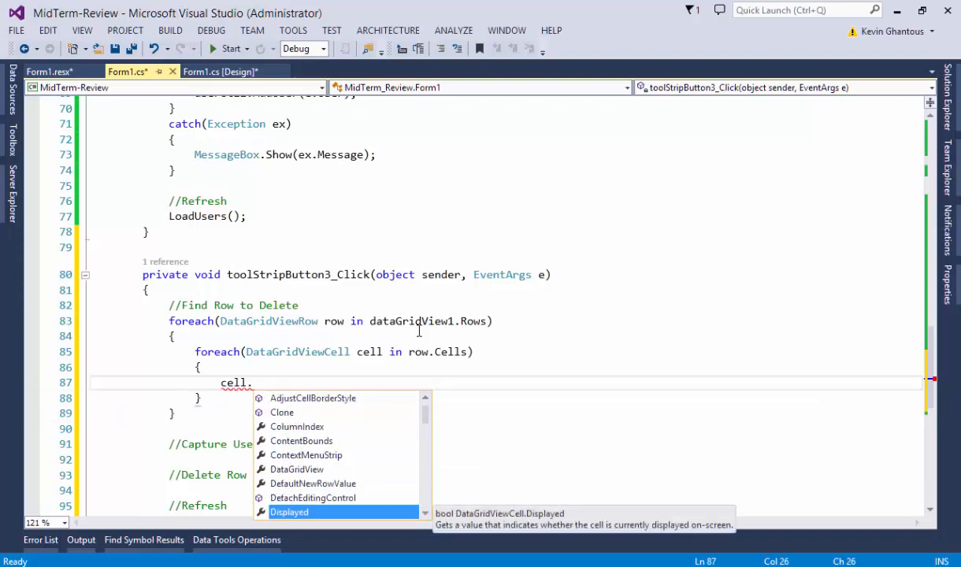
pyautogui.scroll(-3)
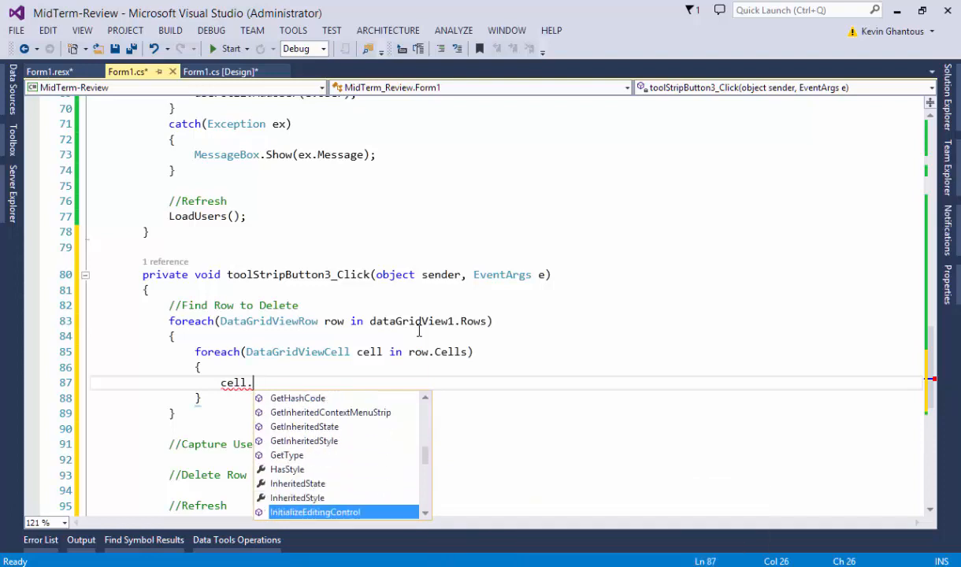
pyautogui.scroll(-3)
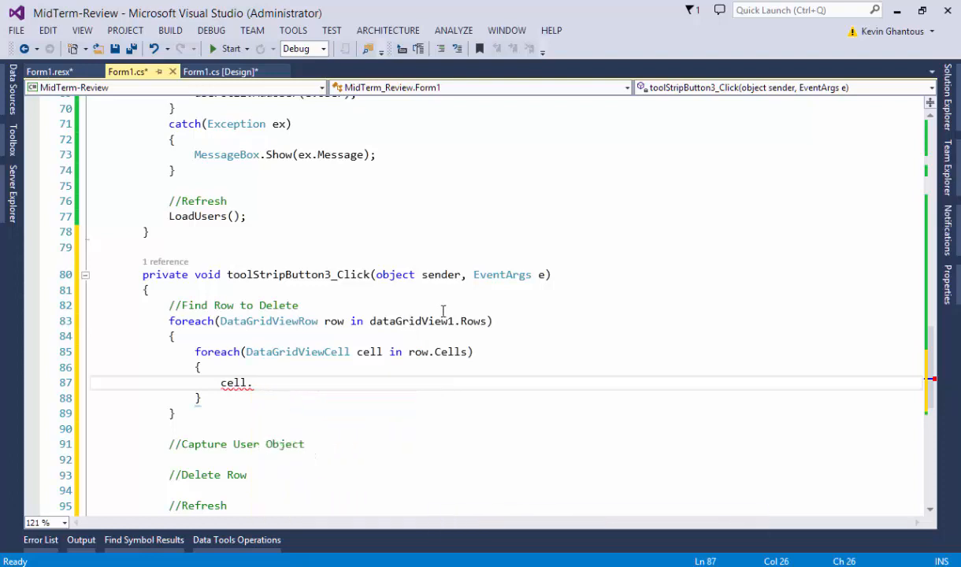
# Step: Undo the trial dataGridView1.Columns line, save the project, and retype the dot after cell
pyautogui.write('dataGridView1.Columns')
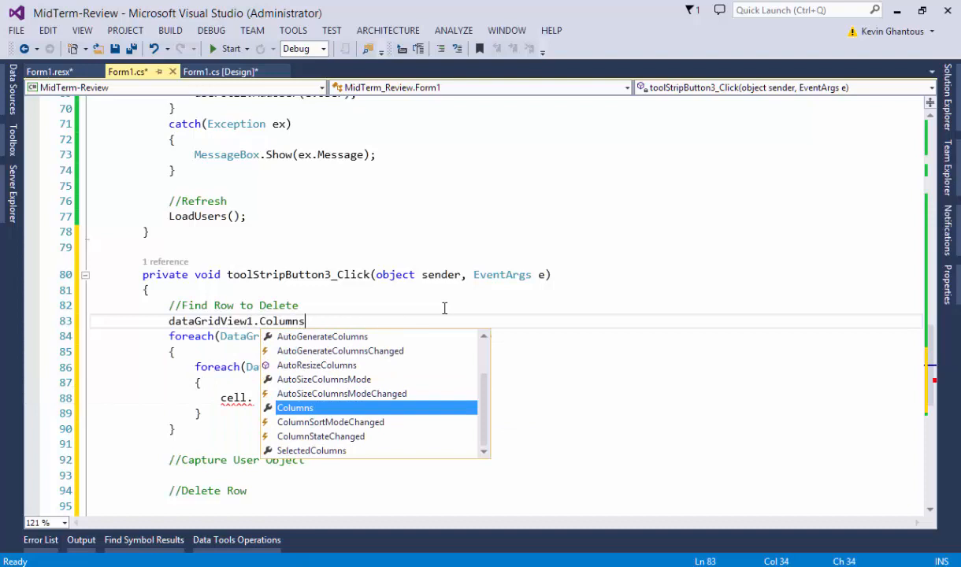
pyautogui.write('.')
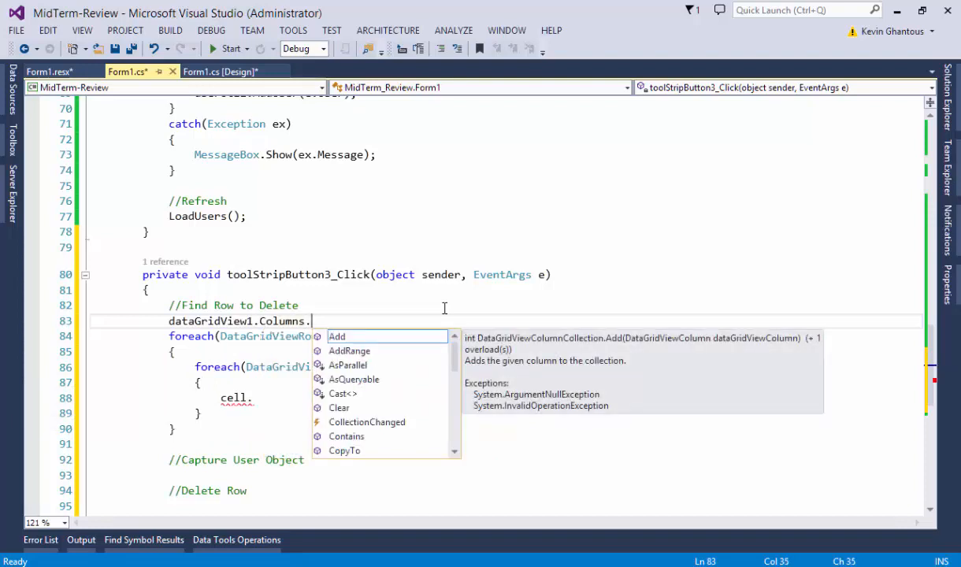
pyautogui.write('W')
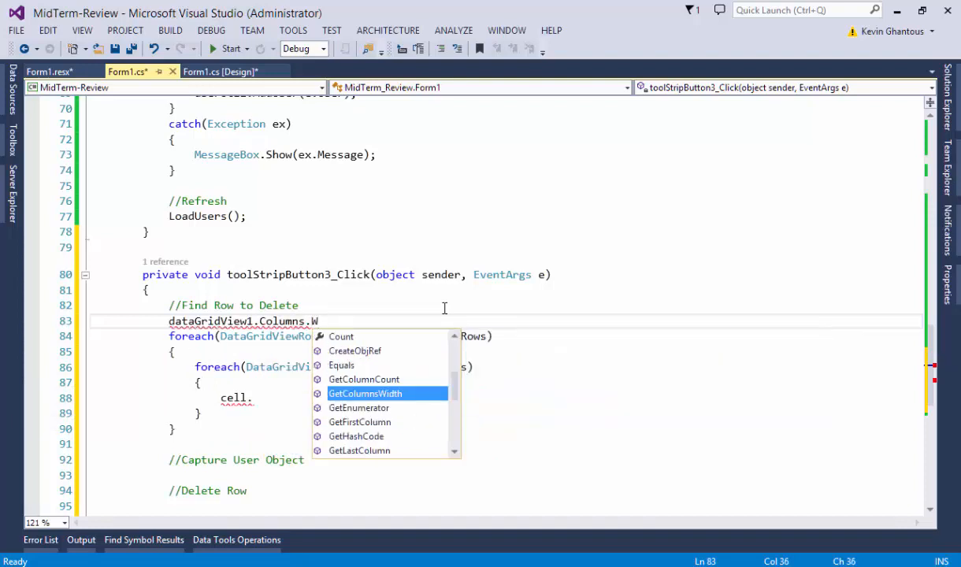
pyautogui.press('Backspace')
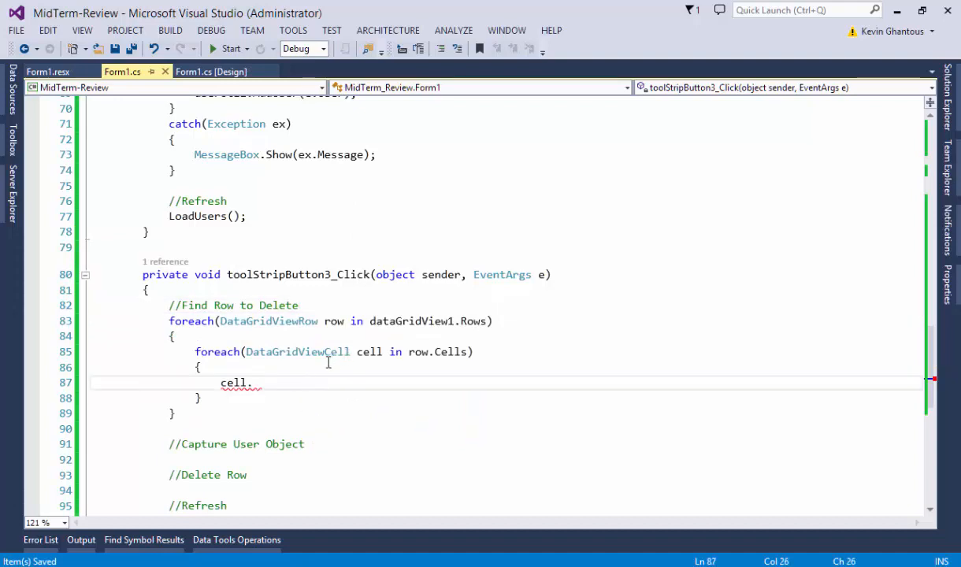
pyautogui.press('Backspace')
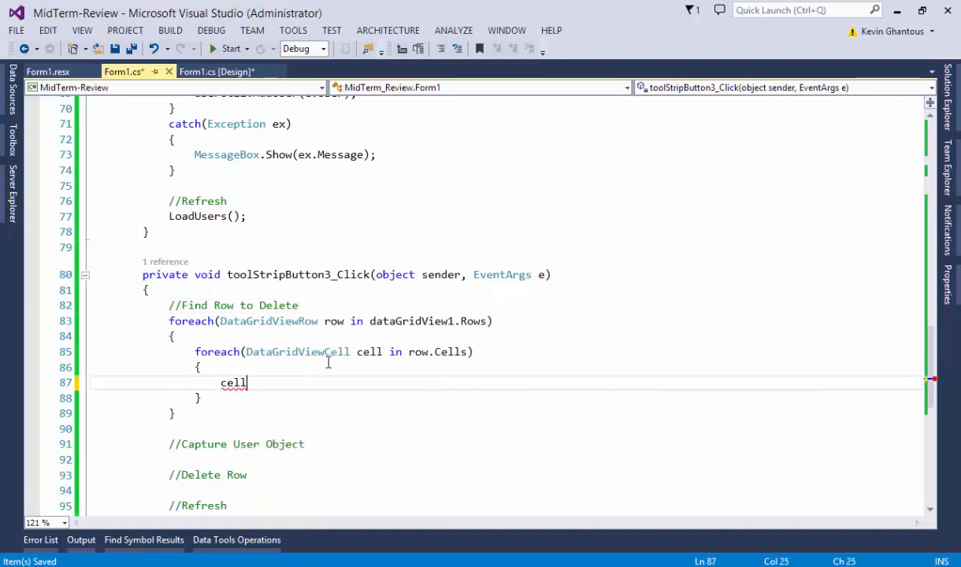
pyautogui.write('.')
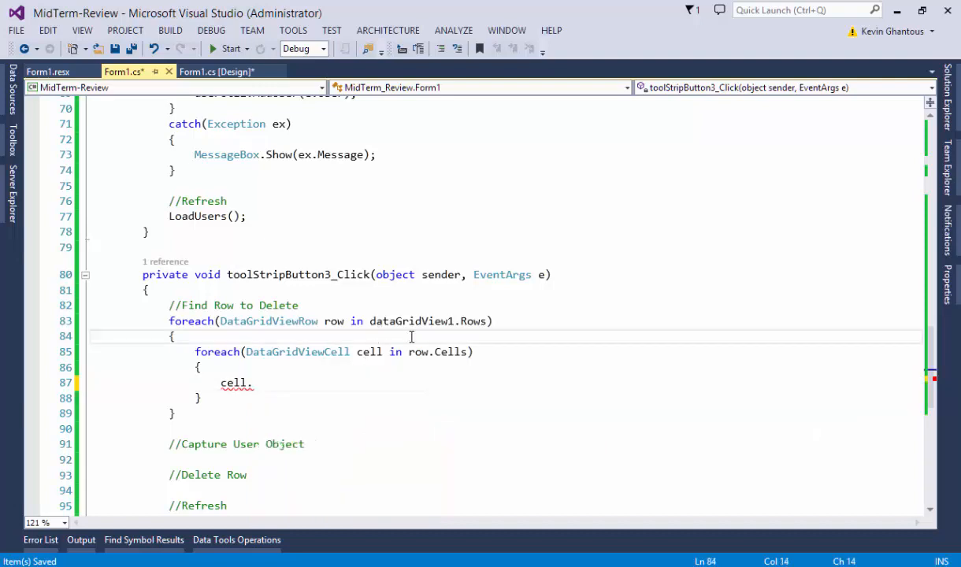
# Step: Visit Form1.cs [Design] and Form1.resx, then close Form1.resx to return to Form1.cs
pyautogui.click(217, 72)
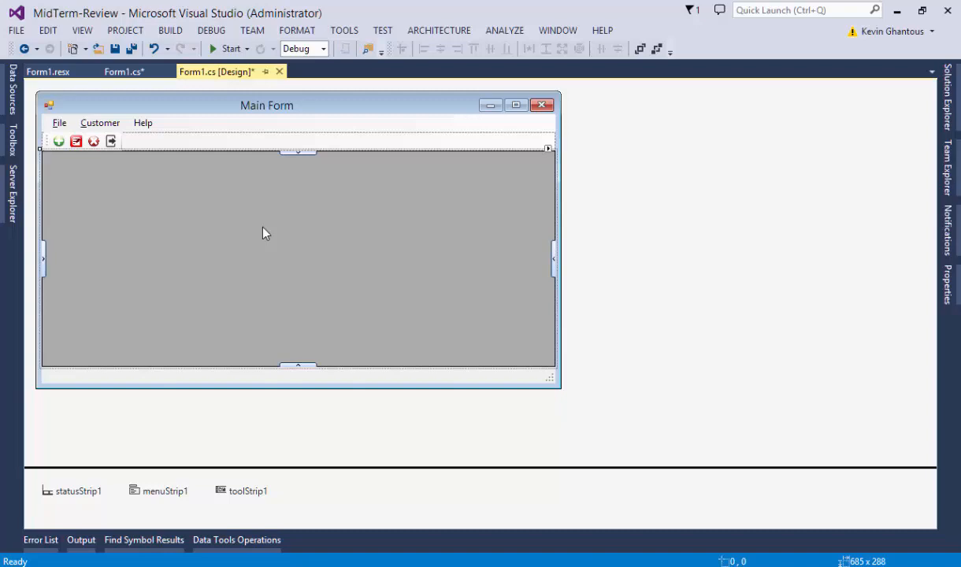
pyautogui.click(49, 71)
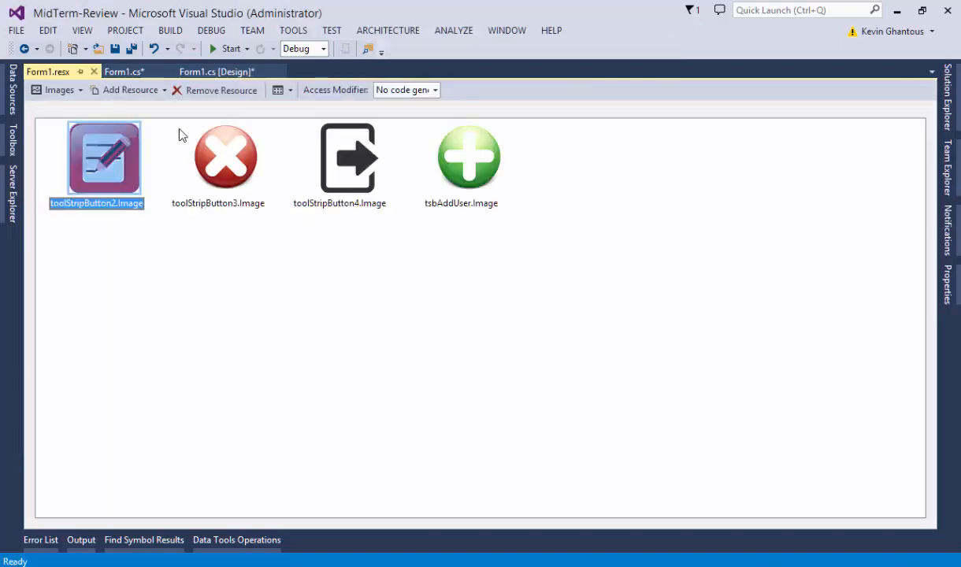
pyautogui.click(122, 71)
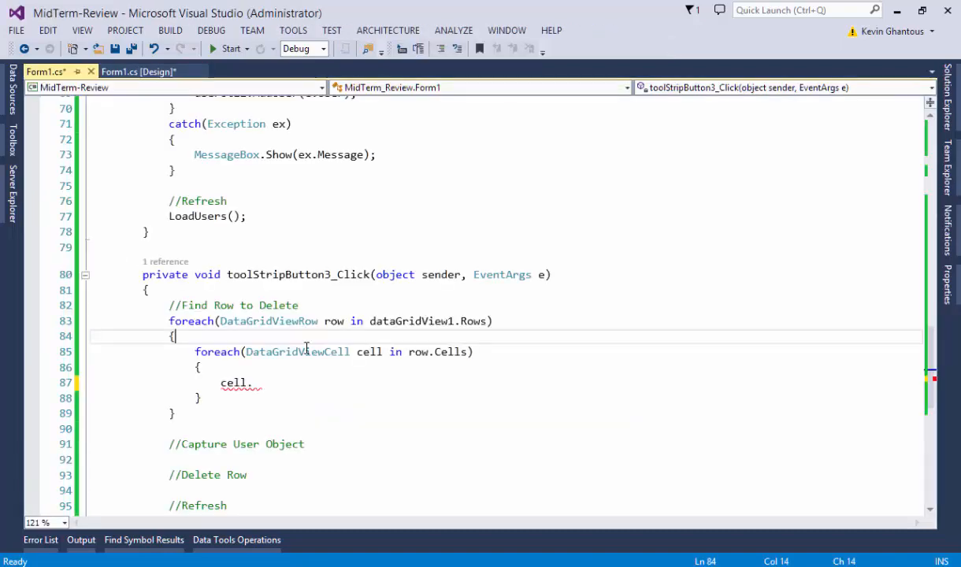
pyautogui.moveTo(449, 351)
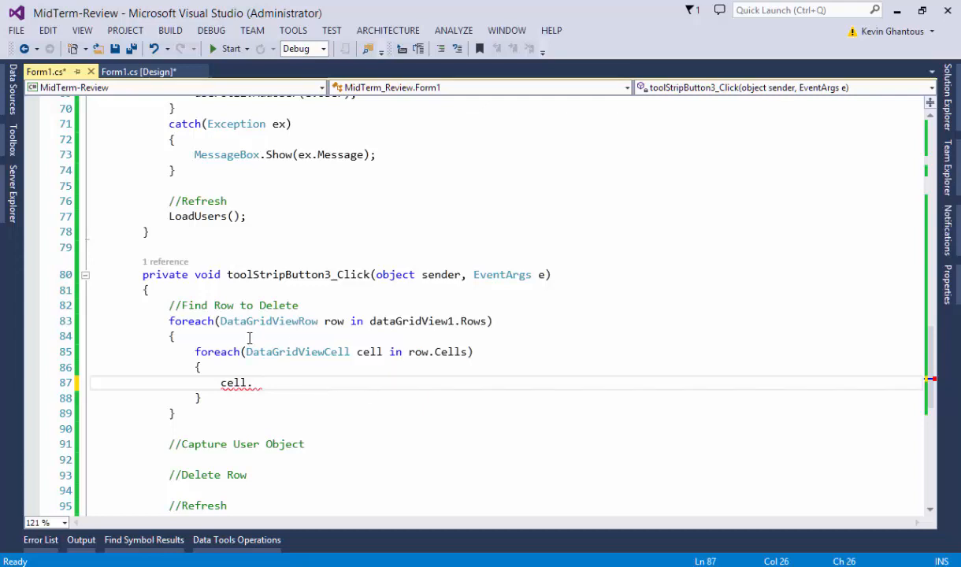
pyautogui.moveTo(417, 320)
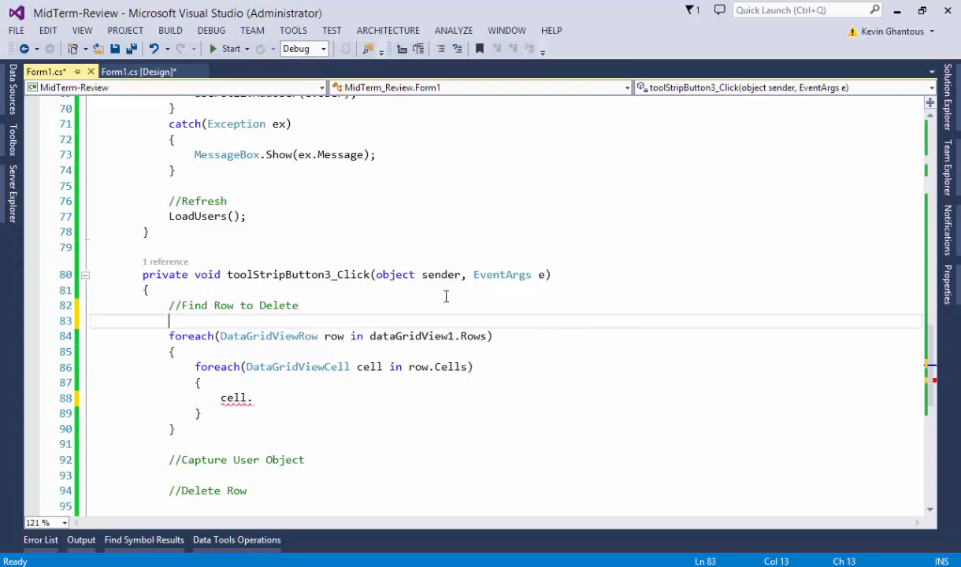
# Step: Change the outer foreach to iterate dataGridView1.SelectedRows and save the file
pyautogui.write('dataGridView1')
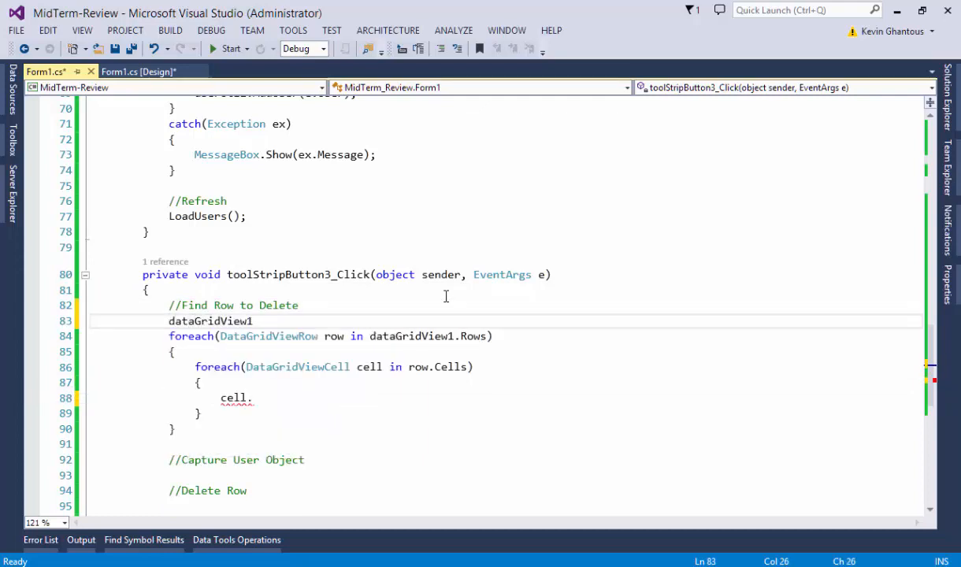
pyautogui.write('.')
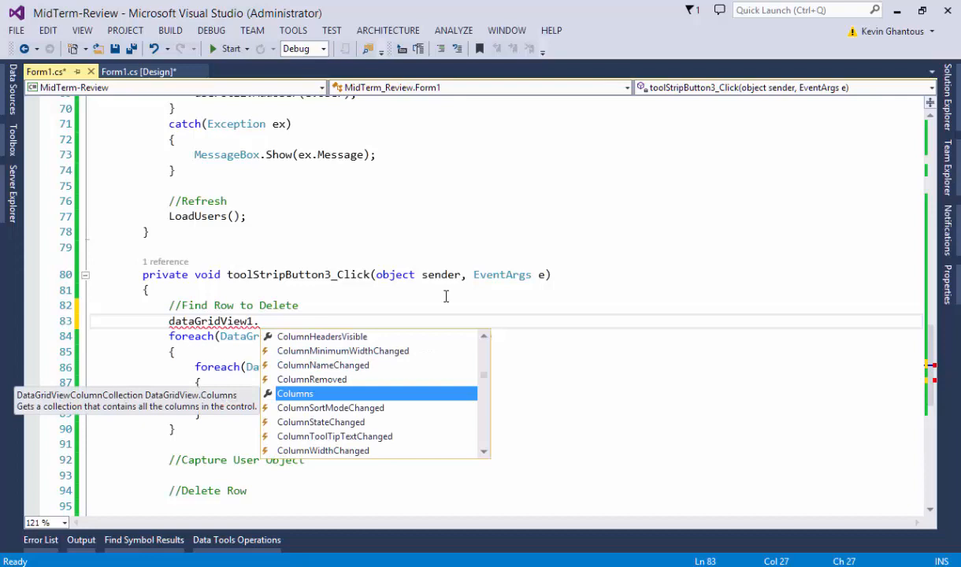
pyautogui.write('pri')
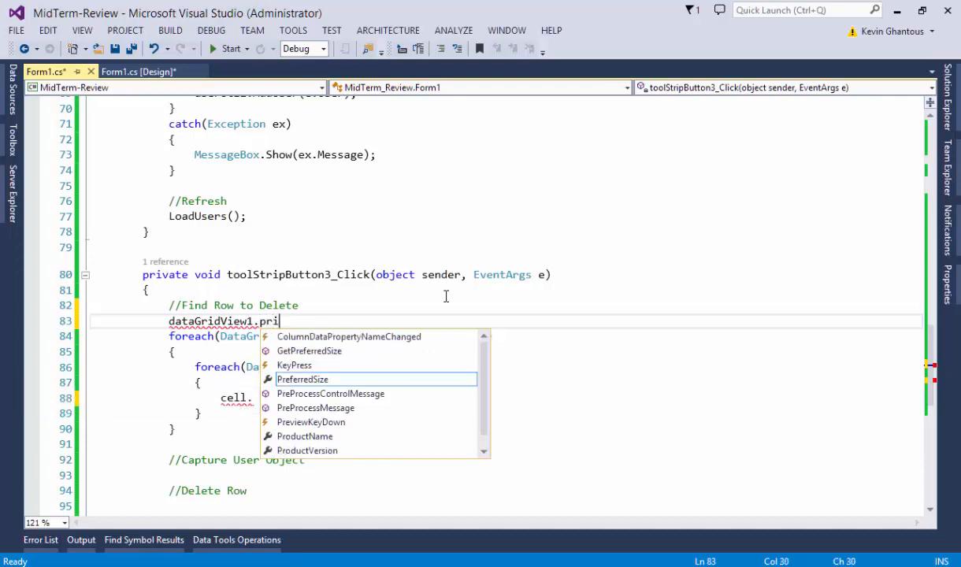
pyautogui.write('key')
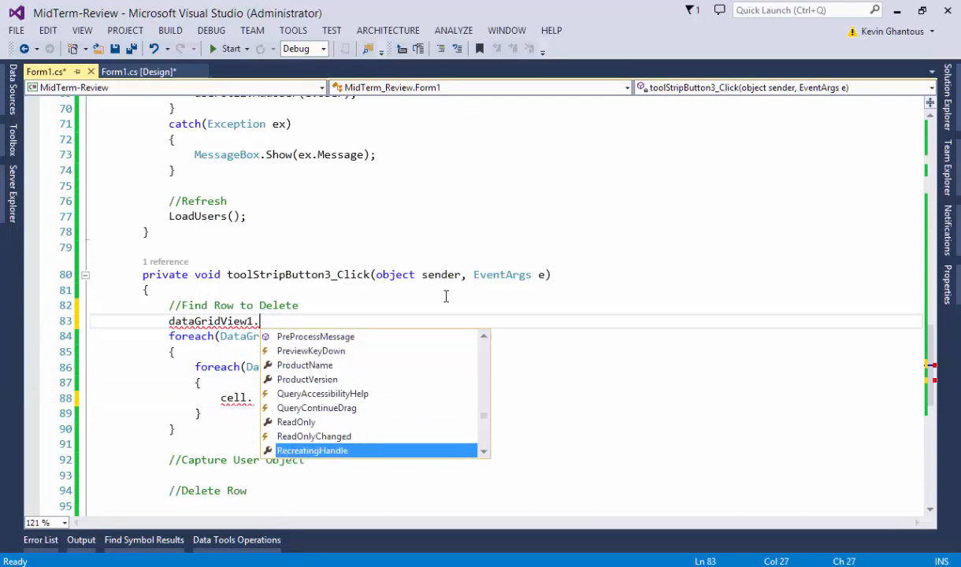
pyautogui.write('SElectedRowsRows)')
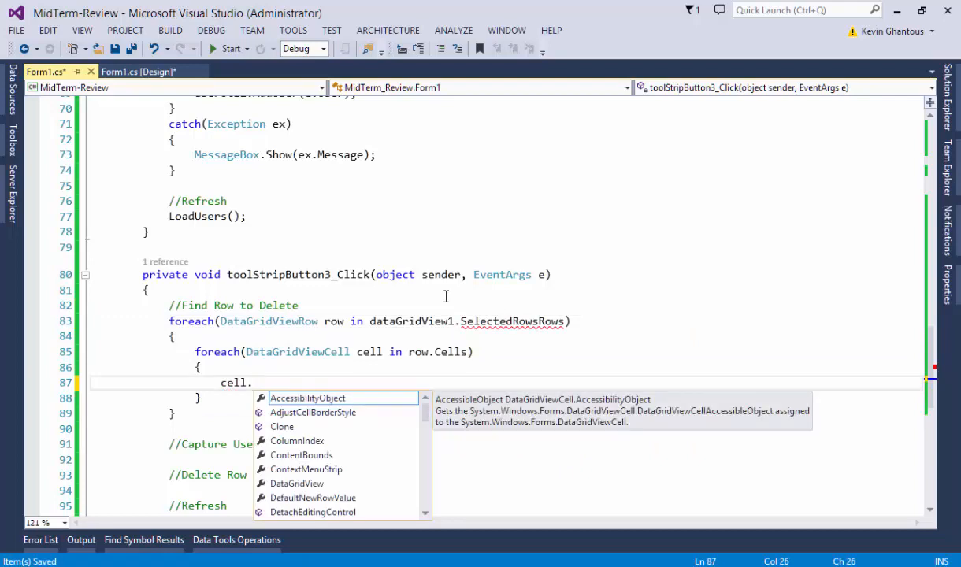
# Step: Add if (cell.ColumnIndex == 0) storing (int)cell.Value as int IdOfUser
pyautogui.press('Down')
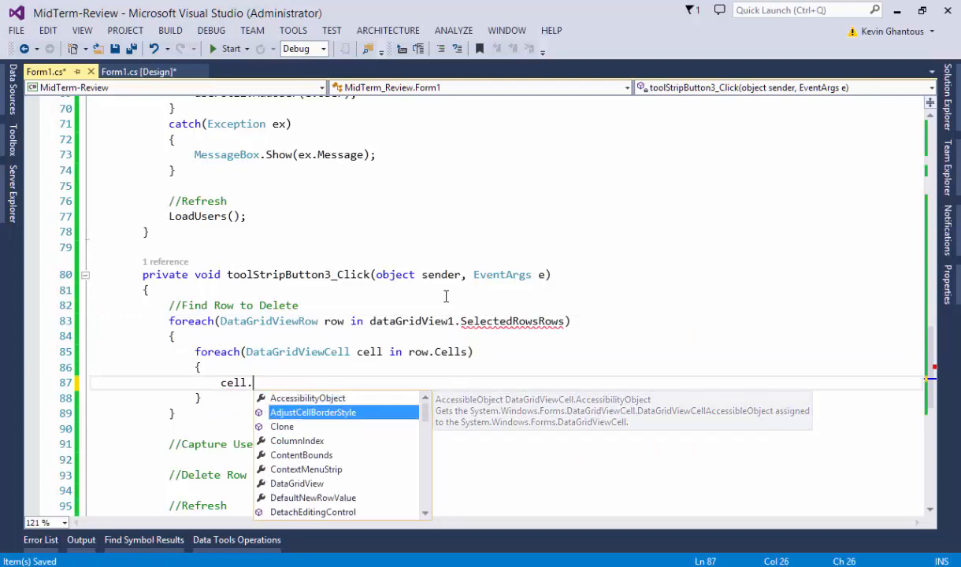
pyautogui.write('ColumnIndex =')
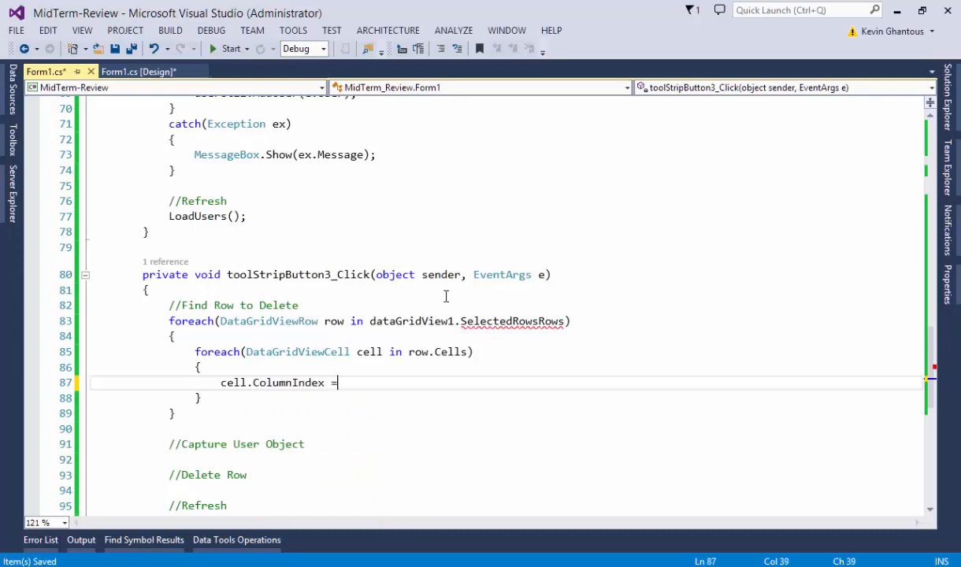
pyautogui.write('= 0')
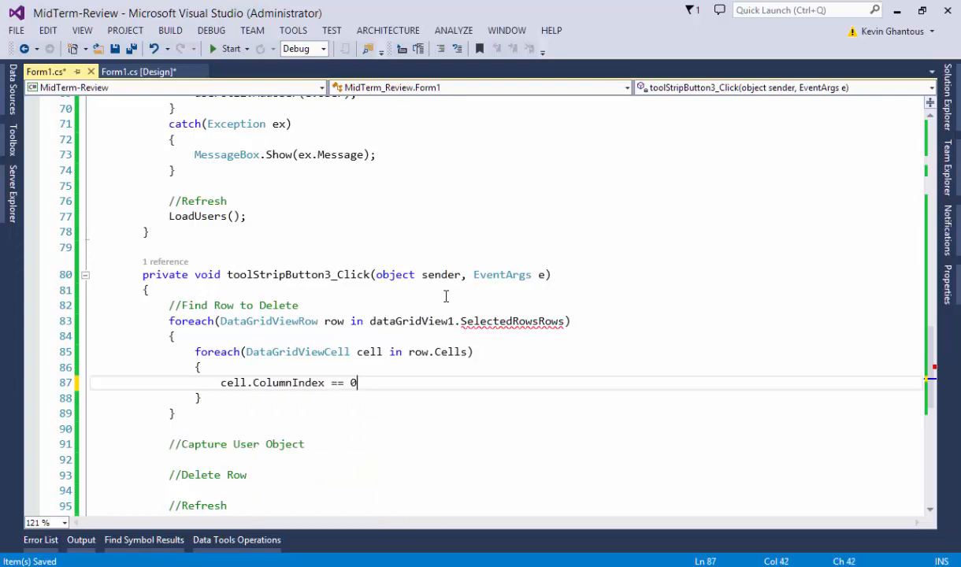
pyautogui.write('if(')
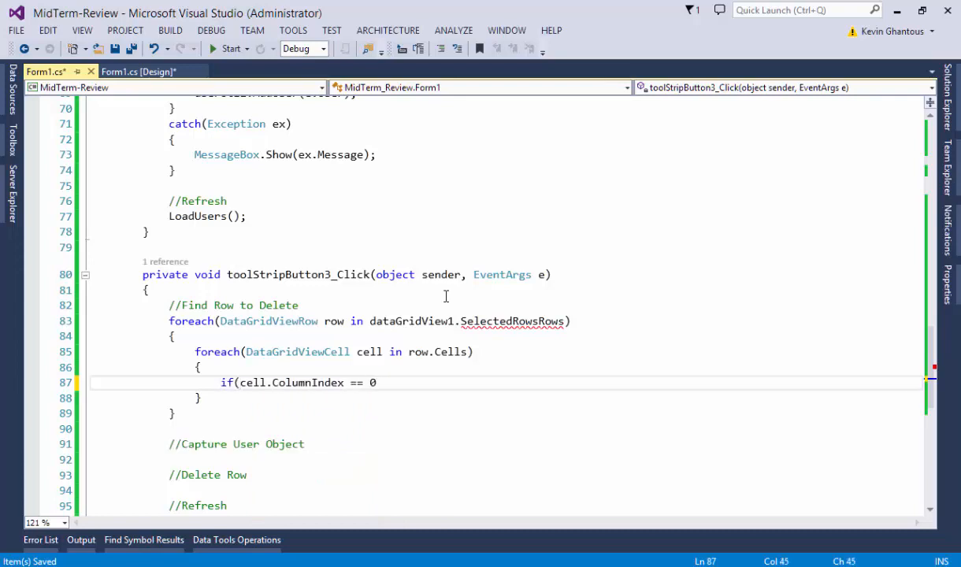
pyautogui.write('cell.Value')
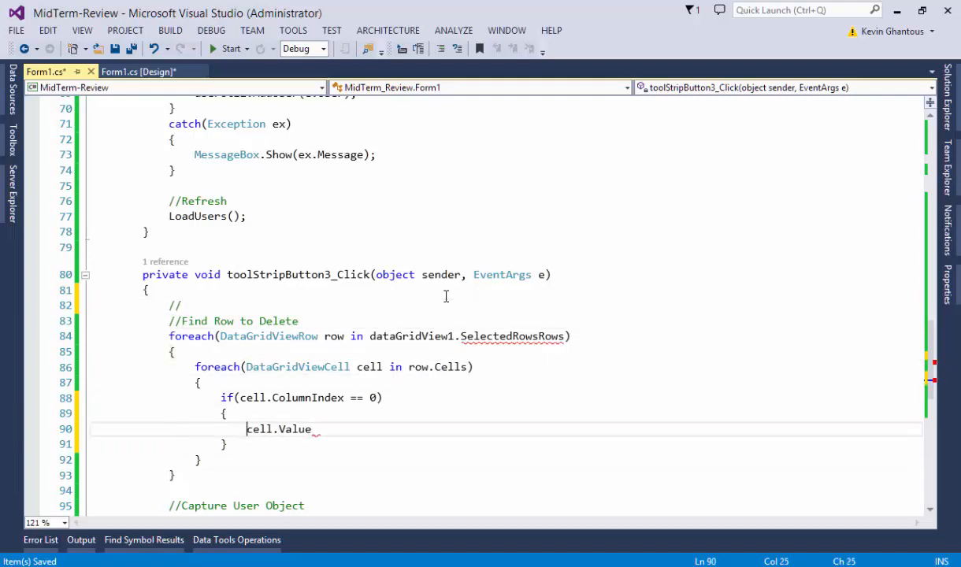
pyautogui.write('int Id')
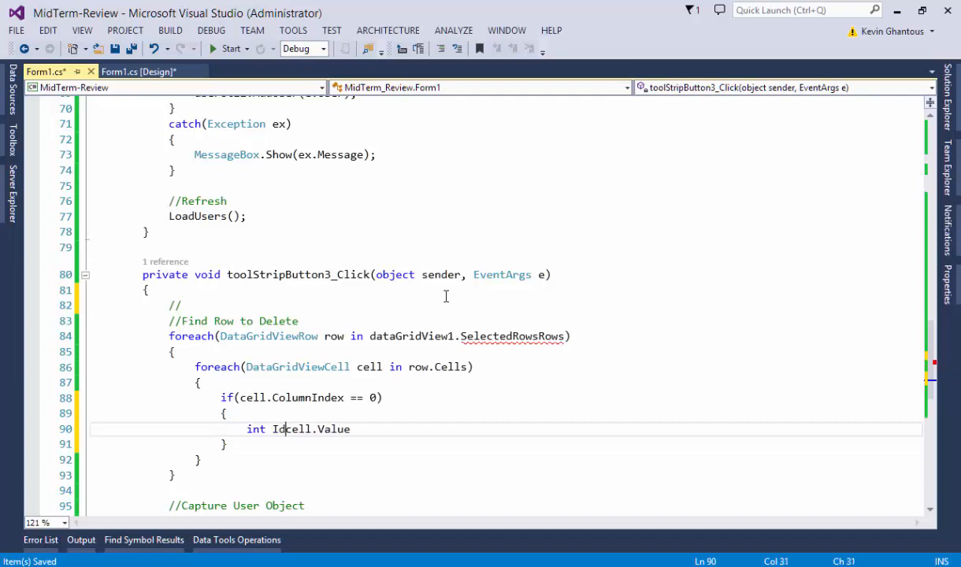
pyautogui.write('OfUser')
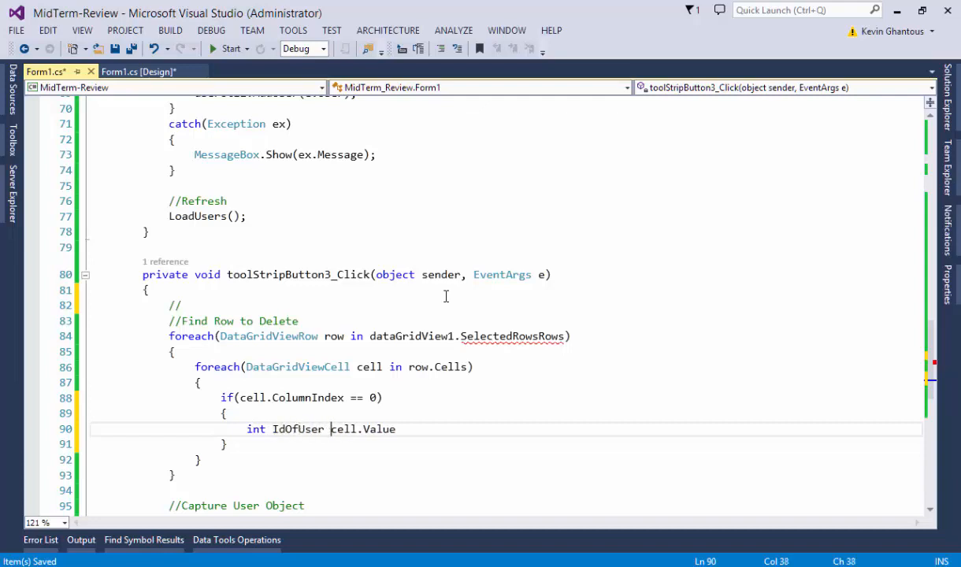
pyautogui.write('= (int')
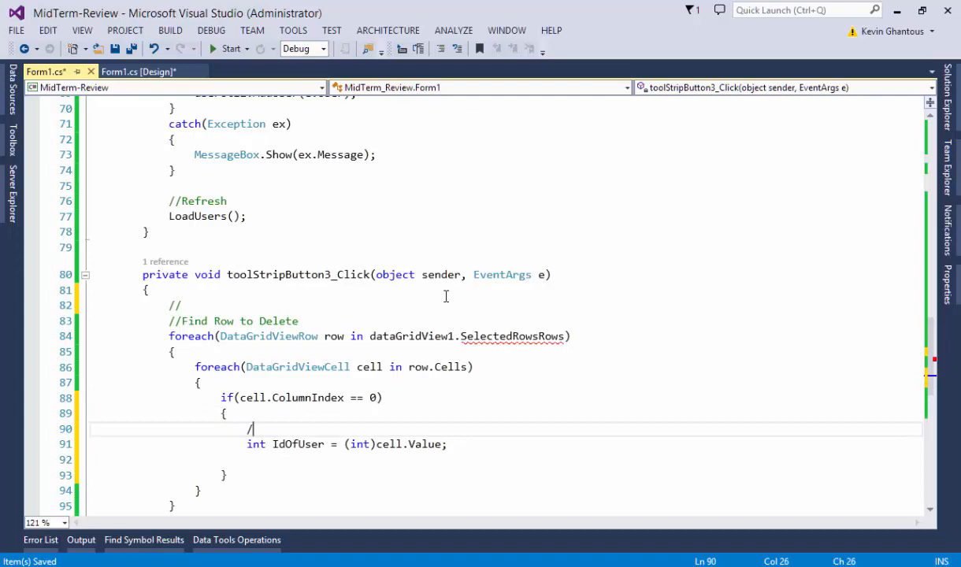
# Step: Add a //Get User comment and create a SqlUserUtility instance named util
pyautogui.write('/Get User')
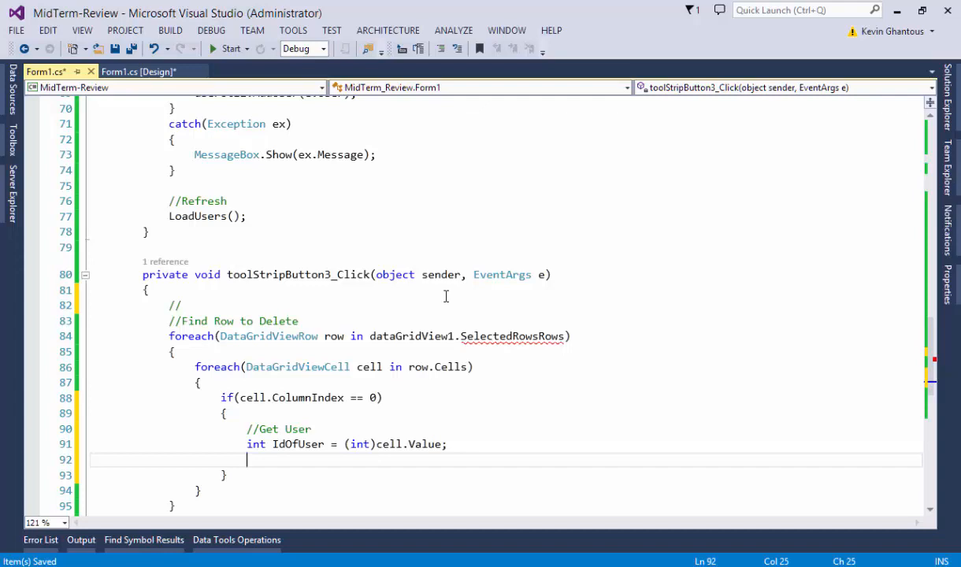
pyautogui.write('SqlUserUtility')
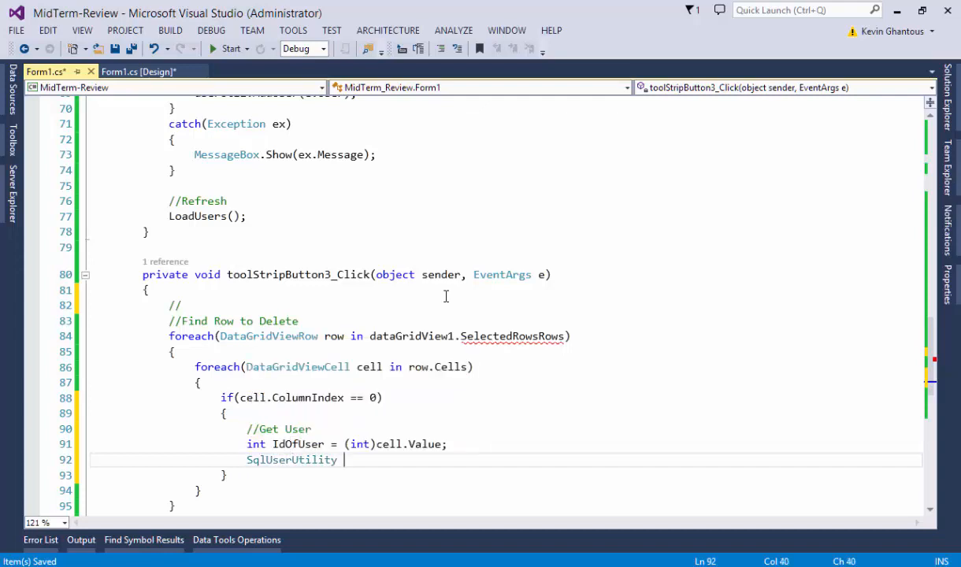
pyautogui.write('util')
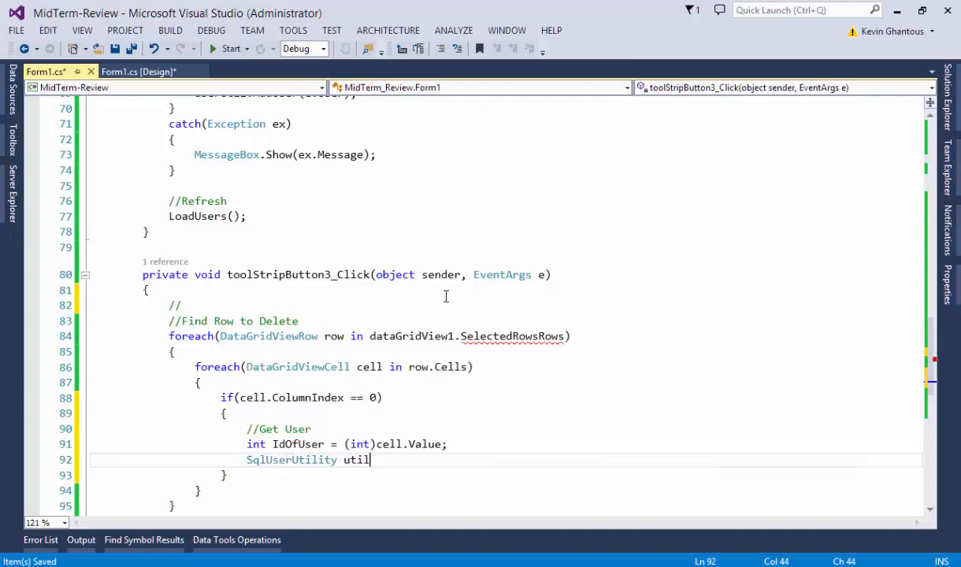
pyautogui.write('= new SqlUserUtility();')
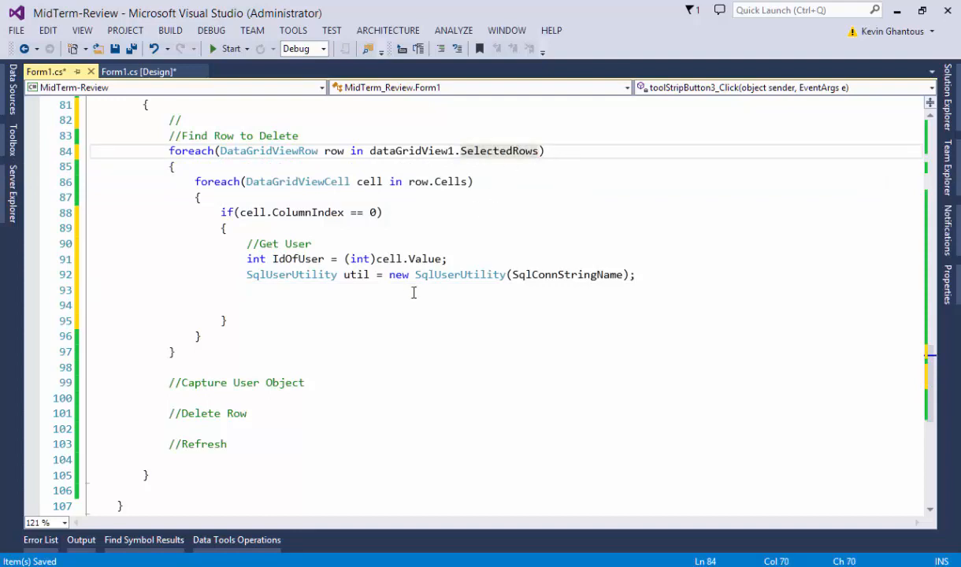
# Step: Look up the user via util.GetAllUsers().FirstOrDefault(x => x.Id == IdOfUser)
pyautogui.write('util.GetAllUsers(')
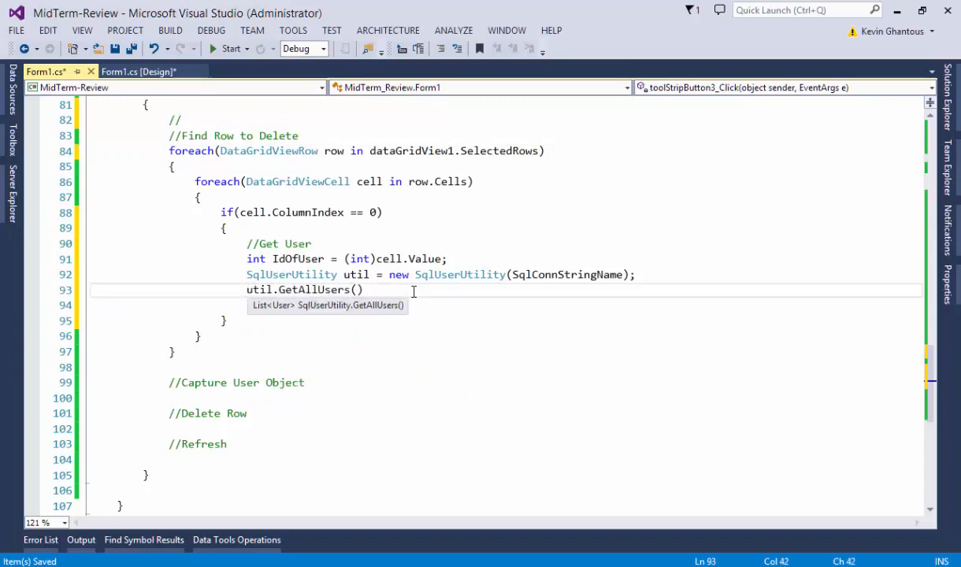
pyautogui.write('.')
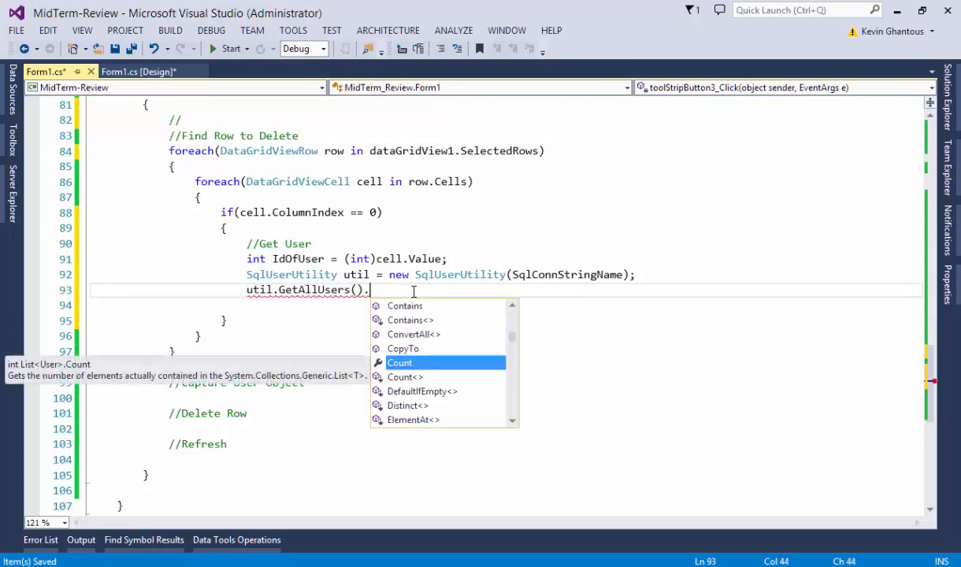
pyautogui.write('Where(')
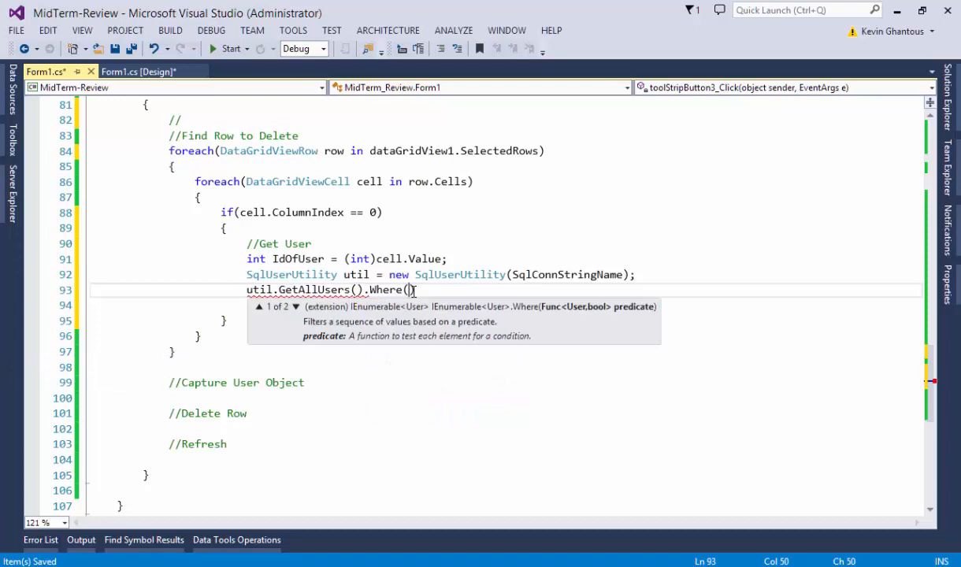
pyautogui.press('Backspace')
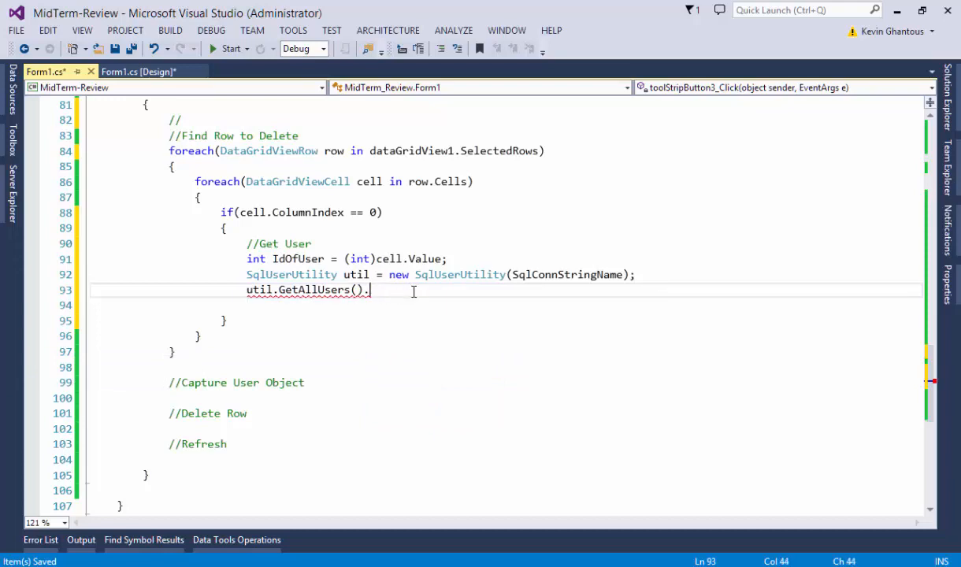
pyautogui.write('FirstOrDefault(x=>x')
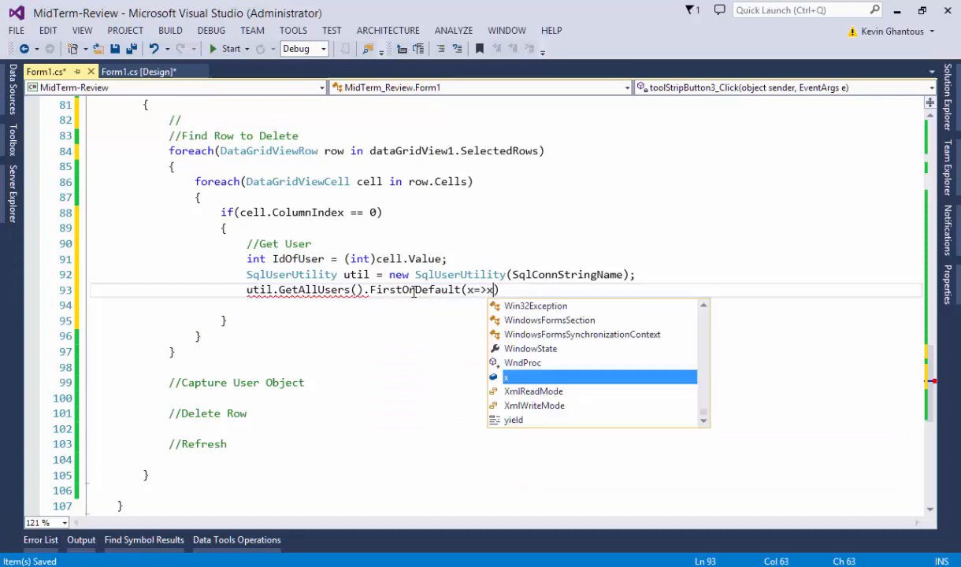
pyautogui.write('.Id =')
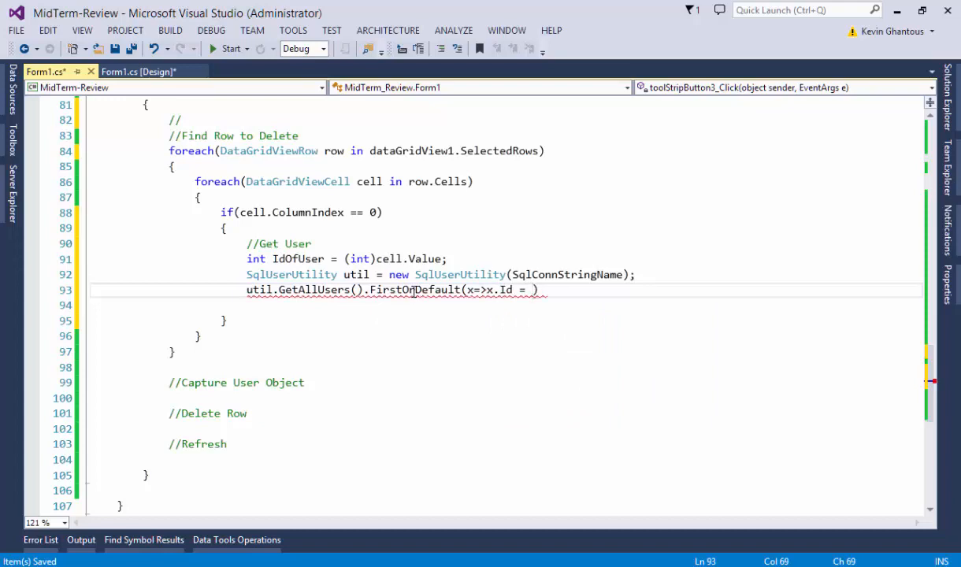
pyautogui.write('IdOfUser')
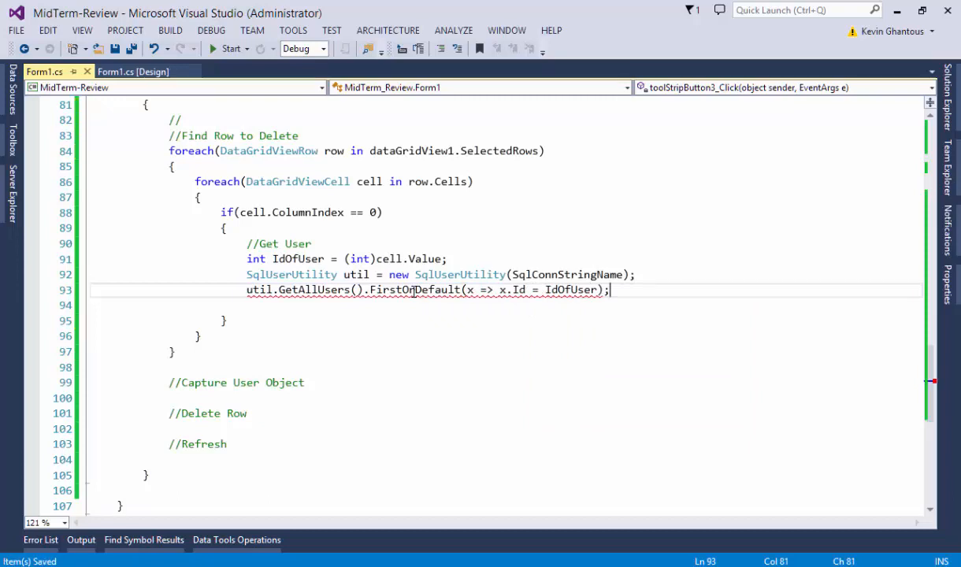
pyautogui.moveTo(534, 303)
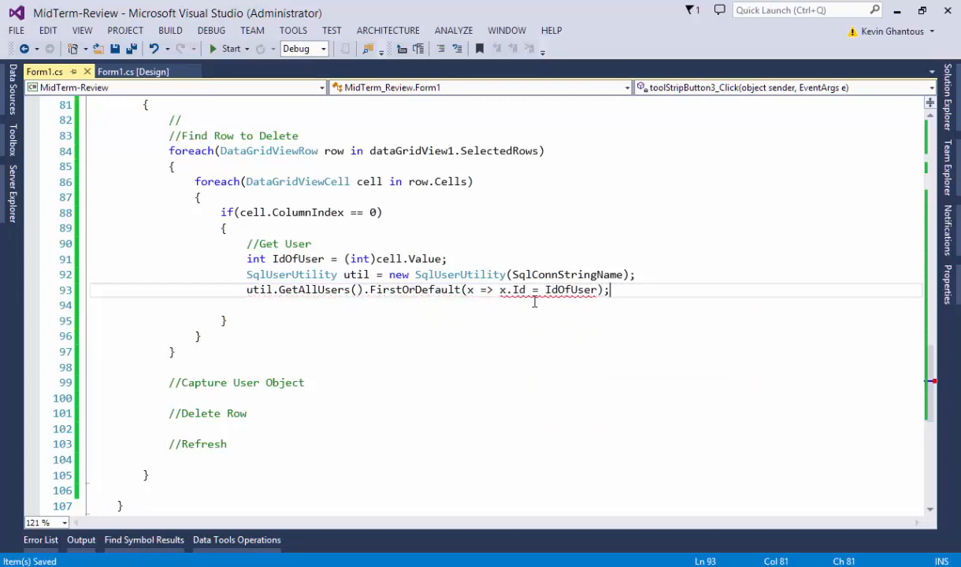
pyautogui.moveTo(636, 290)
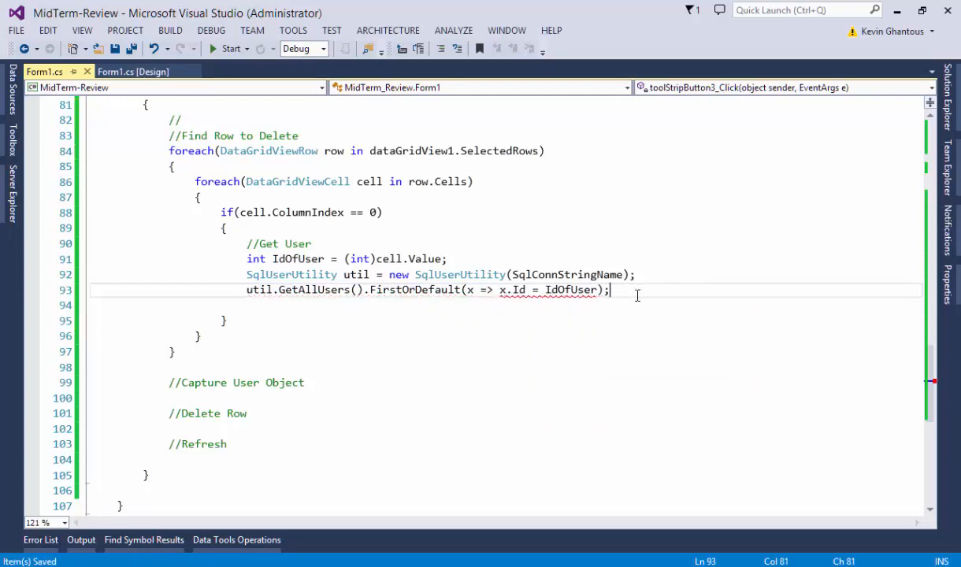
pyautogui.moveTo(588, 306)
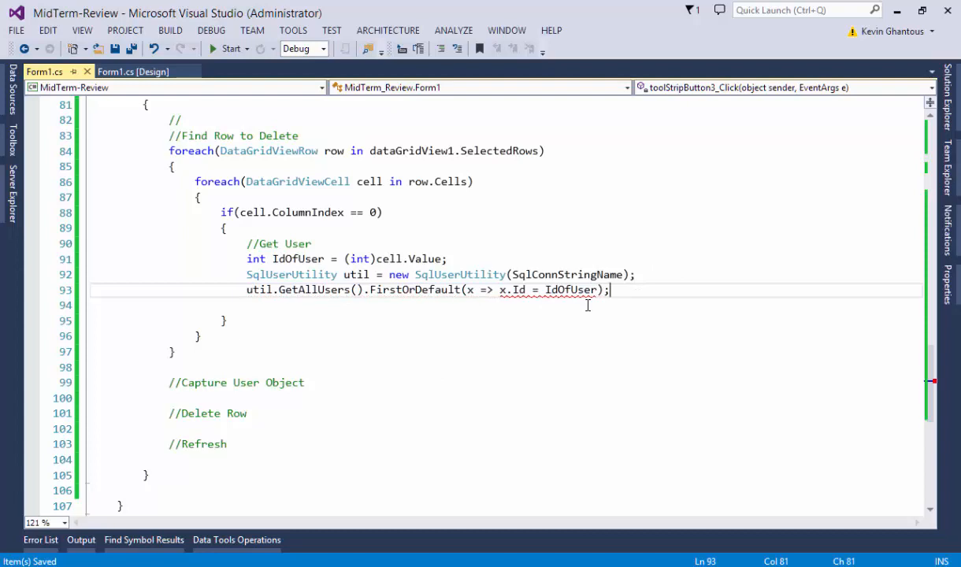
pyautogui.click(536, 290)
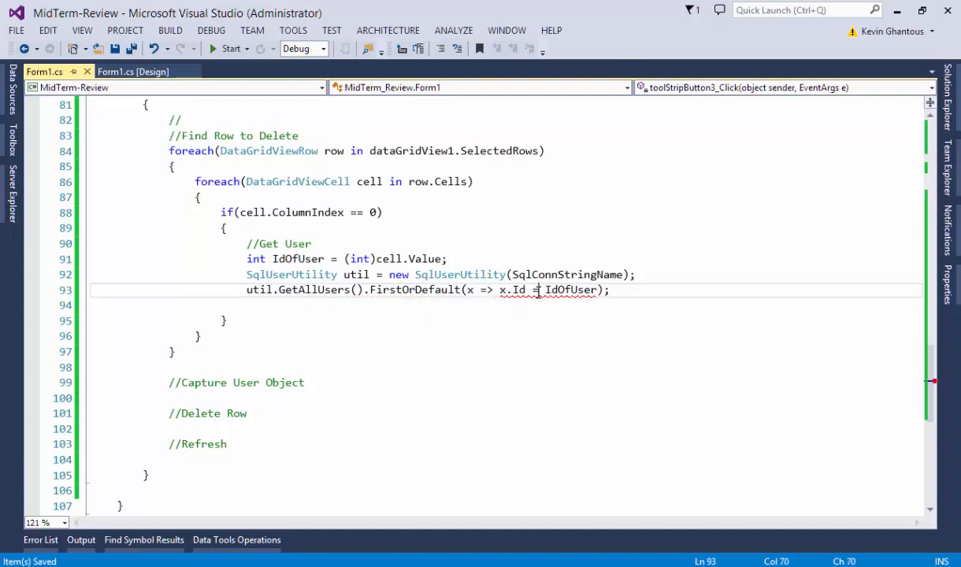
pyautogui.write('=')
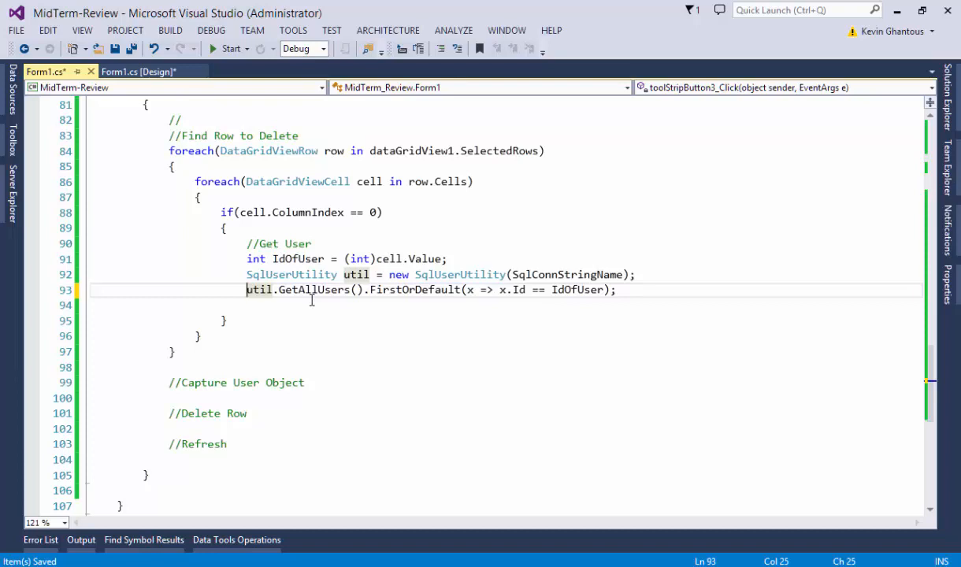
# Step: Store the found user as UserToDelete and call util.DeleteUser(UserToDelete)
pyautogui.write('UserToDelete =')
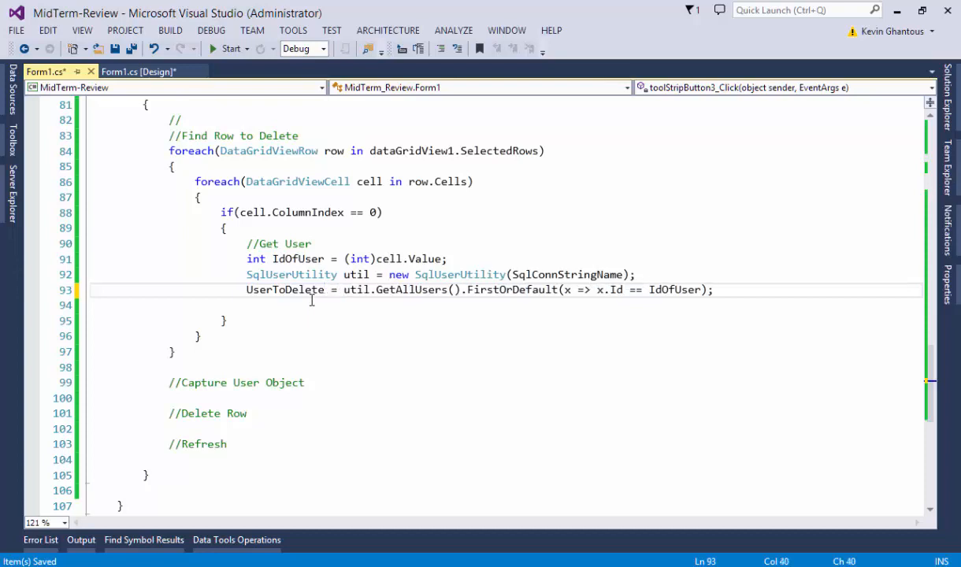
pyautogui.write('User')
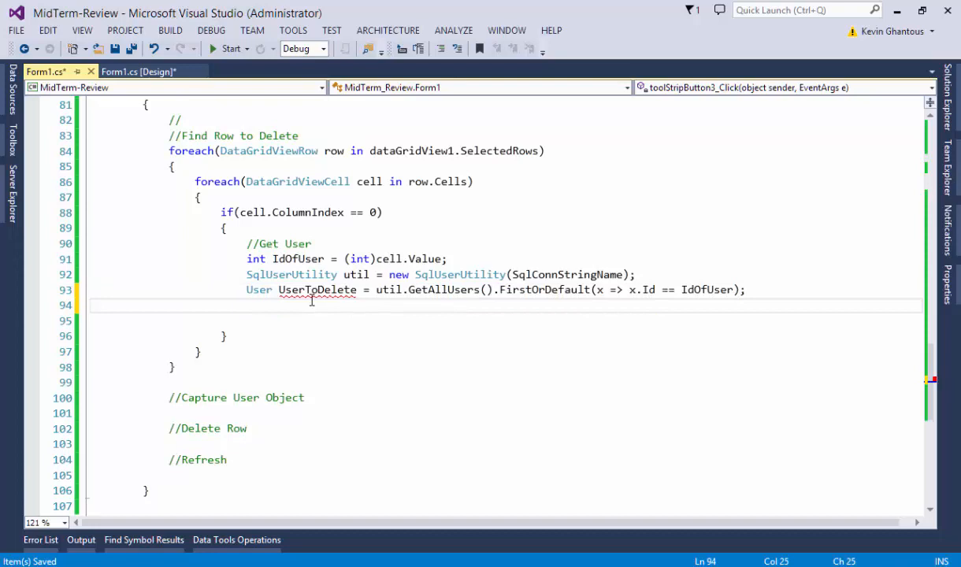
pyautogui.write('util.Delete')
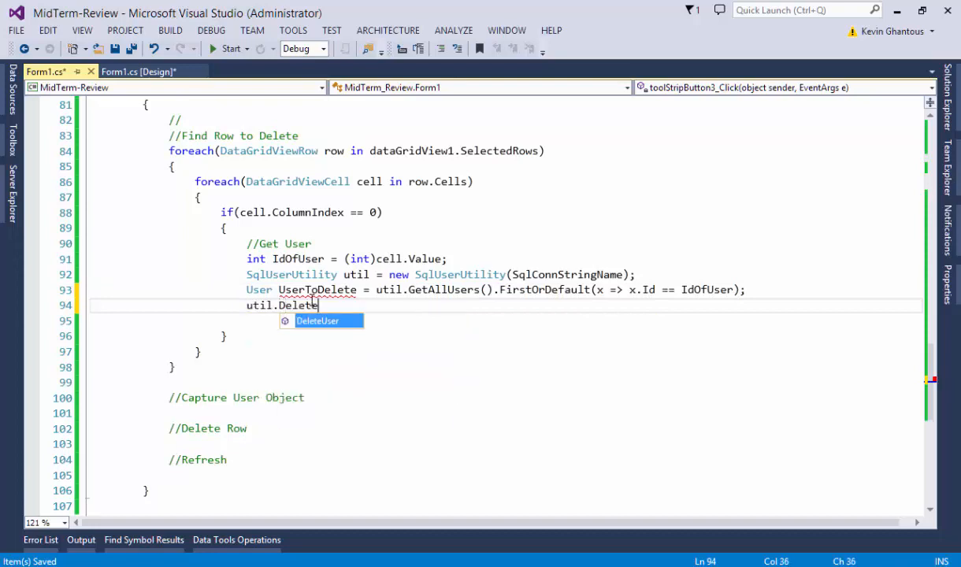
pyautogui.write('User(userto')
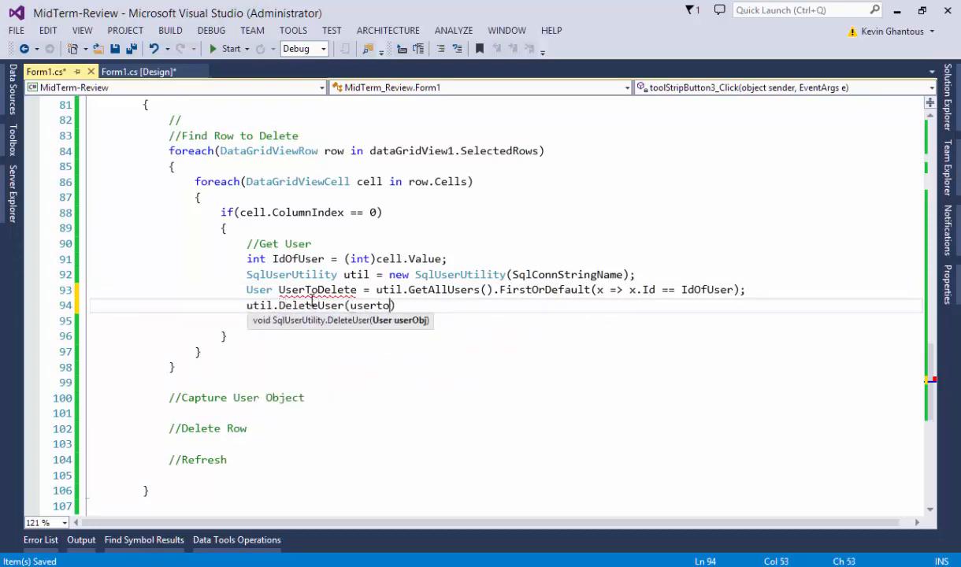
pyautogui.write('userToDelete);')
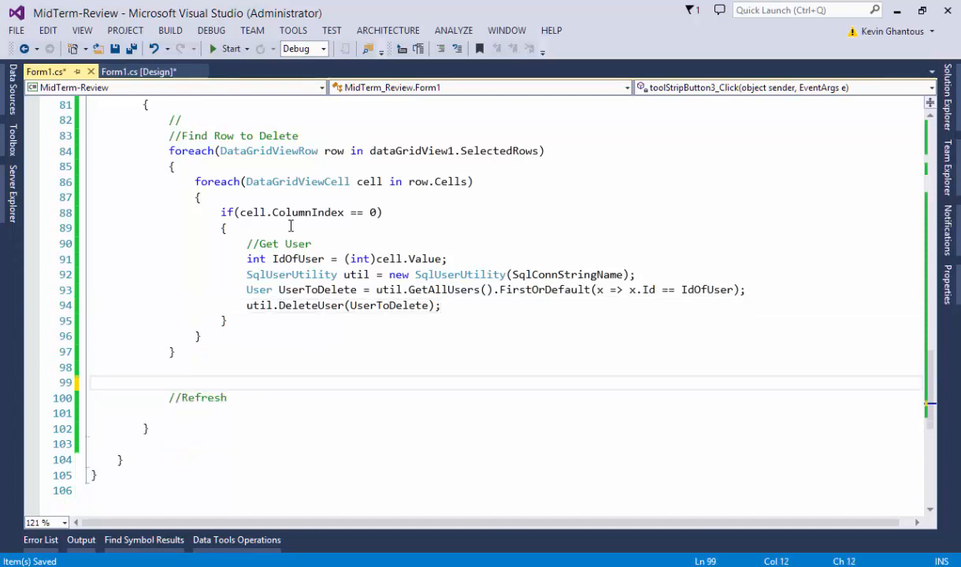
pyautogui.click(474, 259)
pyautogui.write('//Capture User Object')
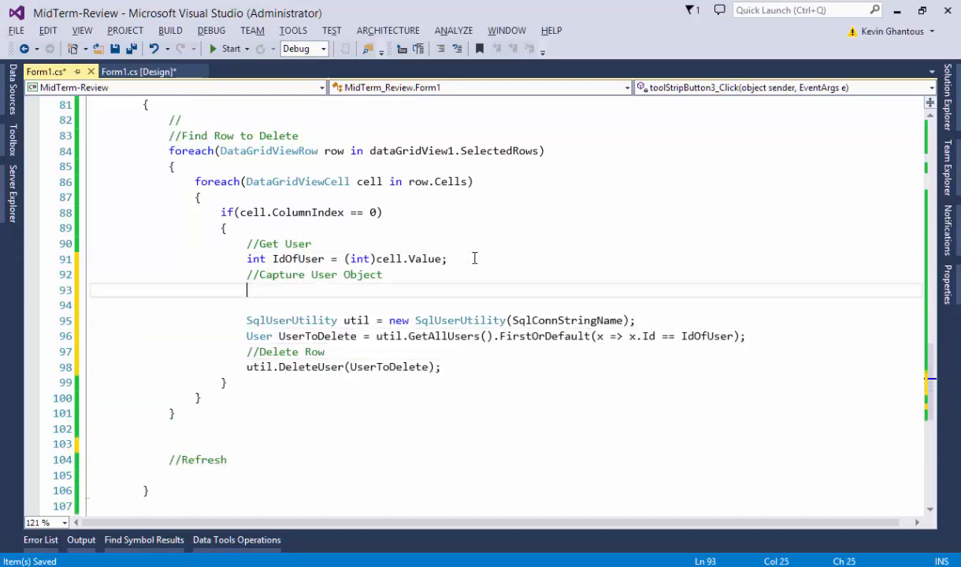
# Step: Add LoadUsers(); under the //Refresh comment, then start the app to test deleting
pyautogui.press('Backspace')
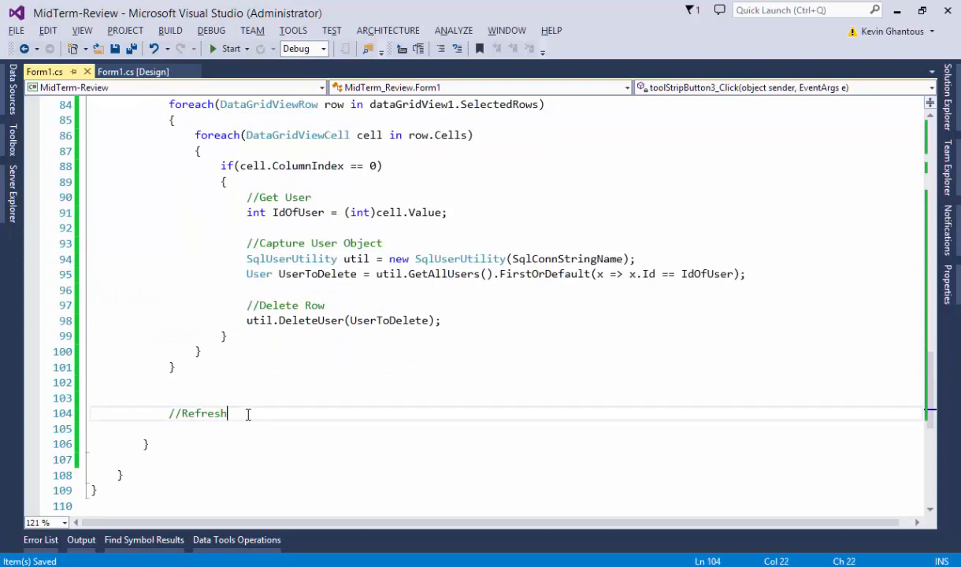
pyautogui.write('Lo')
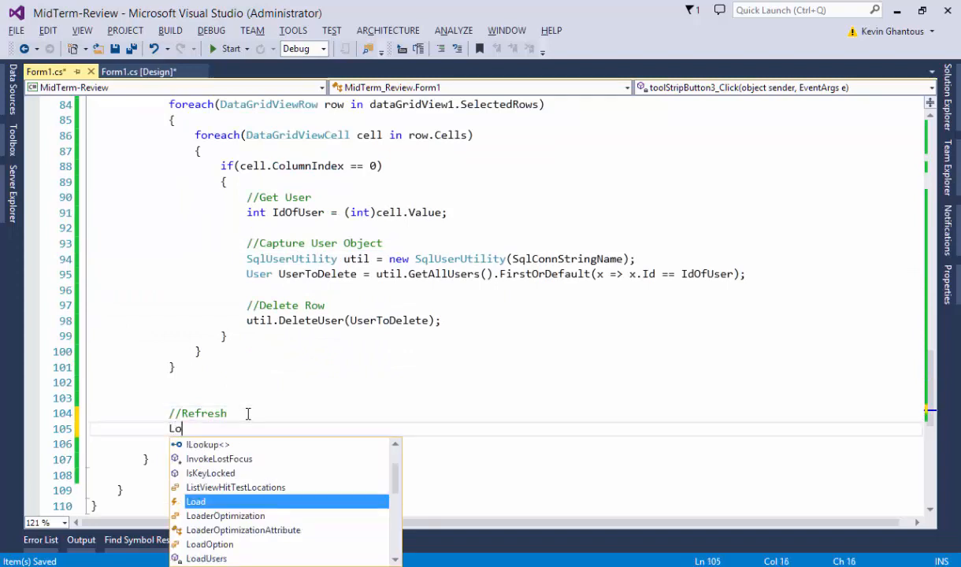
pyautogui.write('LoadUsers();')
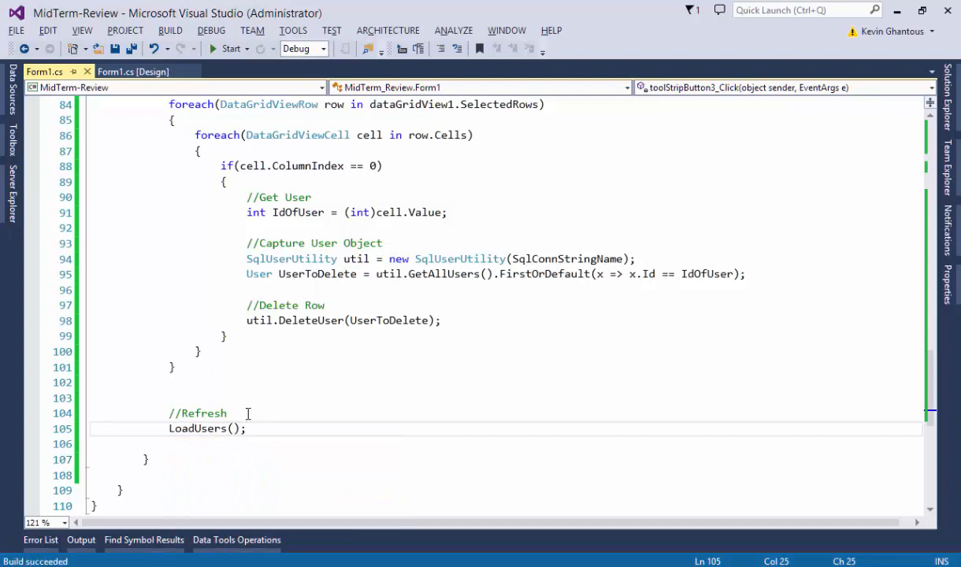
pyautogui.click(230, 48)
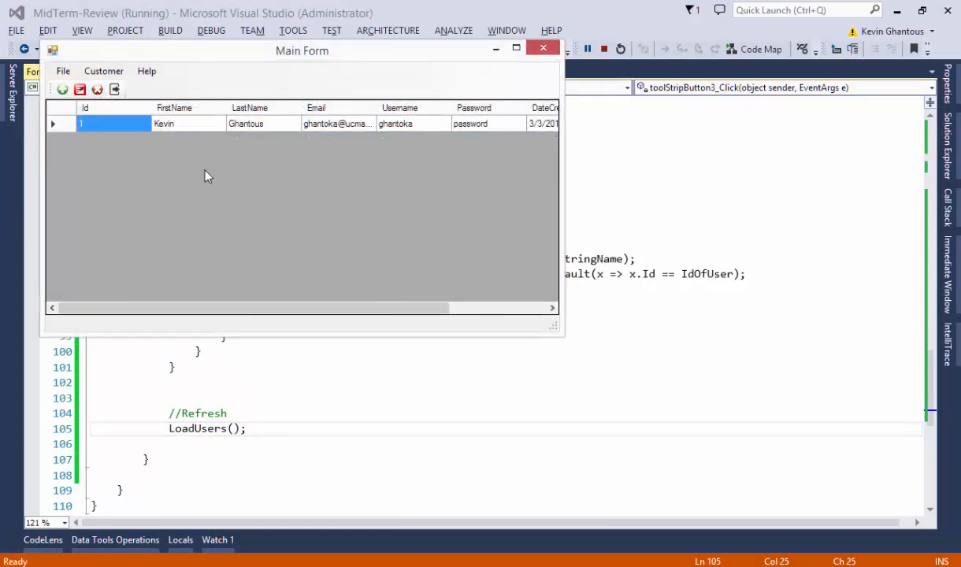
pyautogui.moveTo(158, 323)
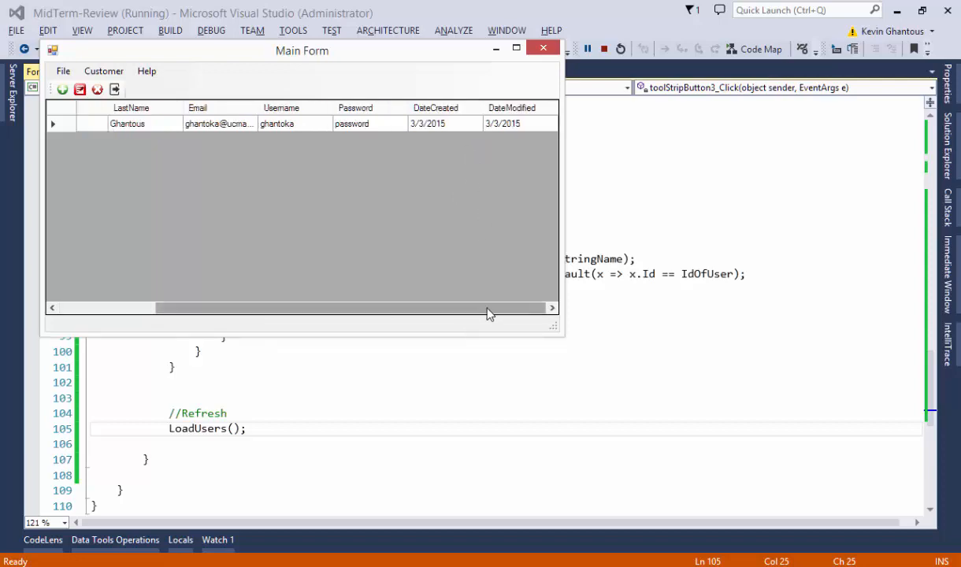
# Step: Select the single user row in Main Form and delete it to hit the breakpoint
pyautogui.click(542, 49)
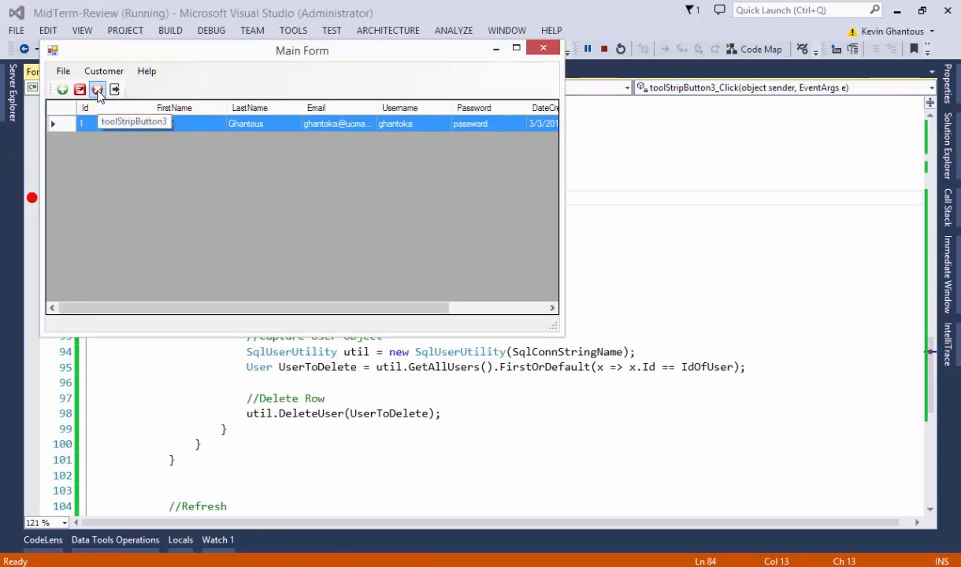
pyautogui.click(97, 89)
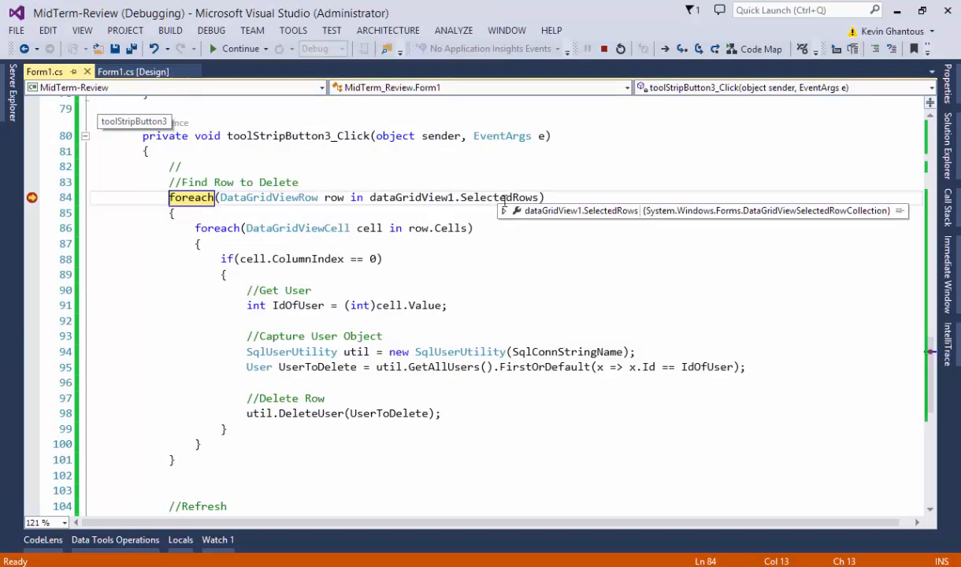
# Step: Inspect SelectedRows > Results View > [0] in the DataTip, then step into the row.Cells loop
pyautogui.click(504, 211)
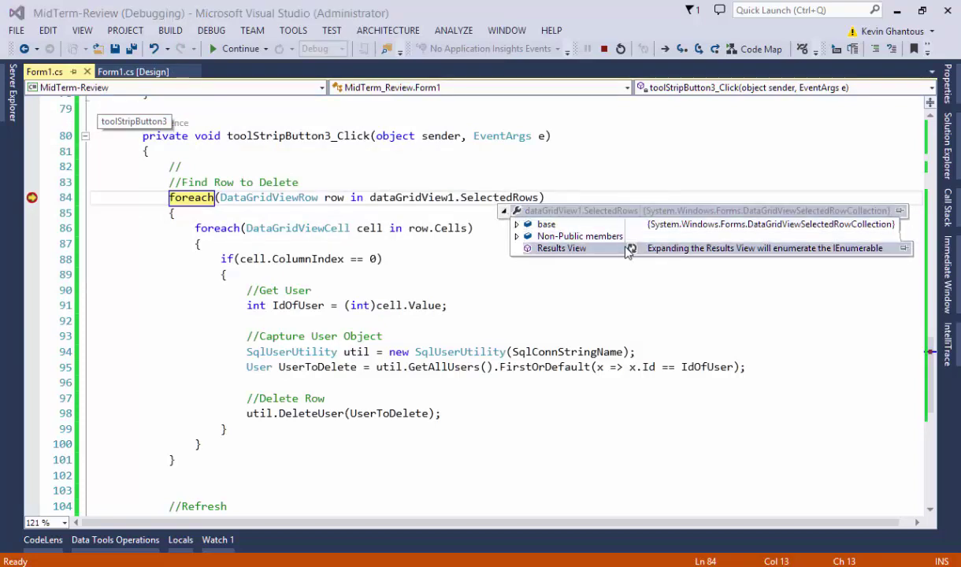
pyautogui.click(527, 248)
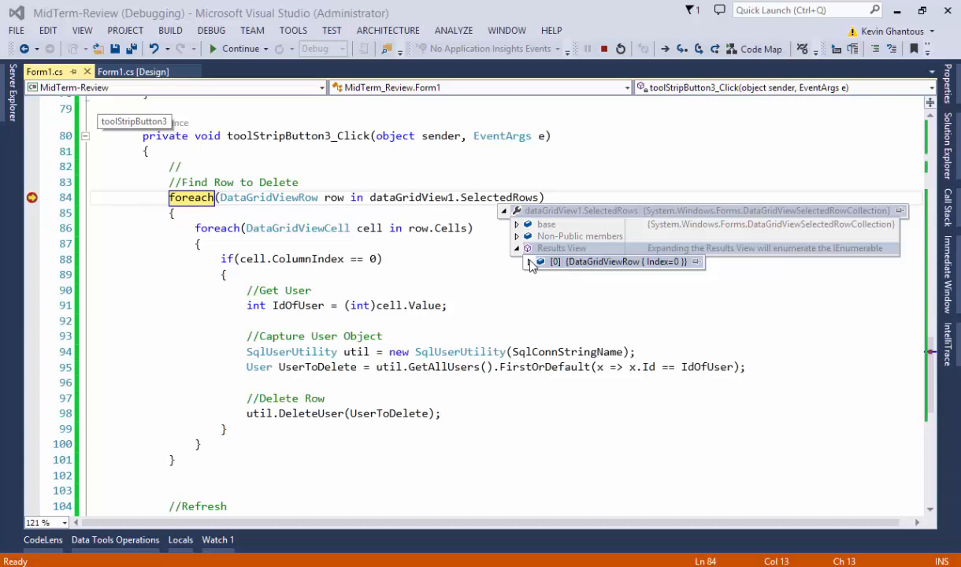
pyautogui.click(529, 262)
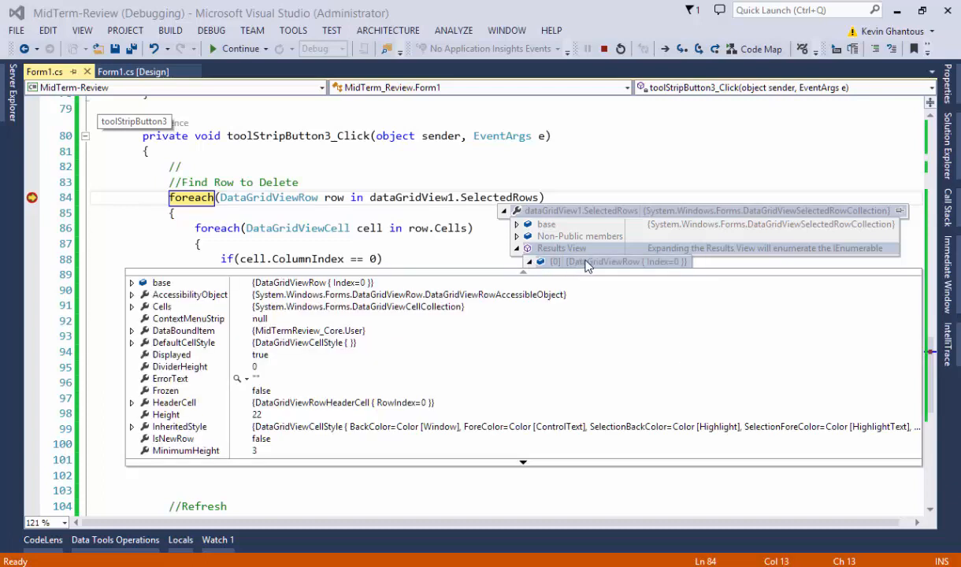
pyautogui.moveTo(327, 306)
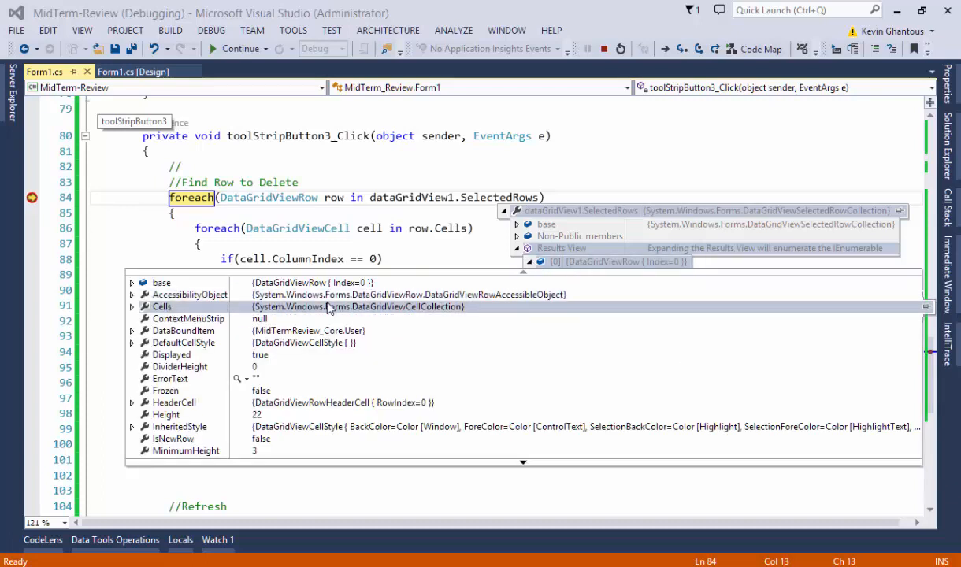
pyautogui.scroll(-3)
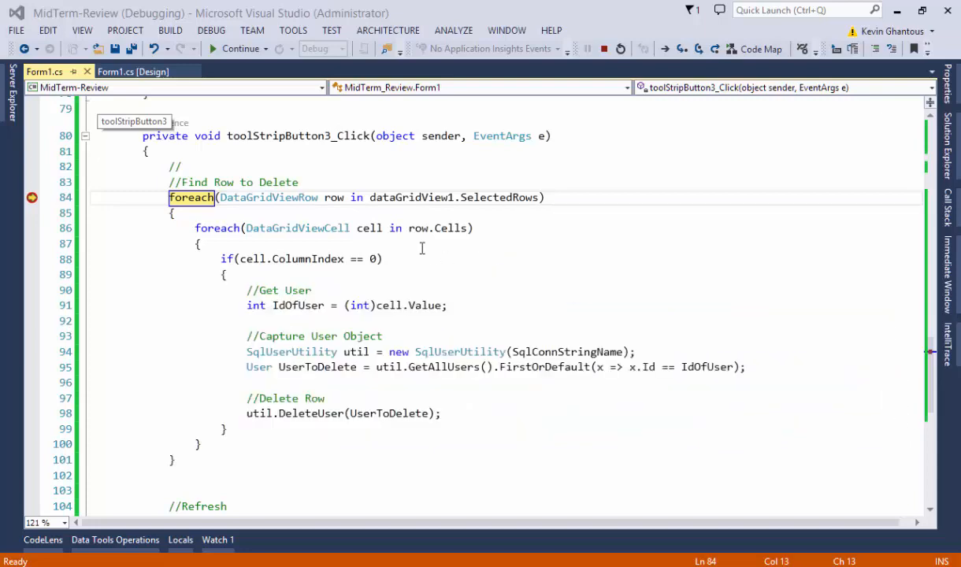
pyautogui.click(430, 227)
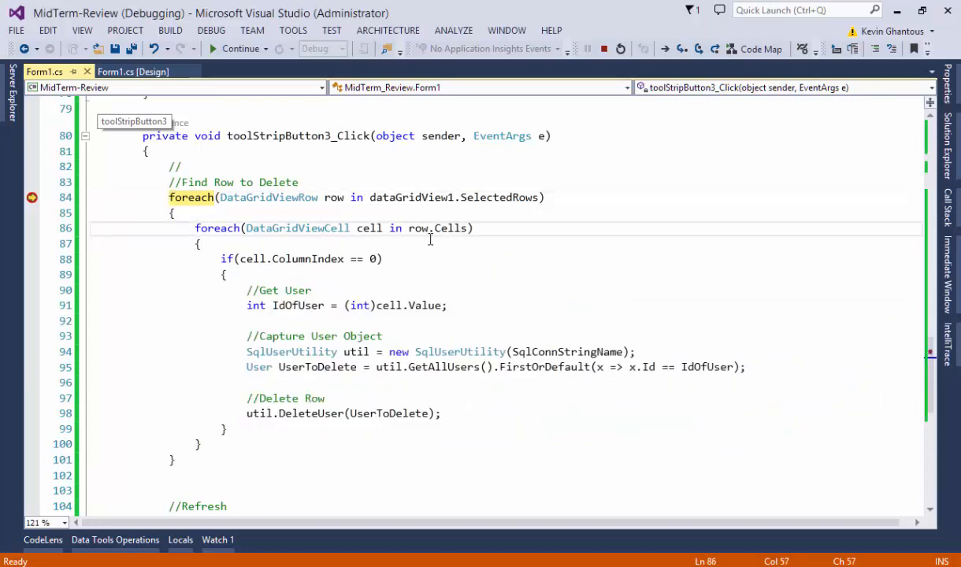
pyautogui.click(698, 49)
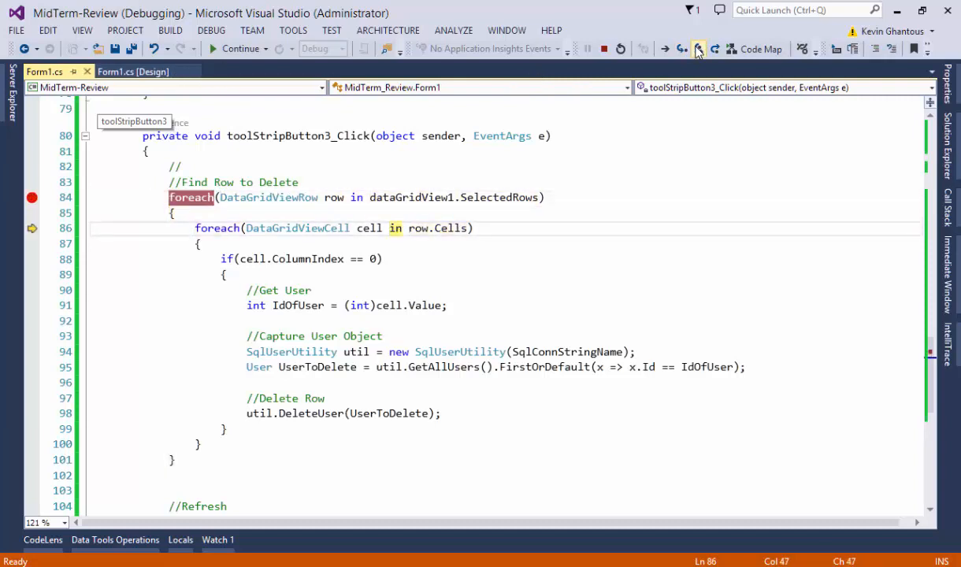
# Step: Step to the ColumnIndex == 0 check and list row.Cells to read ValueType Int32
pyautogui.press('F10')
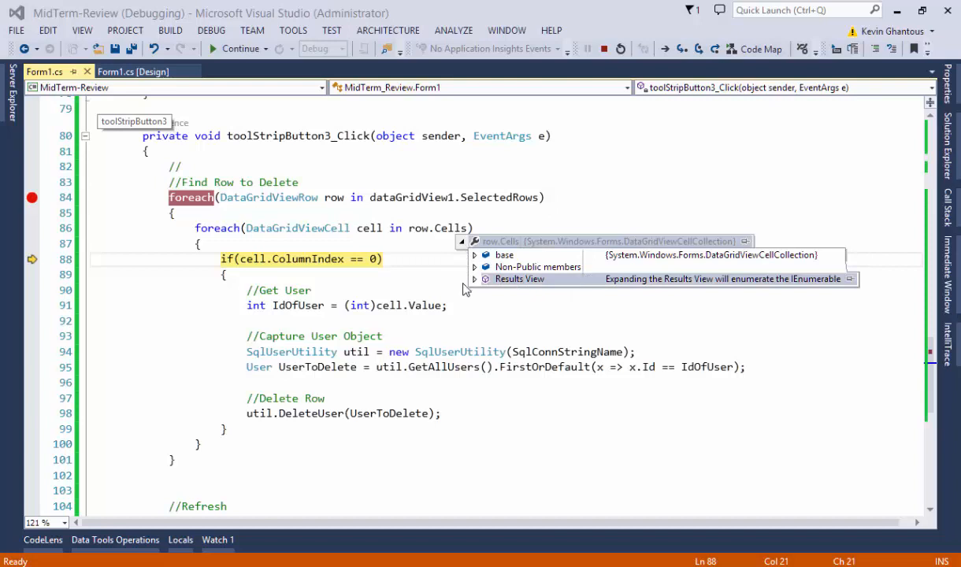
pyautogui.click(473, 279)
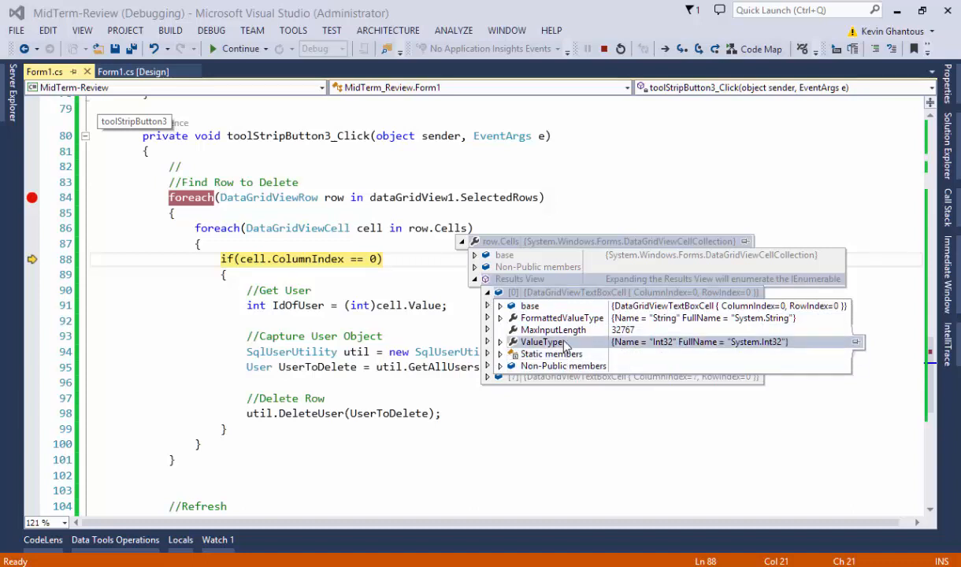
pyautogui.moveTo(562, 318)
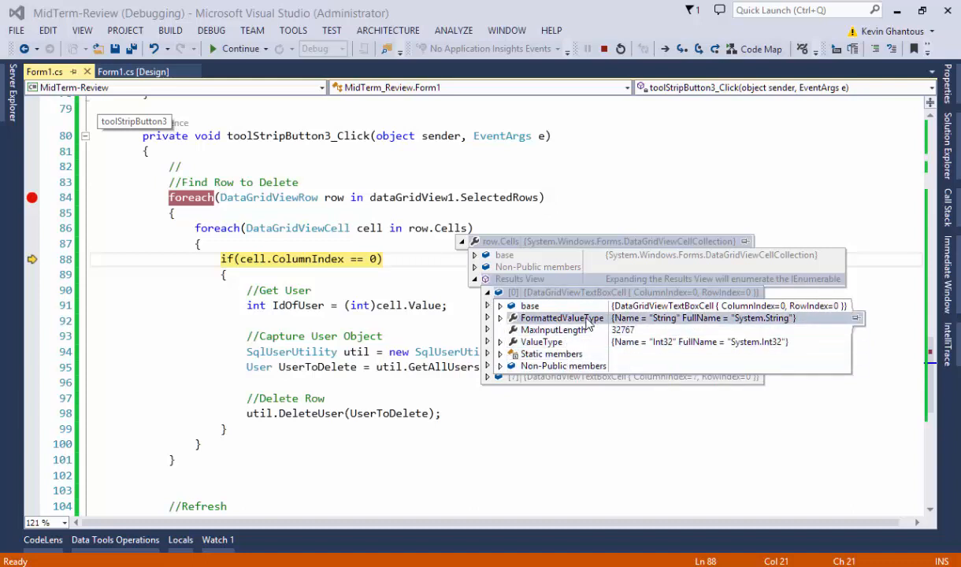
pyautogui.moveTo(540, 342)
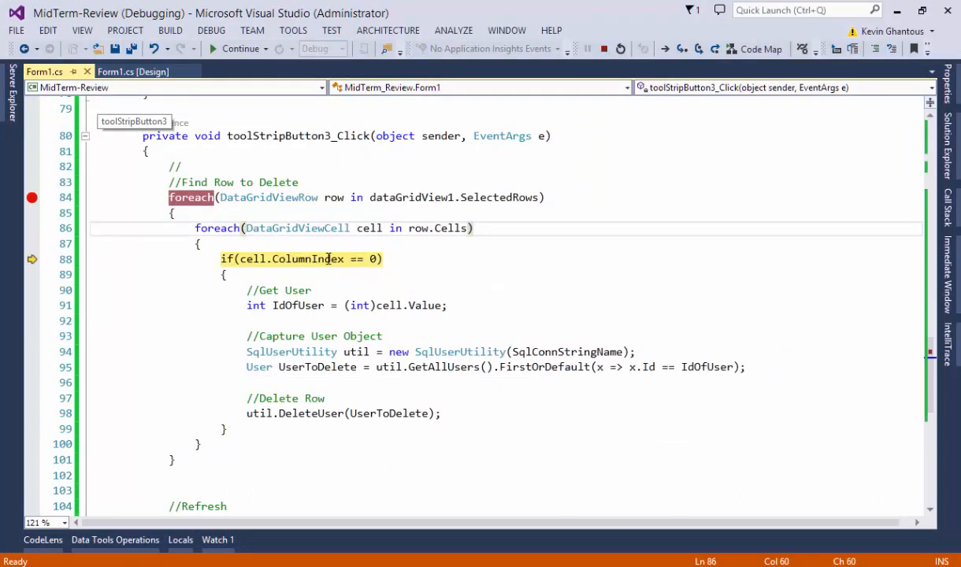
# Step: Step over twice to the IdOfUser line, highlighting the user lookup and DeleteUser calls
pyautogui.click(699, 49)
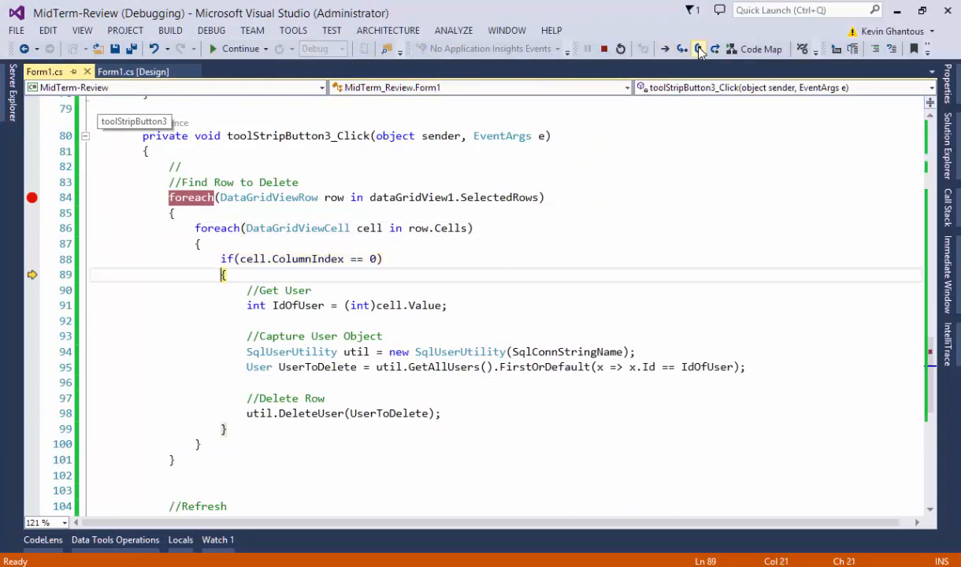
pyautogui.click(699, 49)
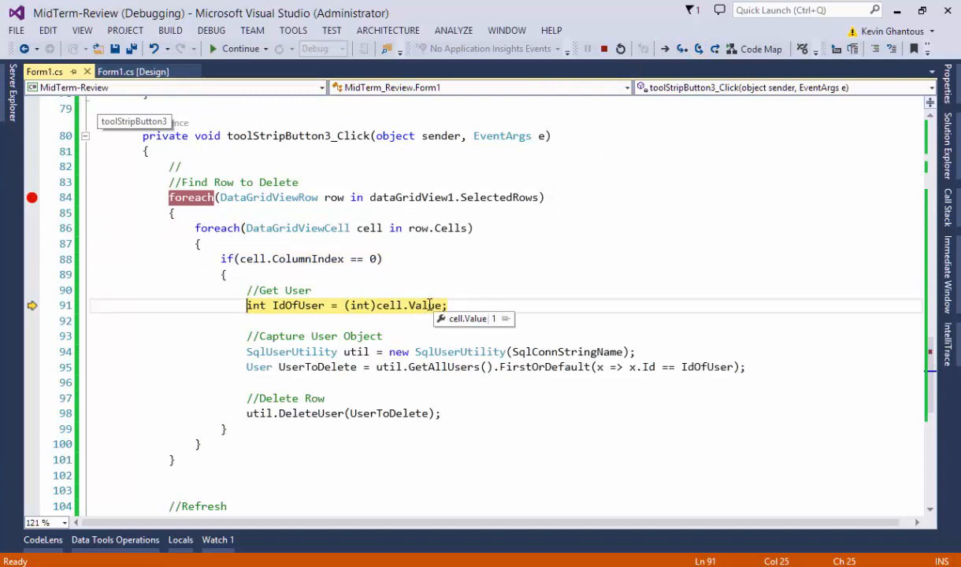
pyautogui.moveTo(473, 376)
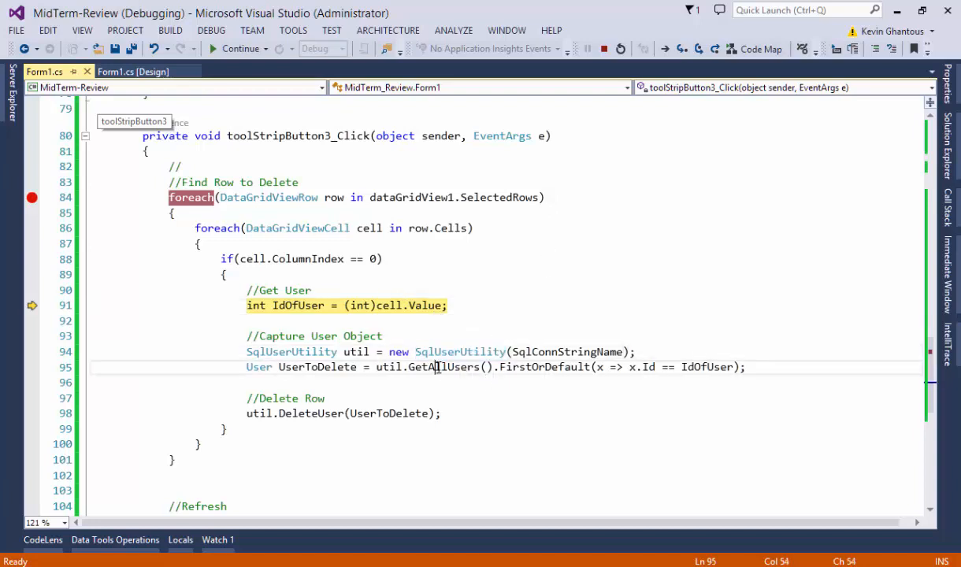
pyautogui.doubleClick(545, 367)
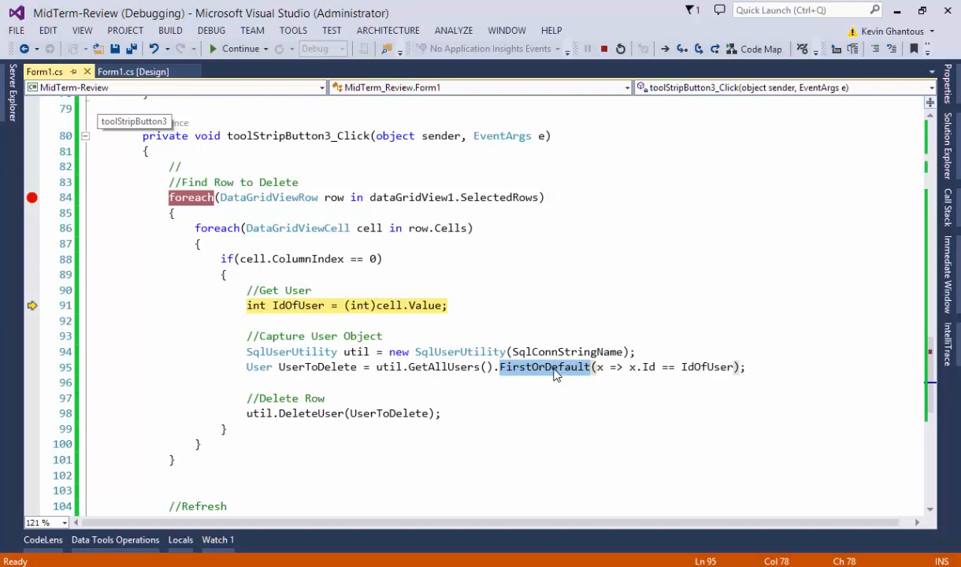
pyautogui.click(321, 414)
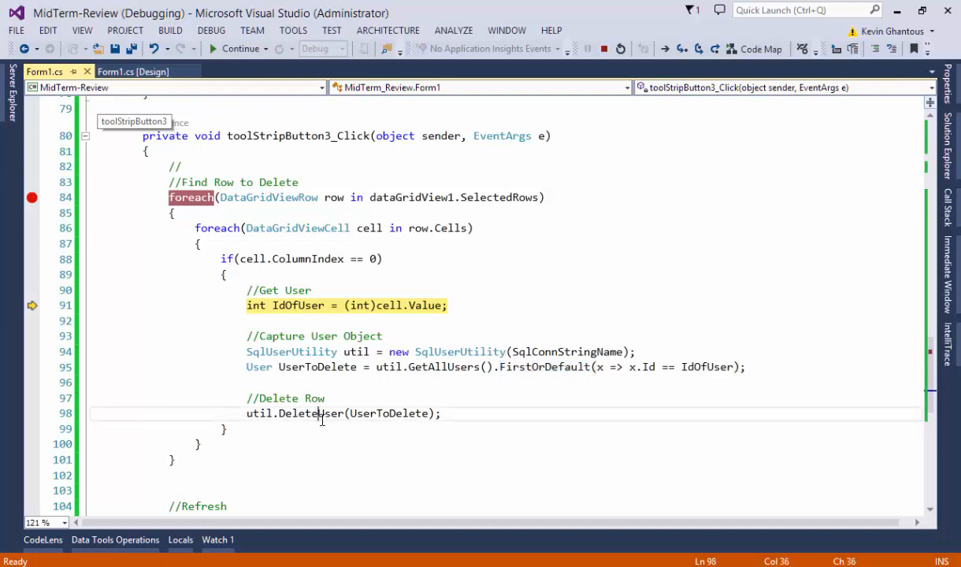
pyautogui.doubleClick(309, 413)
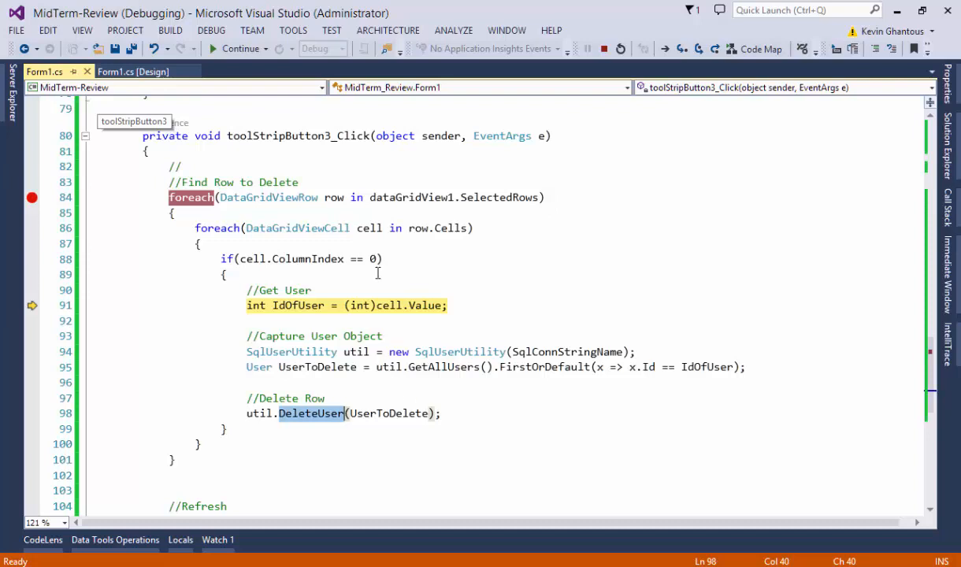
pyautogui.moveTo(453, 228)
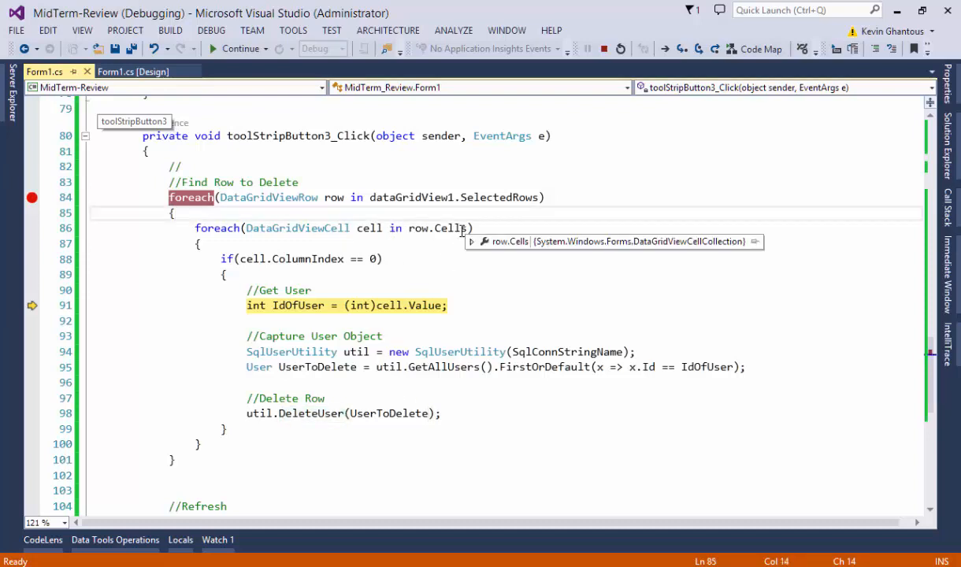
# Step: Expand row.Cells > Results View > [0] > base to see the first cell's OwningColumn
pyautogui.click(471, 241)
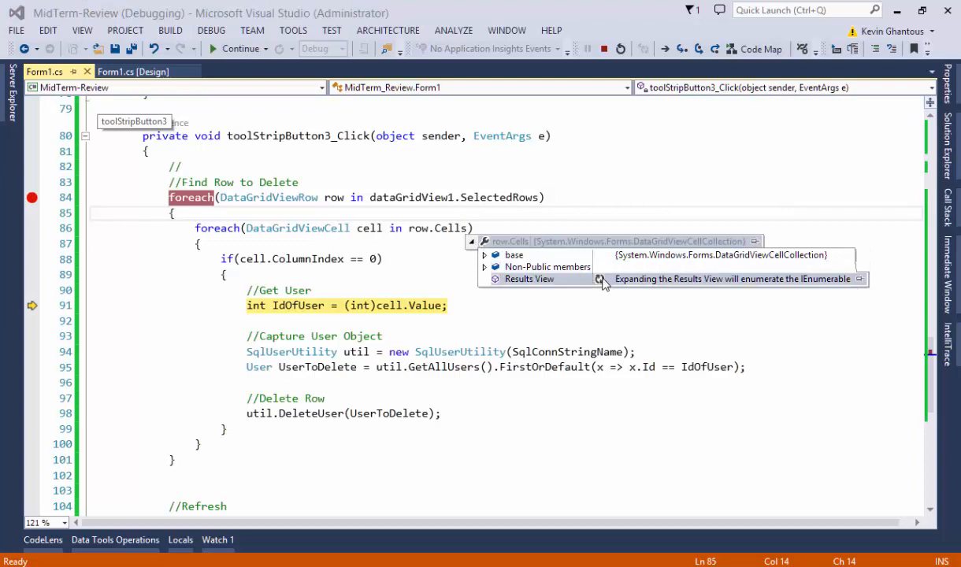
pyautogui.moveTo(484, 284)
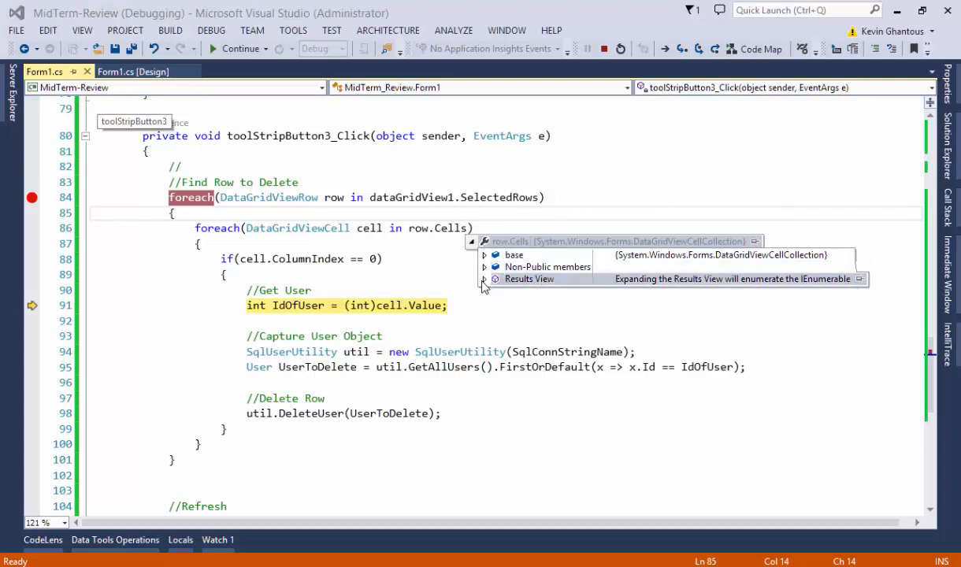
pyautogui.click(484, 279)
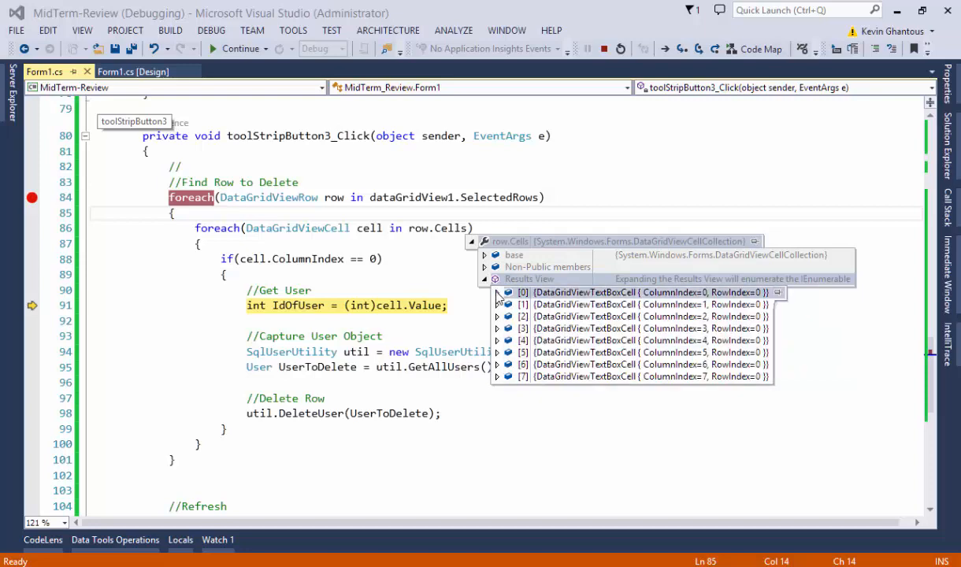
pyautogui.click(497, 292)
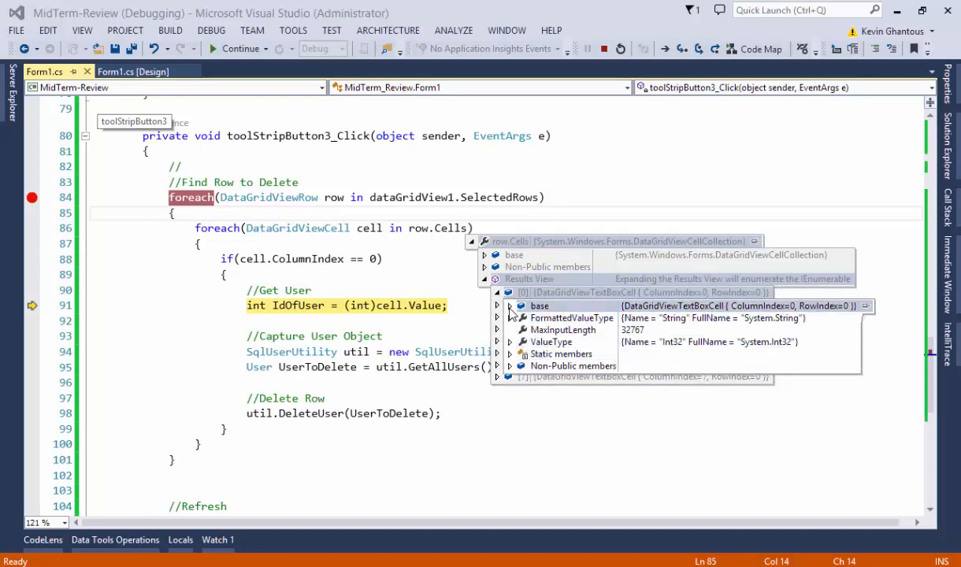
pyautogui.click(498, 305)
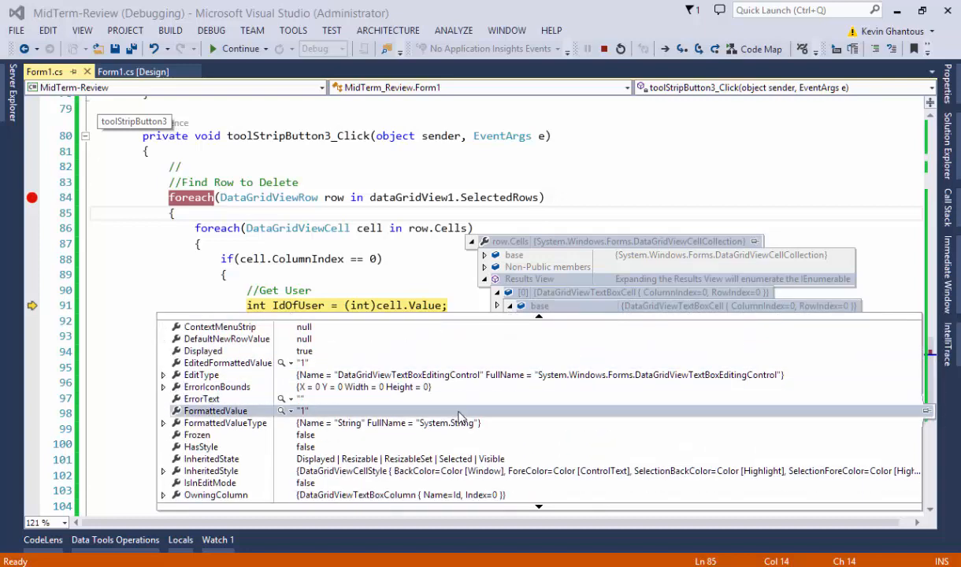
# Step: Expand dataGridView1 Columns > Results View, showing column 0 is Id, then FirstName, LastName, Email
pyautogui.scroll(-3)
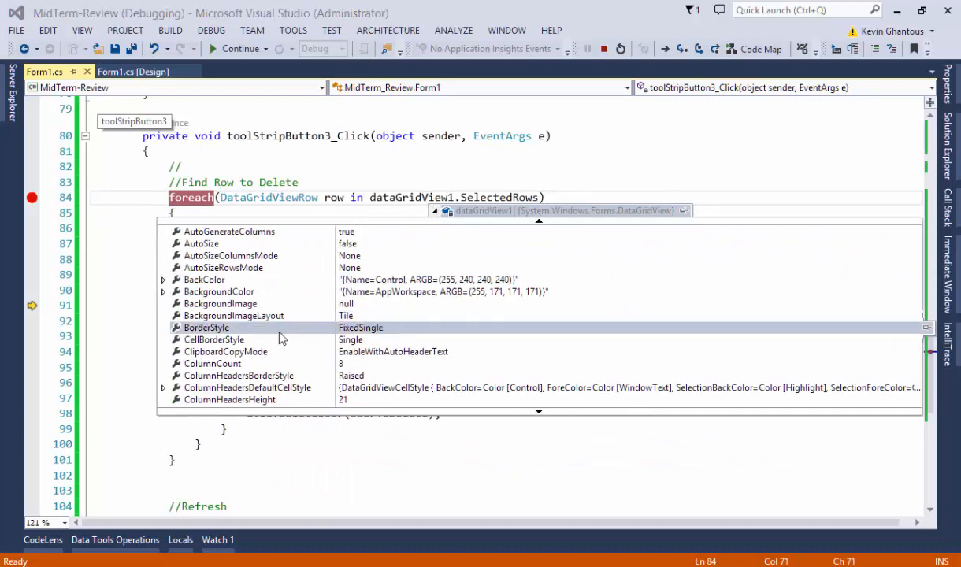
pyautogui.scroll(-3)
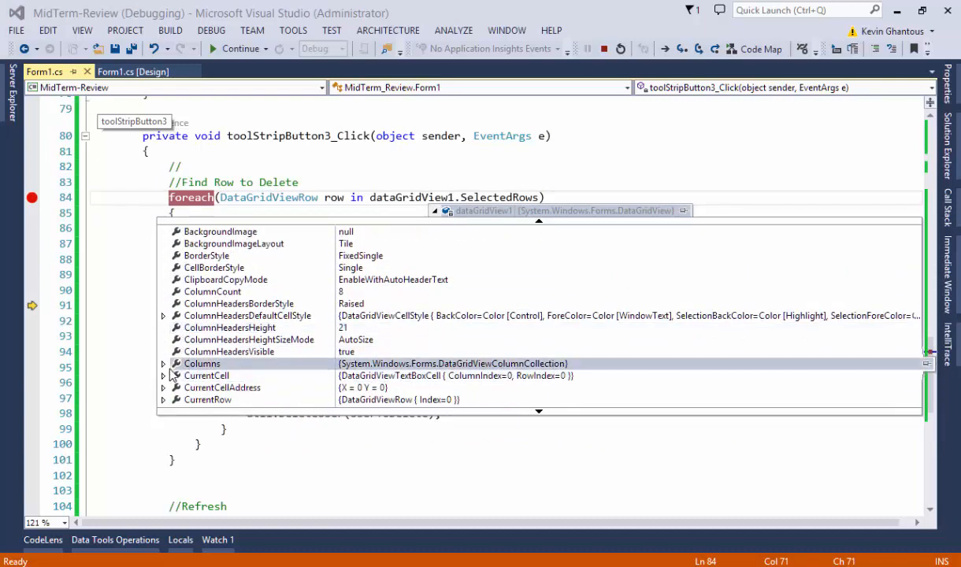
pyautogui.click(163, 363)
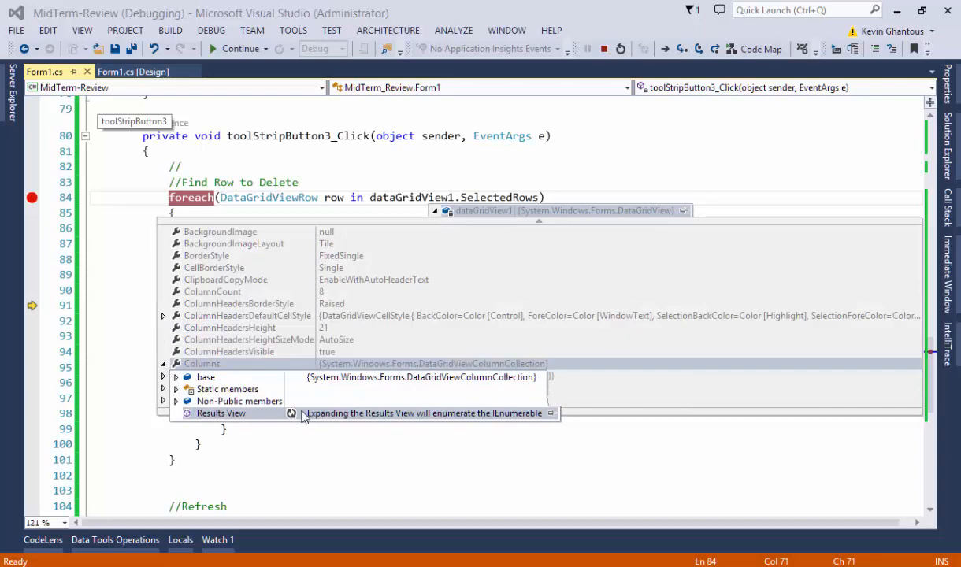
pyautogui.click(184, 414)
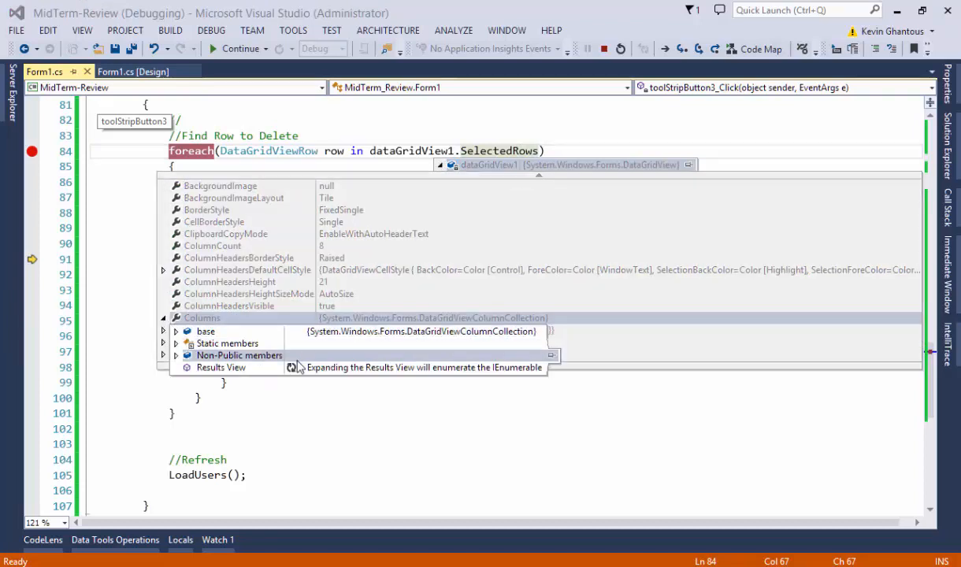
pyautogui.click(163, 367)
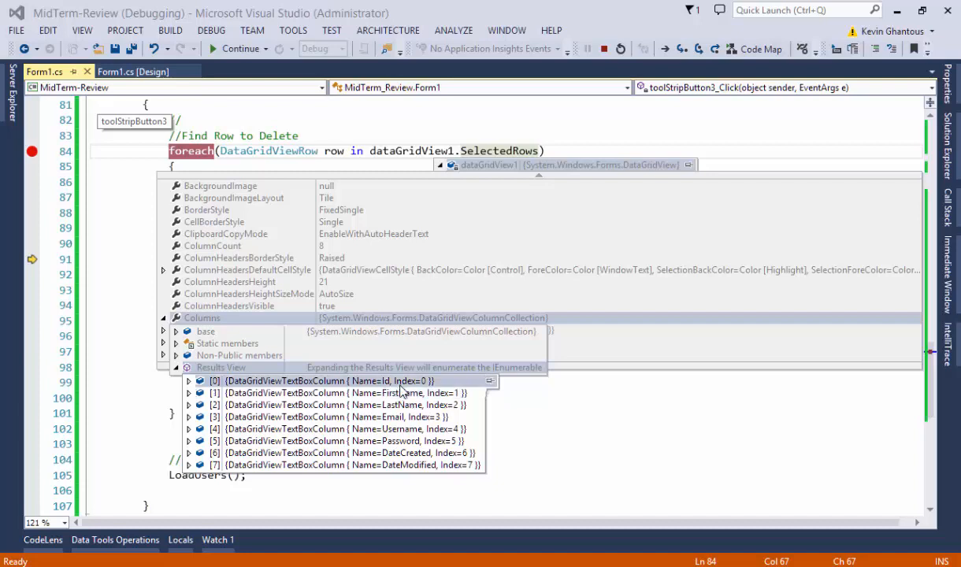
pyautogui.moveTo(389, 393)
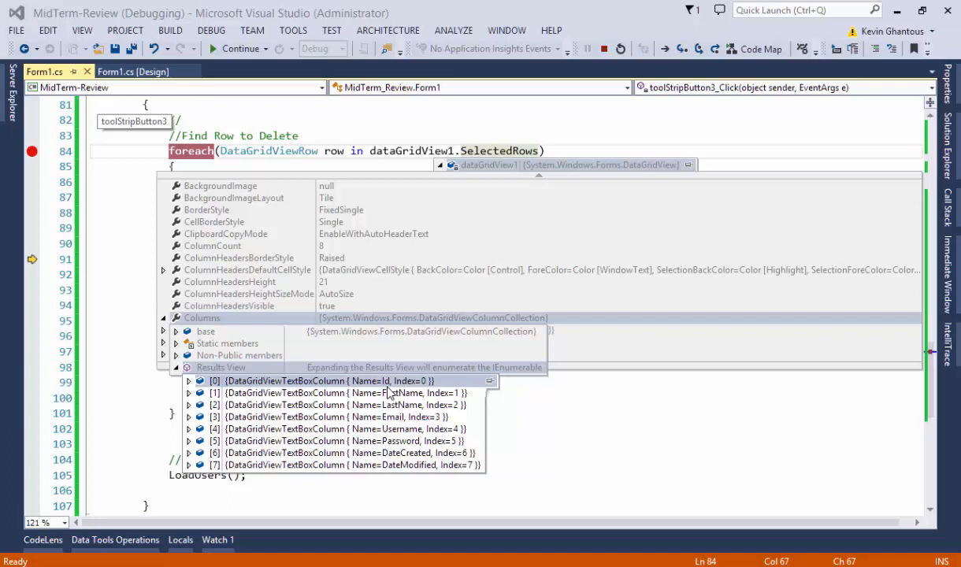
pyautogui.moveTo(380, 368)
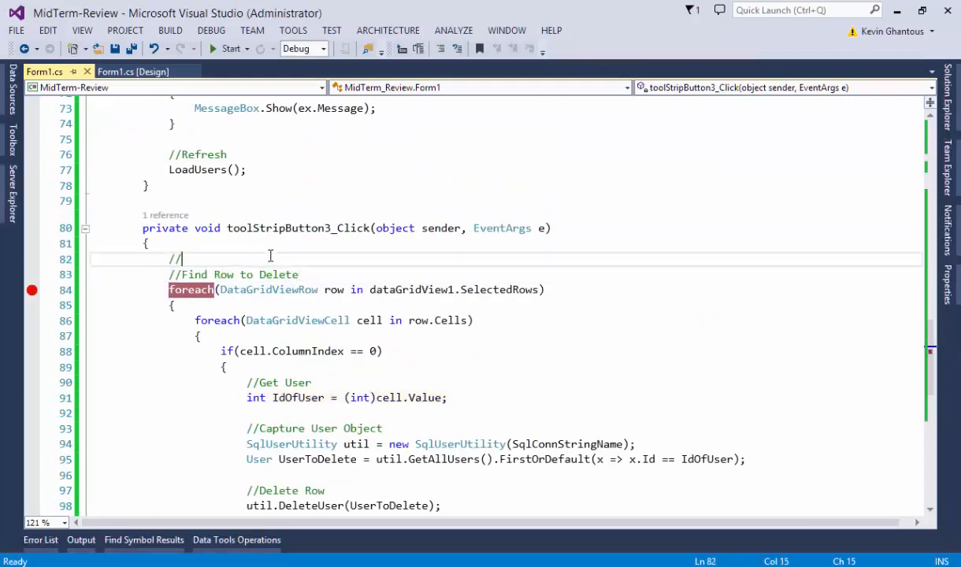
# Step: Add a //Find Column comment, a foreach over dataGridView1.Columns, and int IdColumnIndex = -1;
pyautogui.write('Find Column')
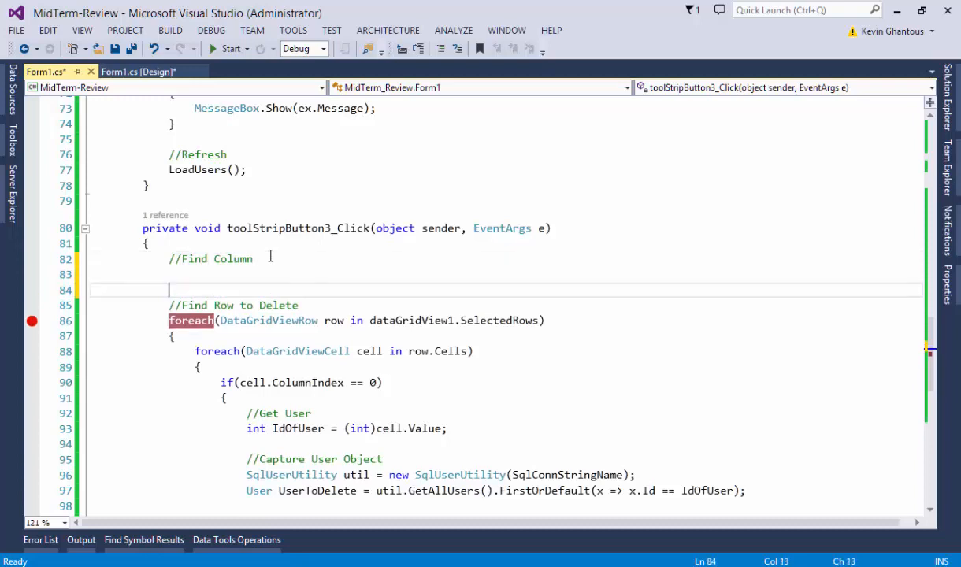
pyautogui.write('foreach(D')
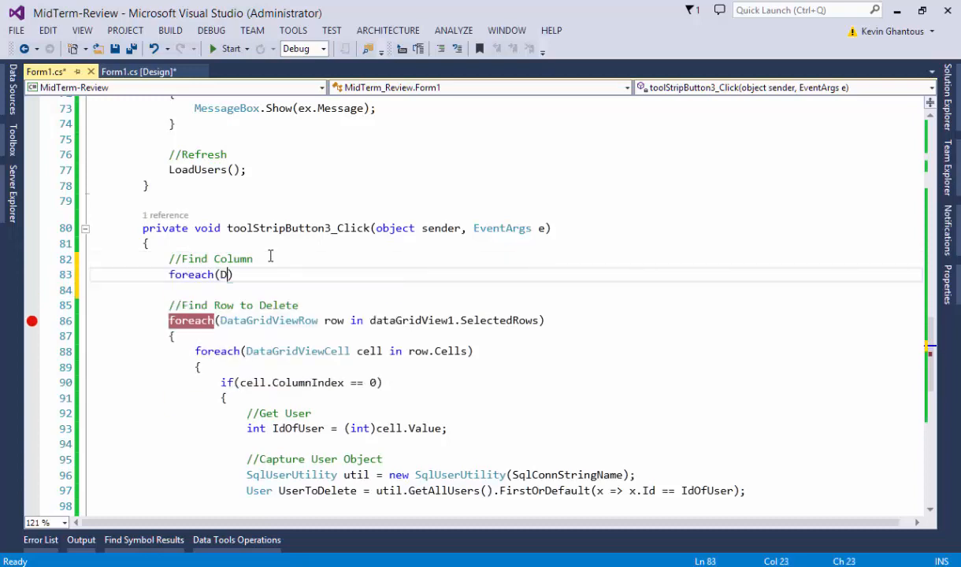
pyautogui.write('ataGridViewcolu')
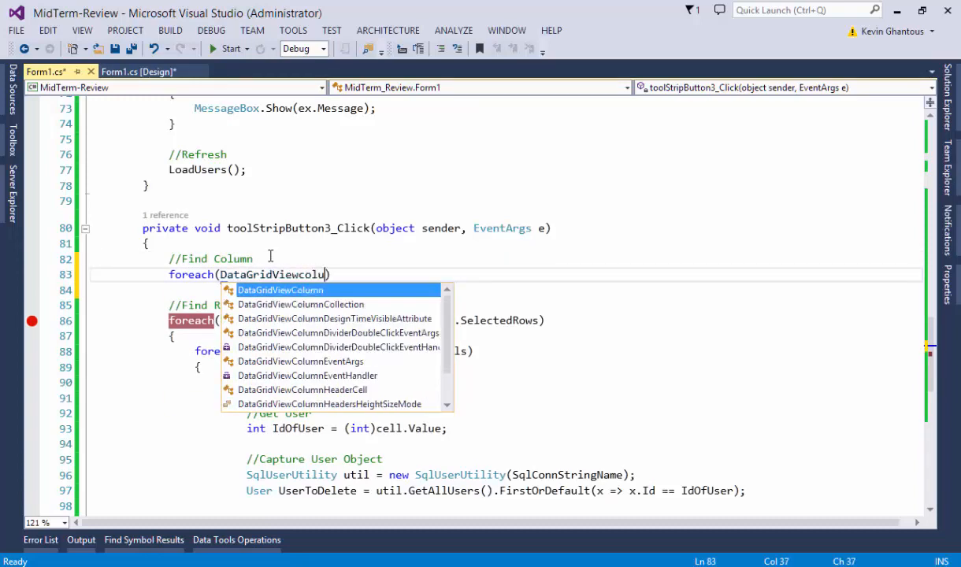
pyautogui.write('col')
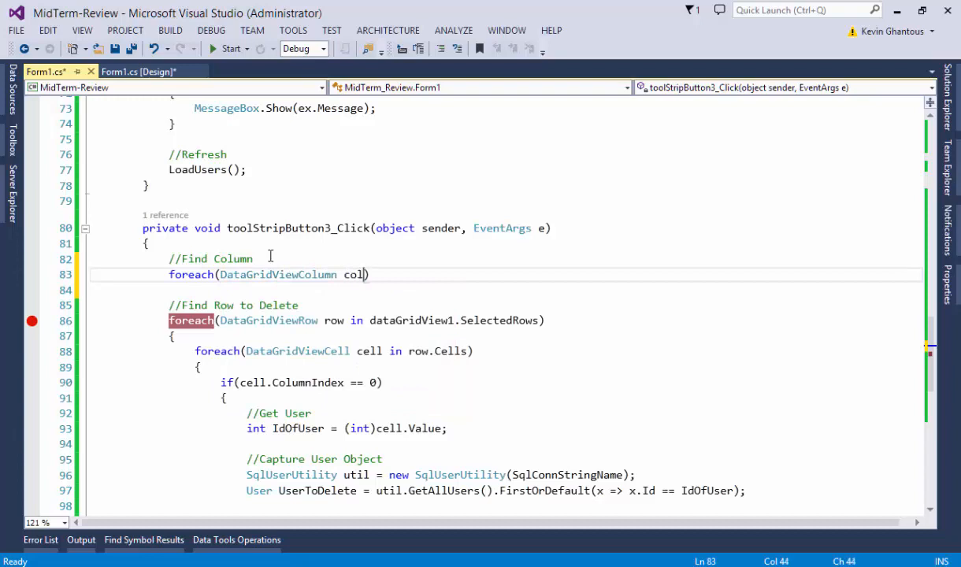
pyautogui.write('in datG')
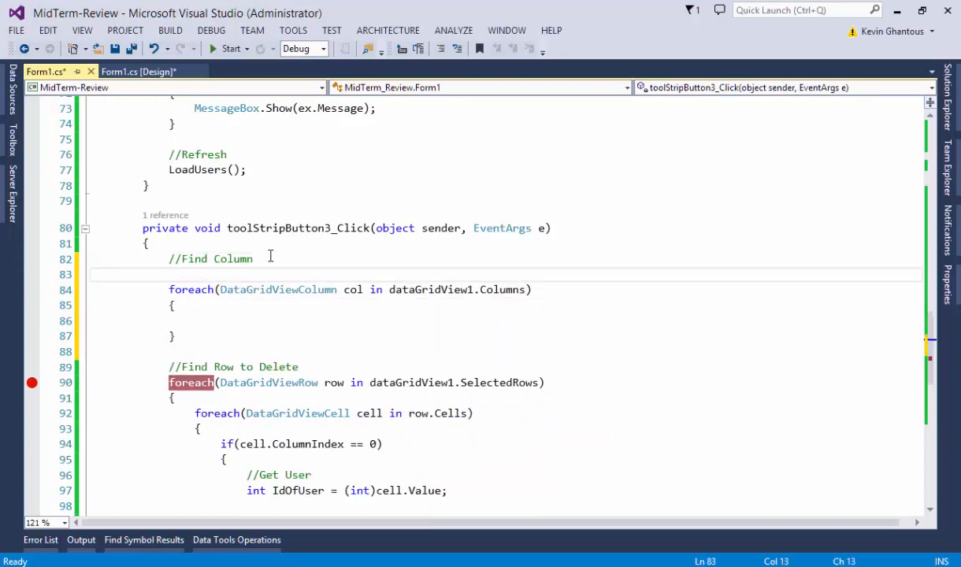
pyautogui.write('int')
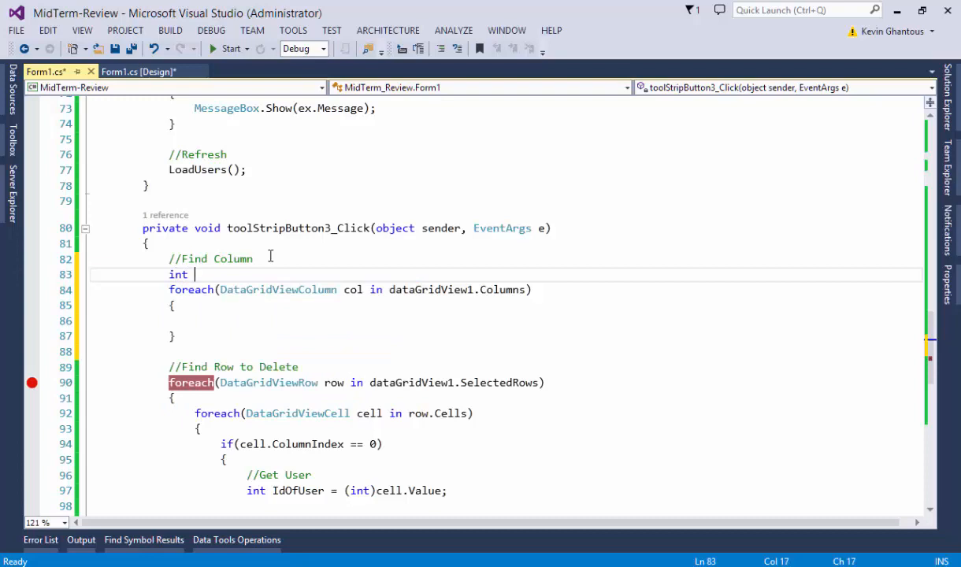
pyautogui.write('IdCol')
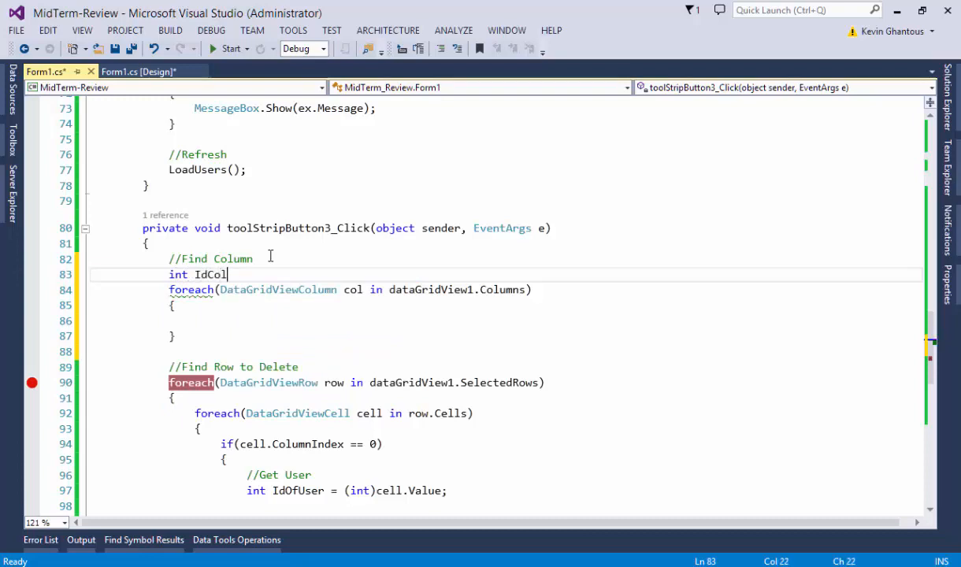
pyautogui.write('umnIndex = ;')
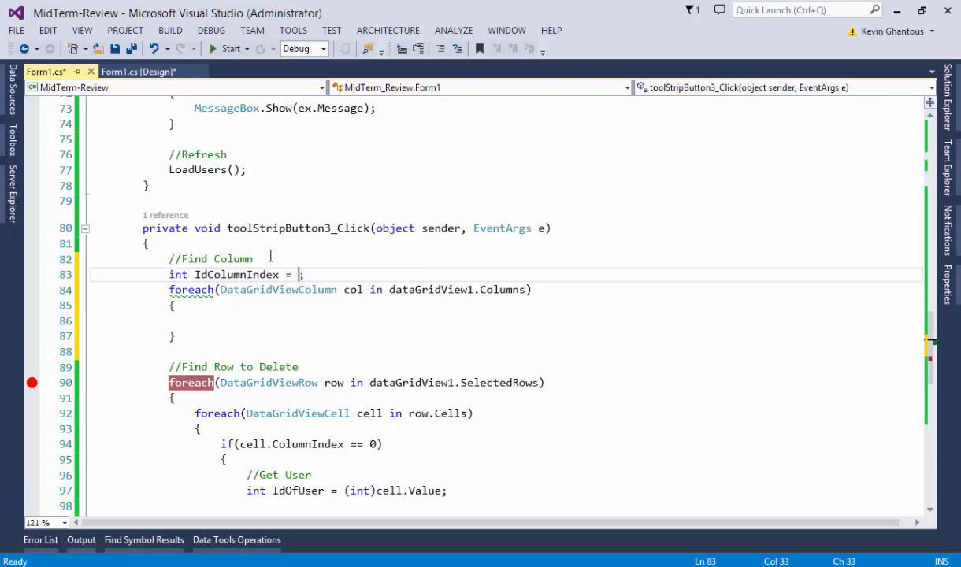
pyautogui.write('-1;')
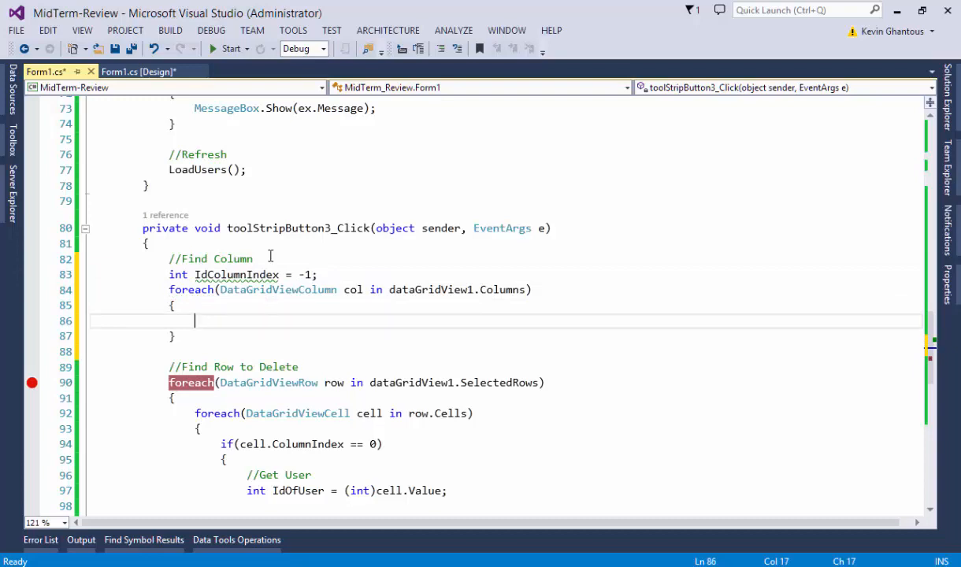
# Step: Inside the loop, set IdColumnIndex when col.Name == "Id" and break
pyautogui.write('if(')
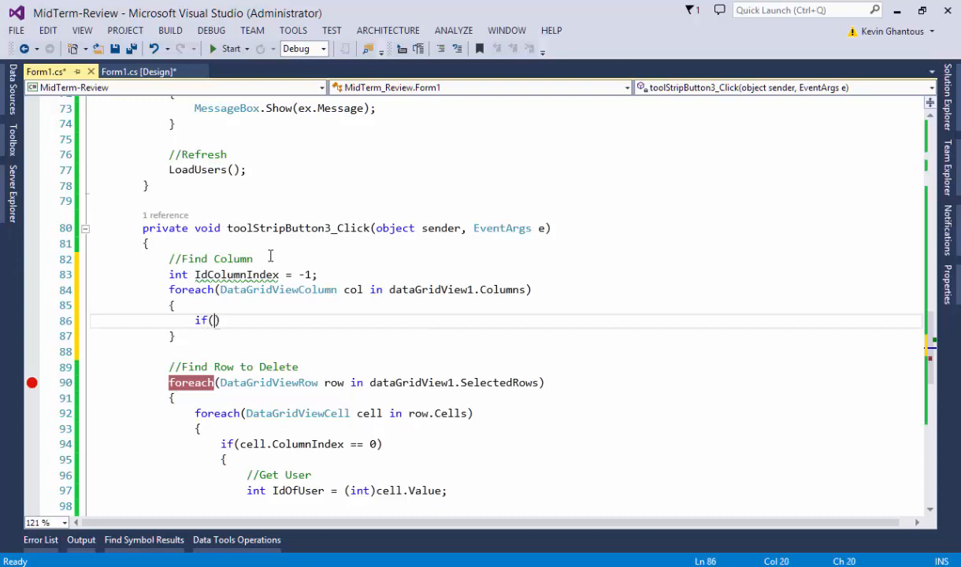
pyautogui.write('col.Name == "Id')
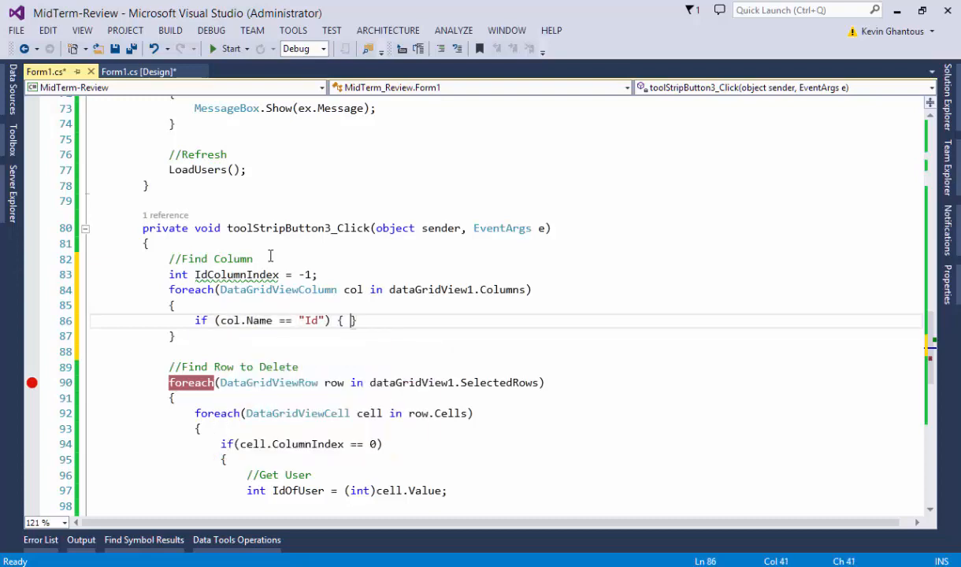
pyautogui.write('IdColumn')
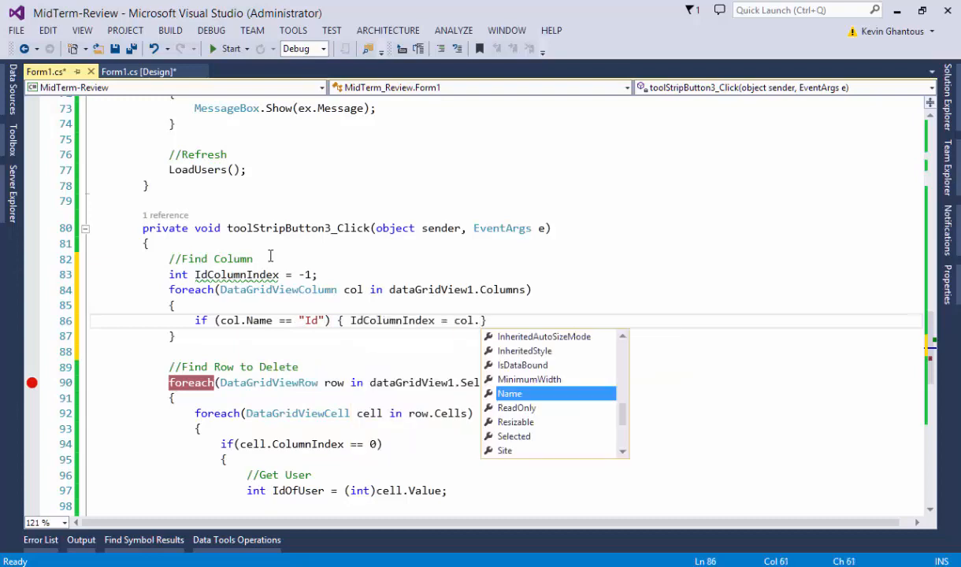
pyautogui.write('Index; break;')
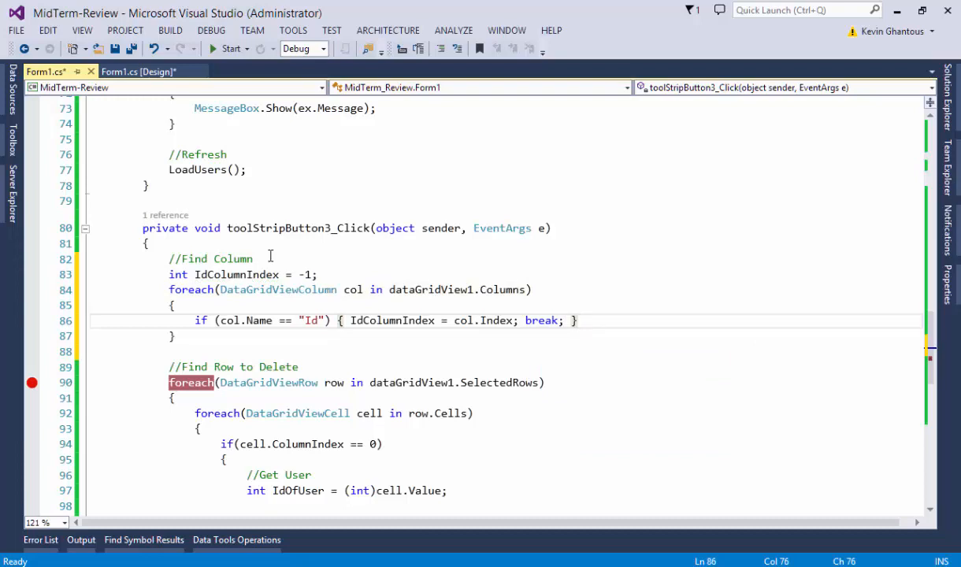
pyautogui.scroll(-3)
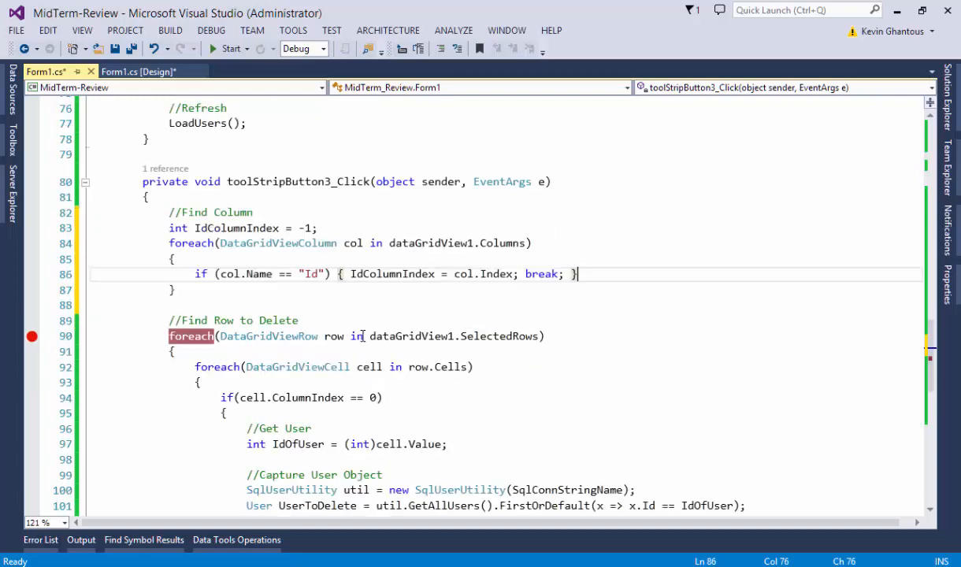
# Step: Replace the hardcoded 0 with IdColumnIndex in the cell.ColumnIndex check, then highlight ColumnIndex
pyautogui.click(279, 346)
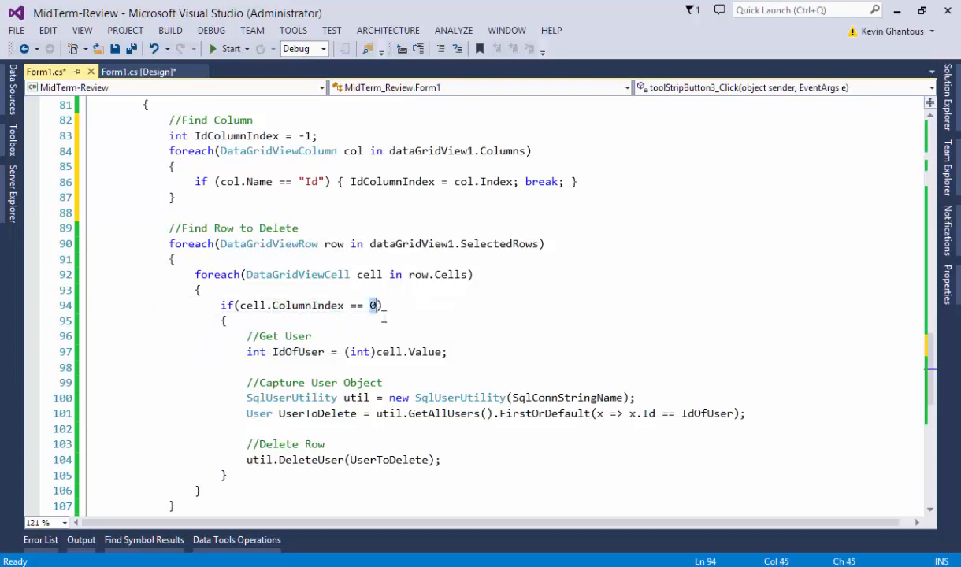
pyautogui.write('IdcolumnIndex')
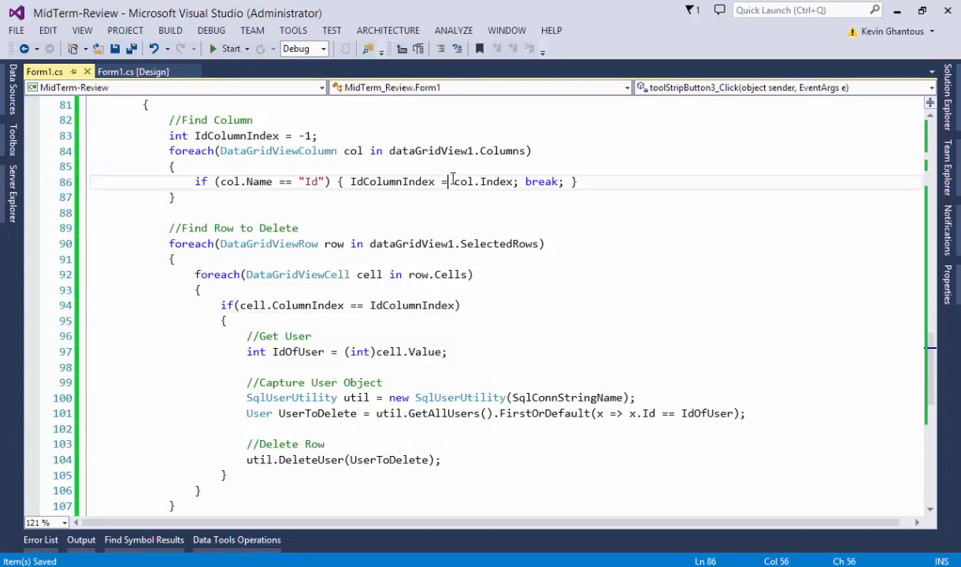
pyautogui.moveTo(477, 196)
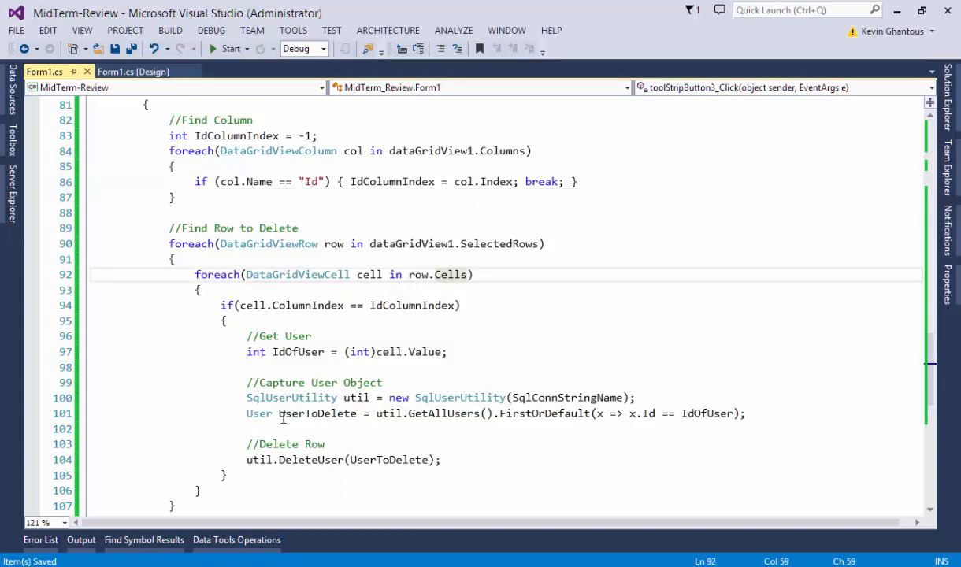
pyautogui.click(405, 306)
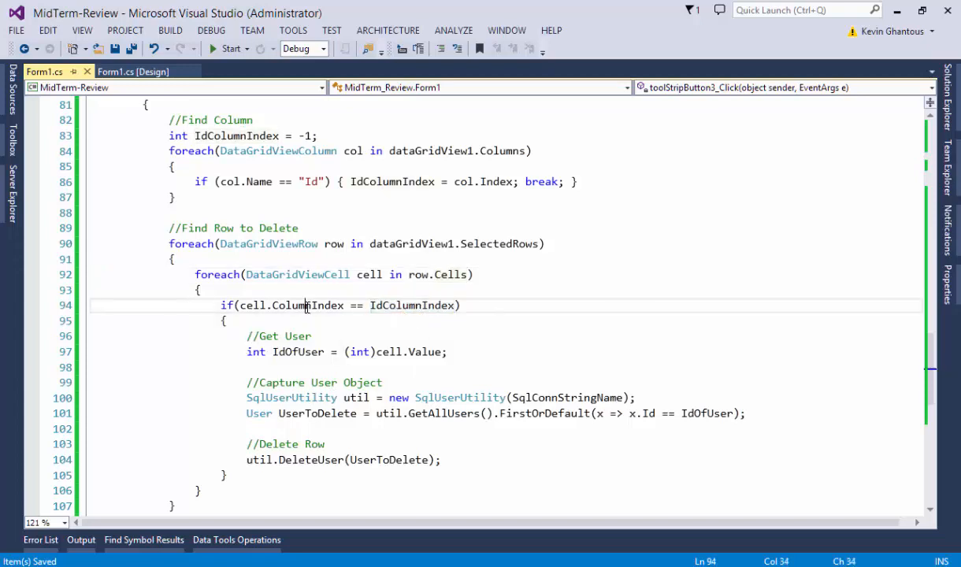
pyautogui.doubleClick(308, 306)
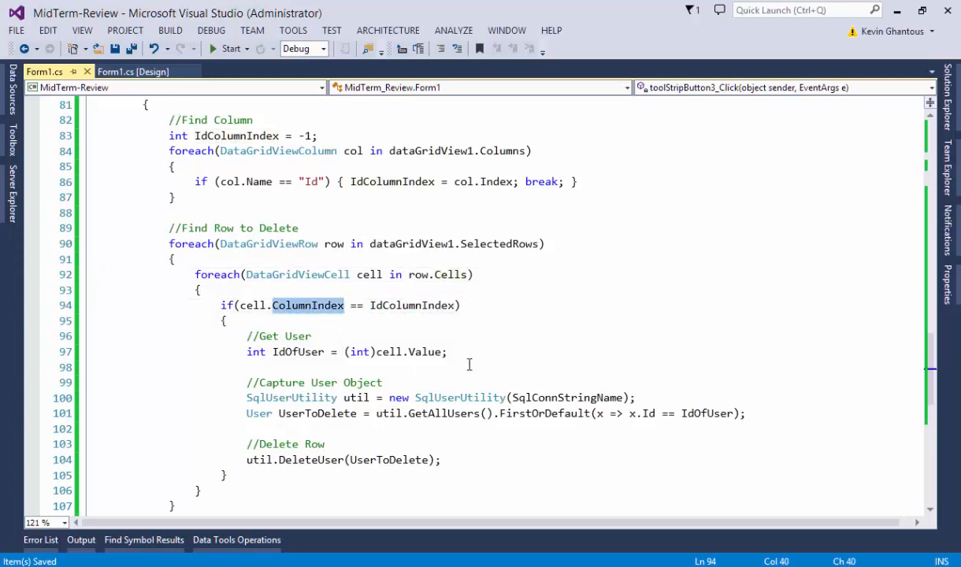
pyautogui.moveTo(352, 398)
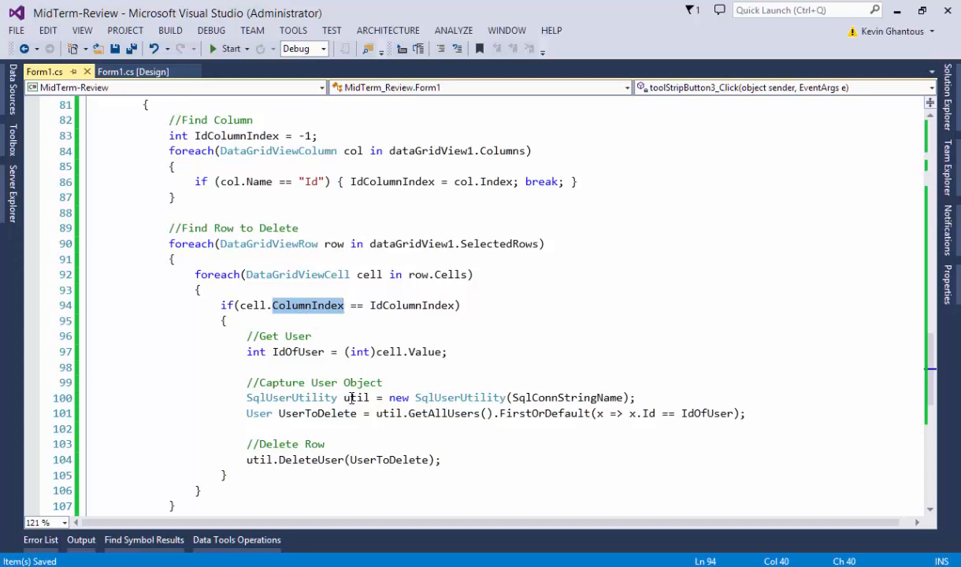
pyautogui.moveTo(223, 48)
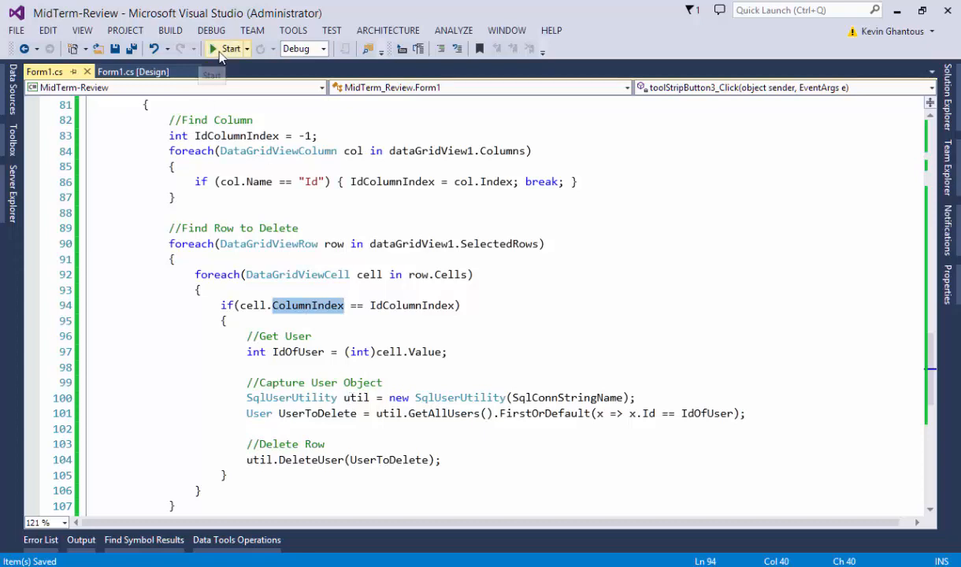
# Step: Run the app to view the Main Form user list, close it, and open the Edit menu
pyautogui.click(214, 49)
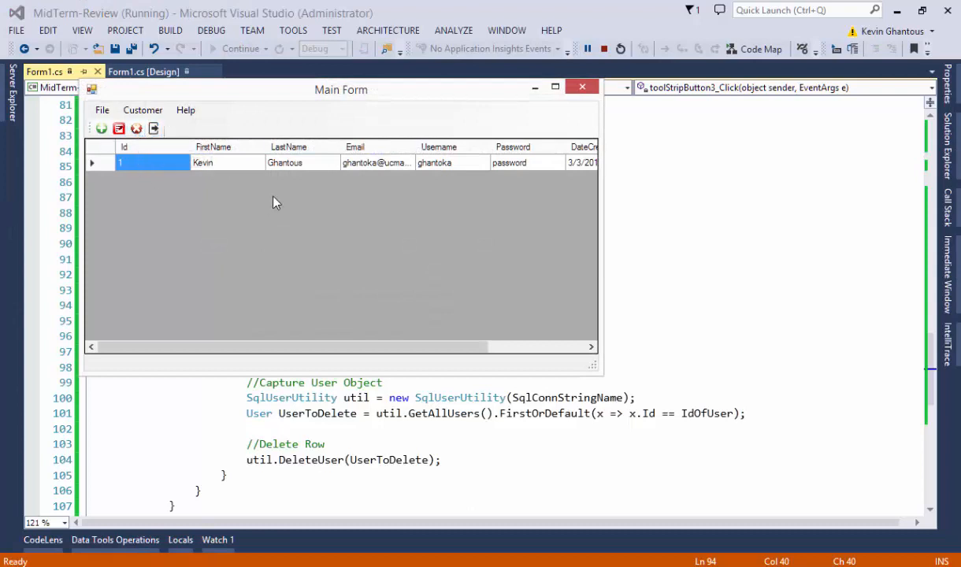
pyautogui.click(135, 129)
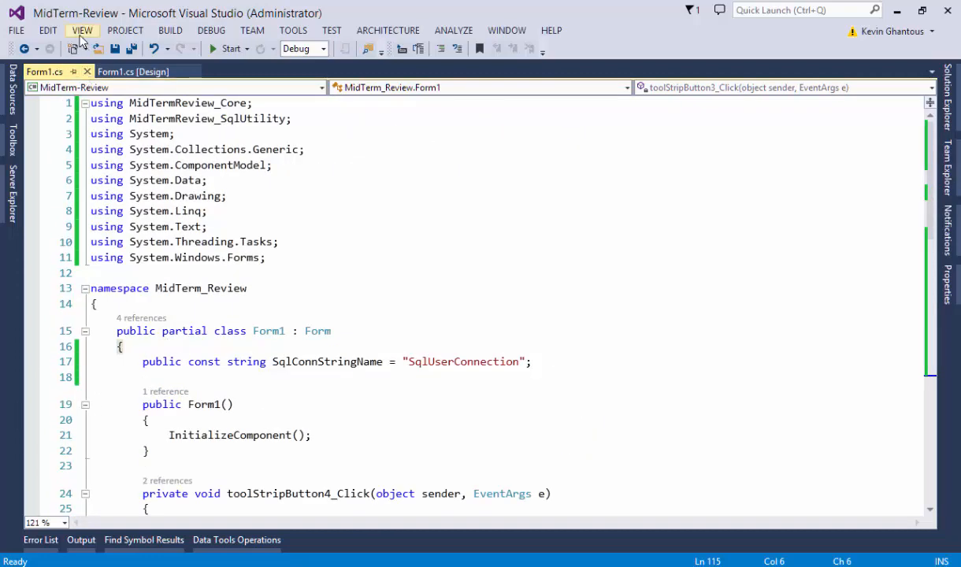
pyautogui.click(48, 30)
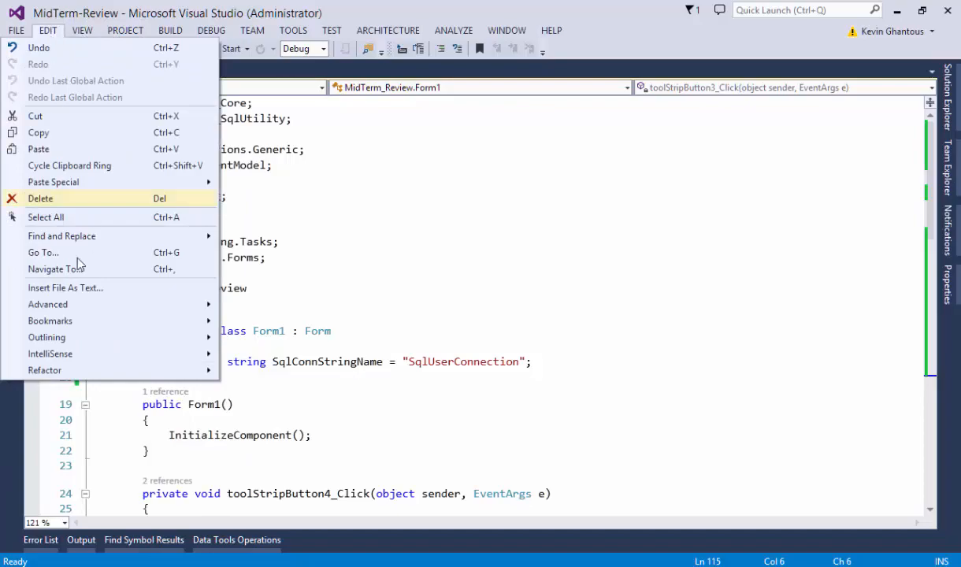